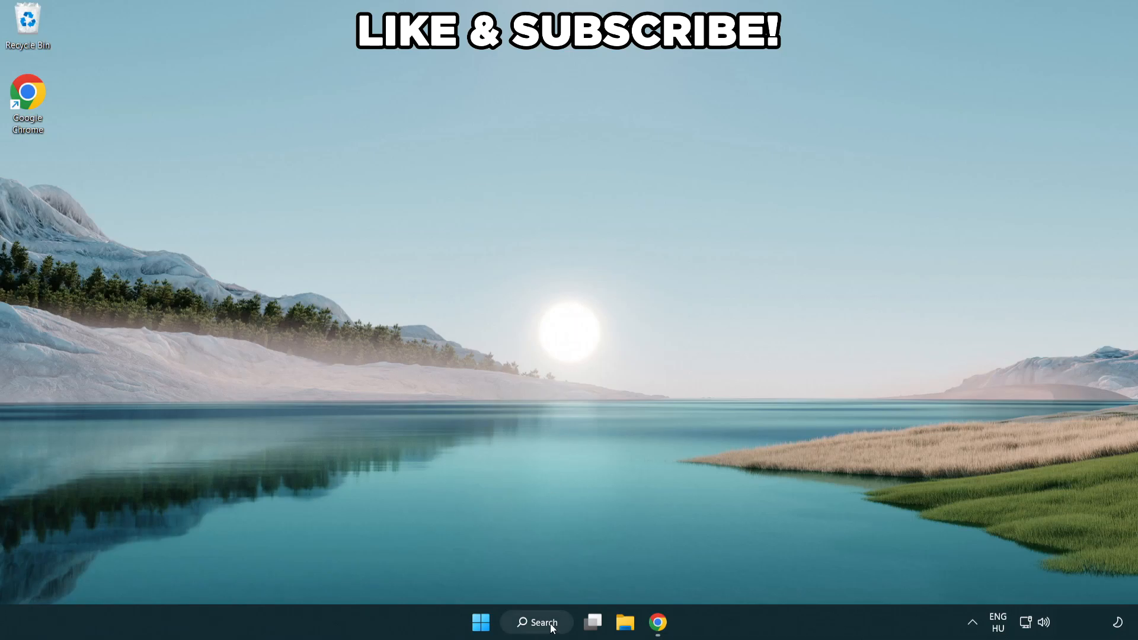
- Search Windows for 'edit power plan' to bring up the Edit power plan item
click(536, 622)
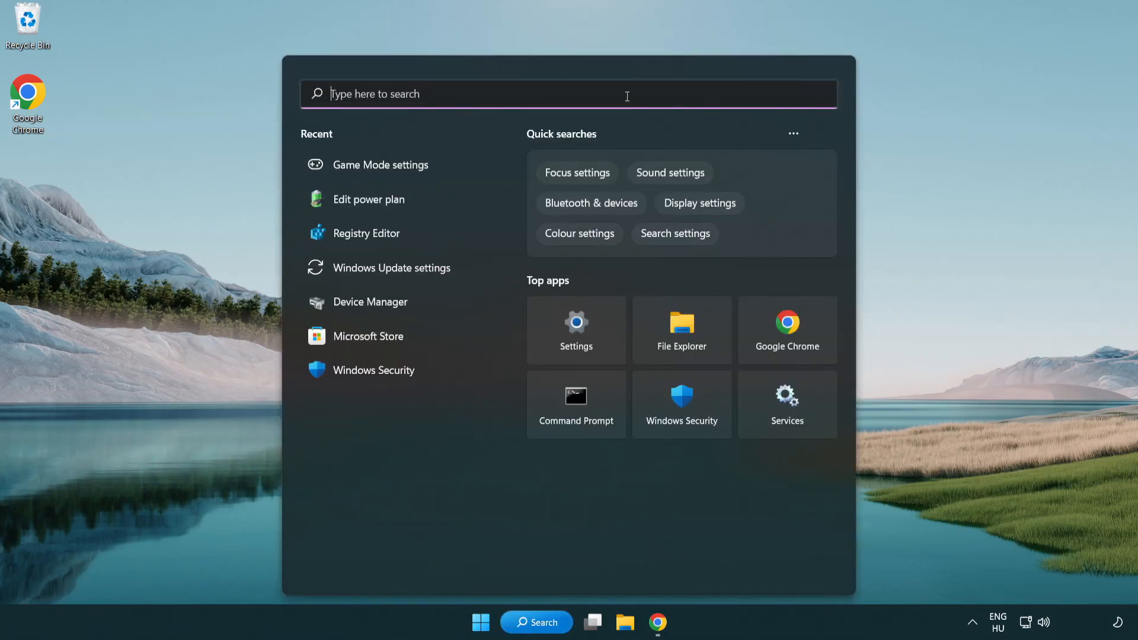
text(edit power)
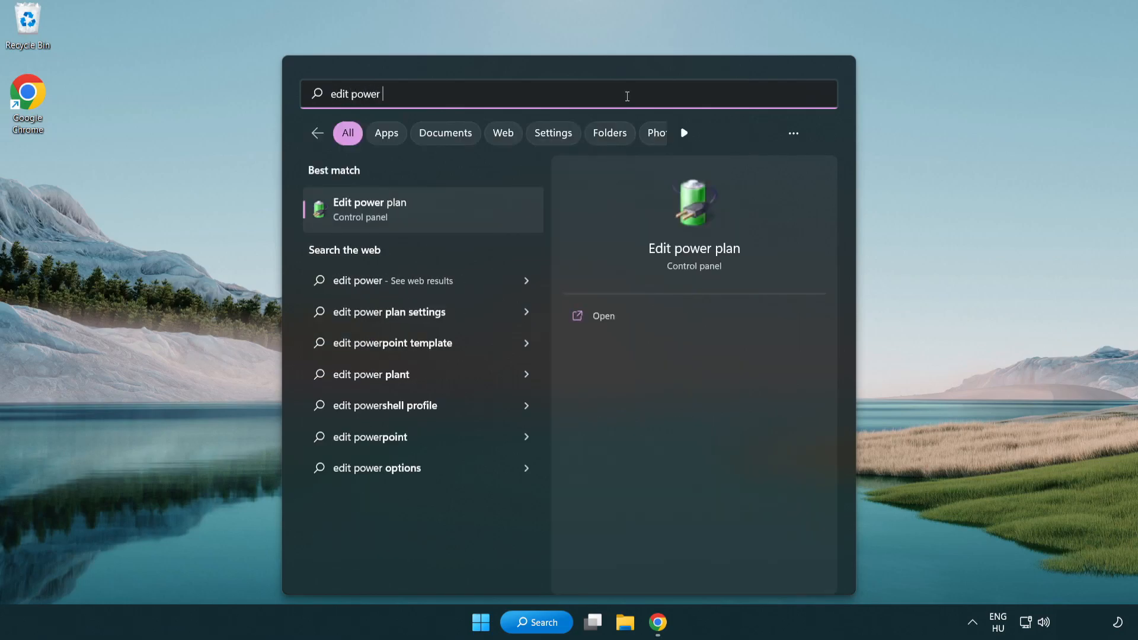
text(plan)
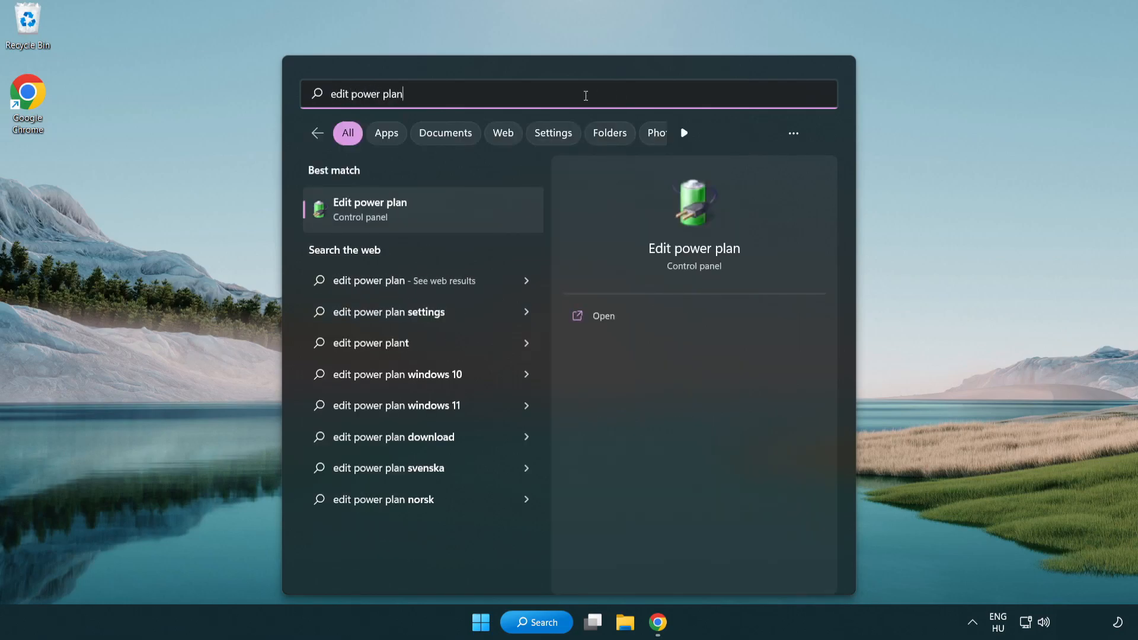
mouse_move(427, 216)
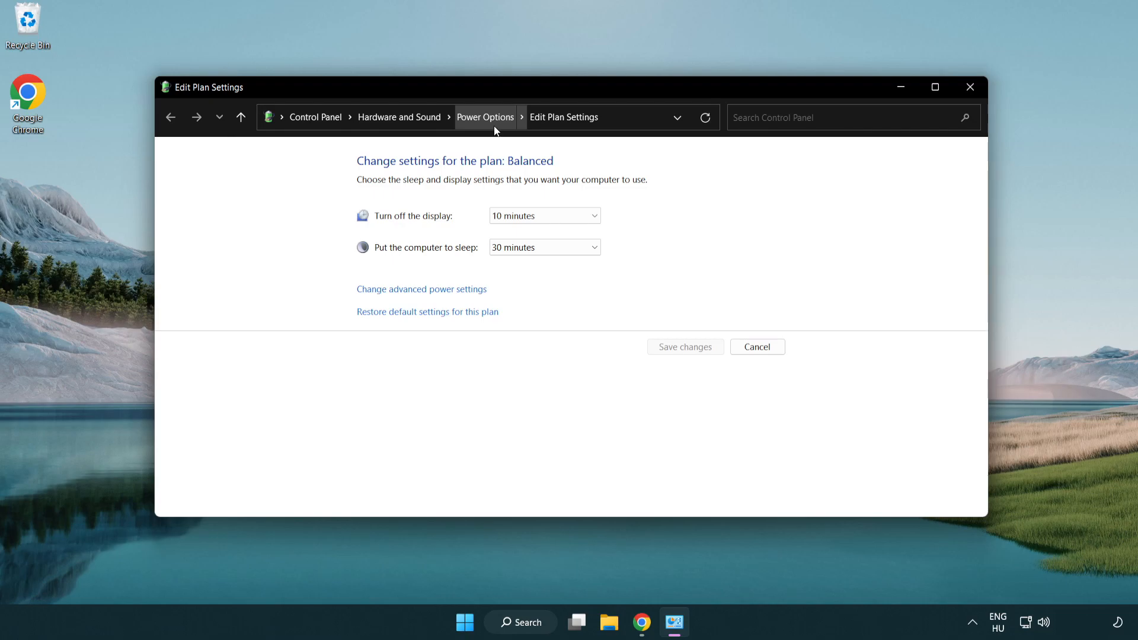
- Make High performance the active power plan in Power Options, then close the window
click(485, 117)
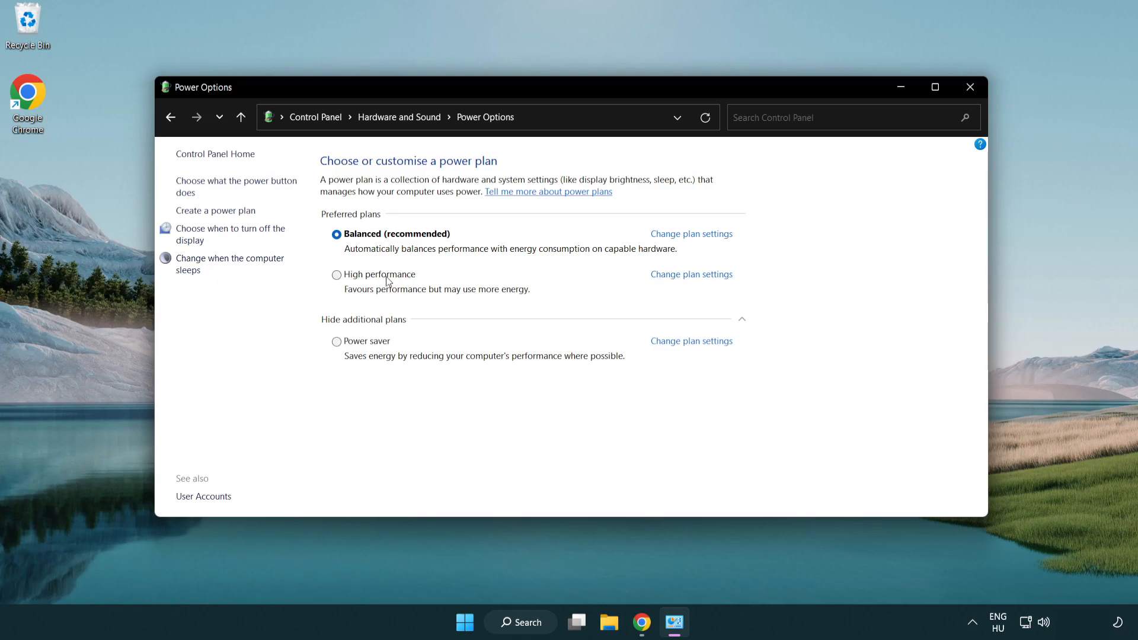
mouse_move(354, 279)
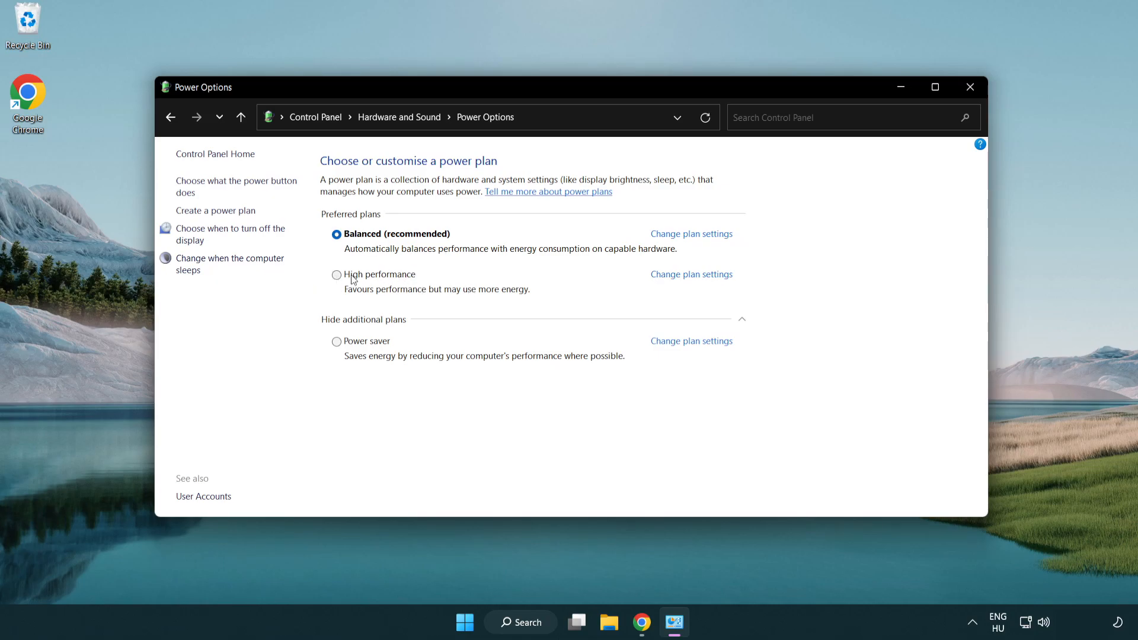
click(337, 274)
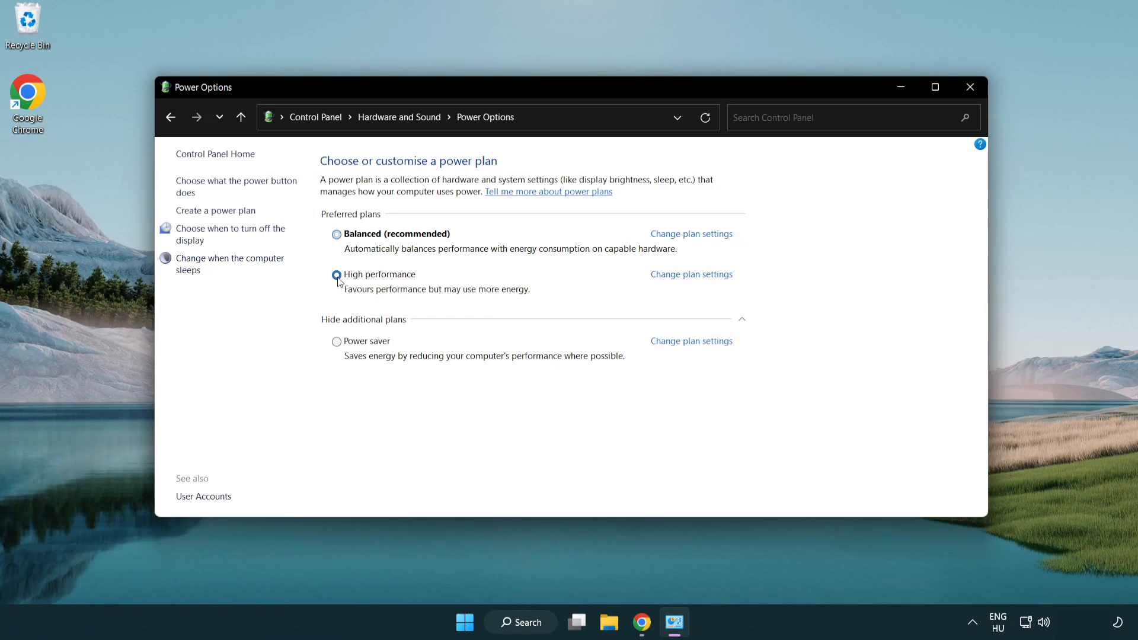
click(336, 274)
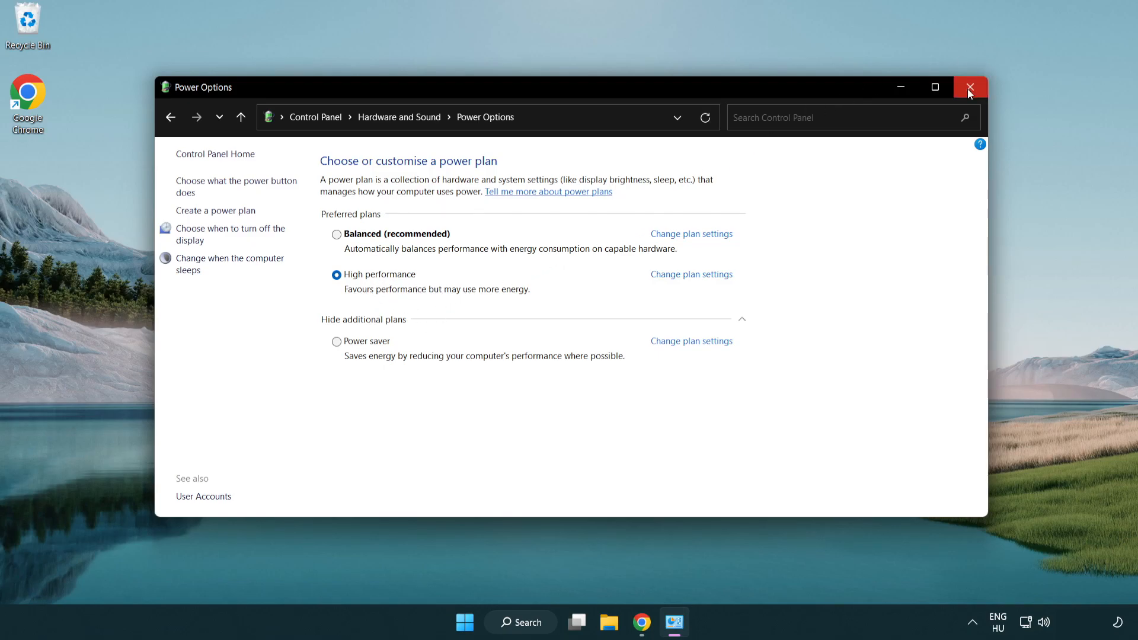
click(970, 87)
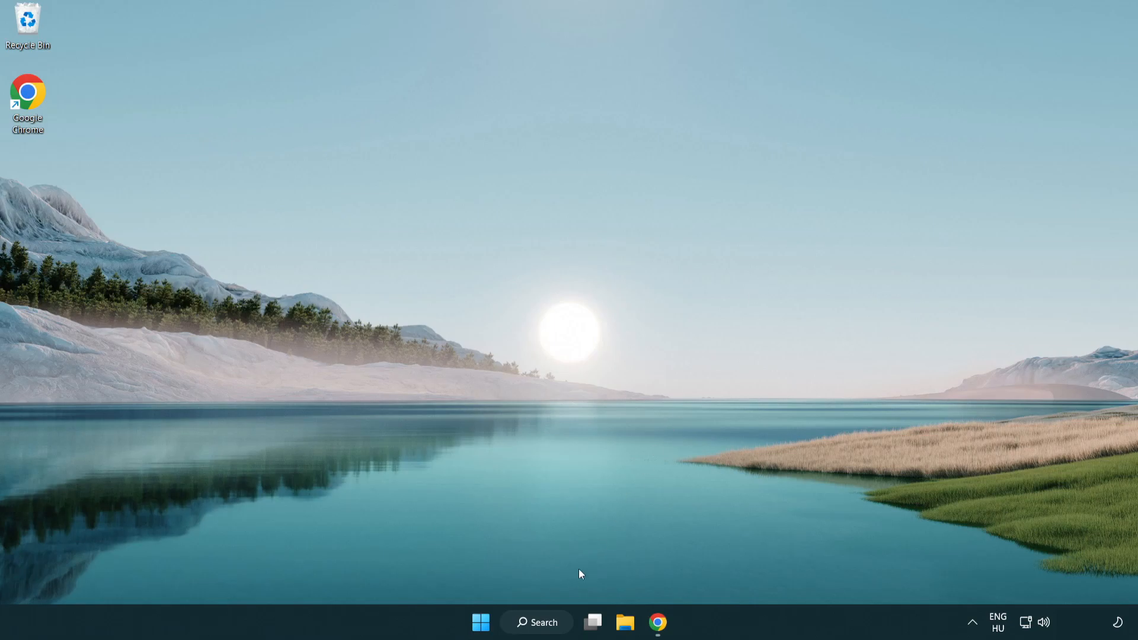
- Search Windows for 'device manager' and open Device Manager
click(535, 621)
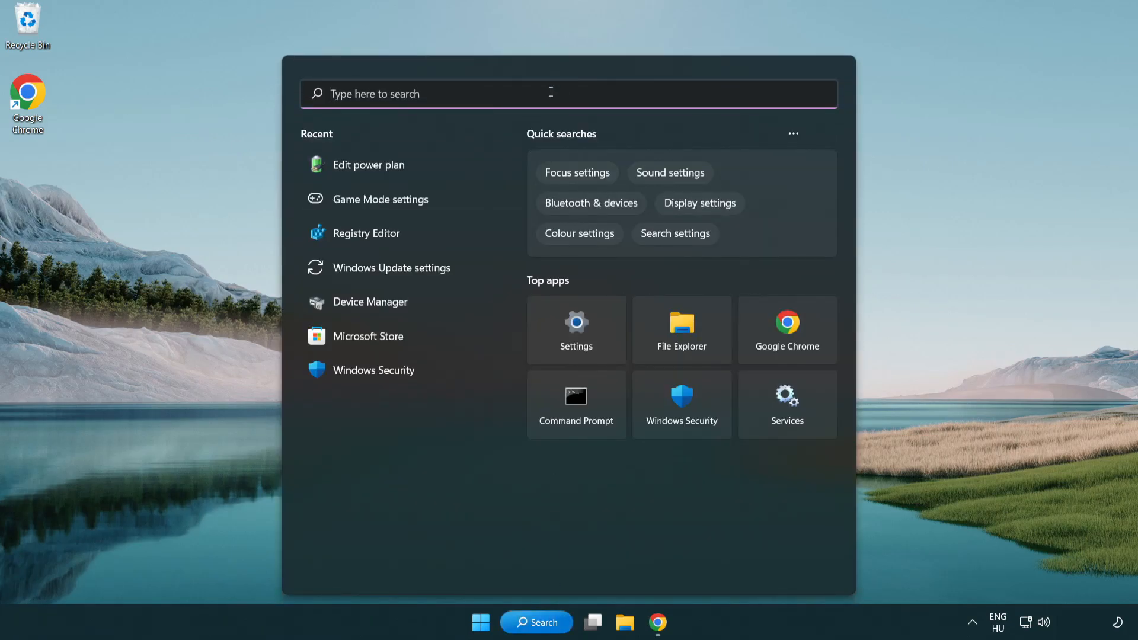
text(device manager)
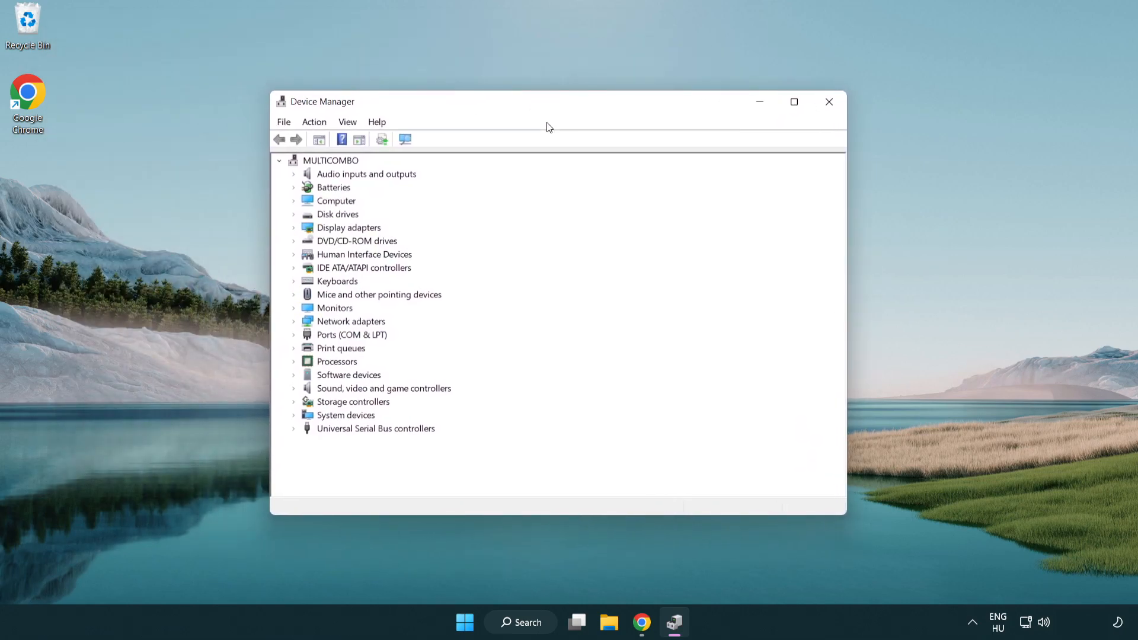
- Open the Update driver wizard for the VMware SVGA 3D display adapter
click(349, 227)
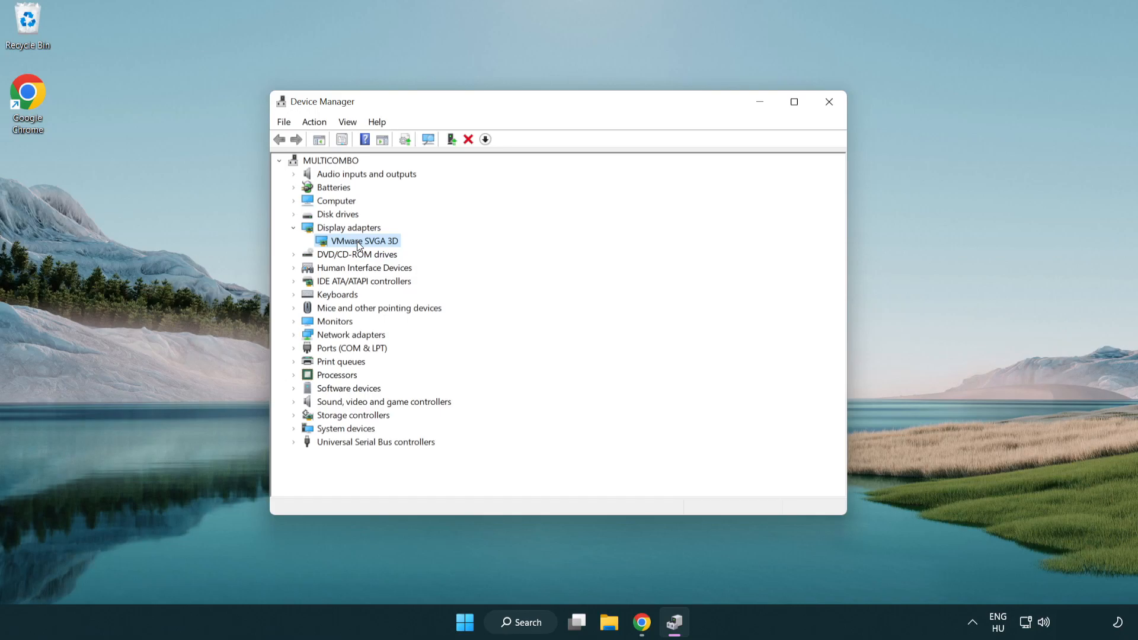
right_click(362, 240)
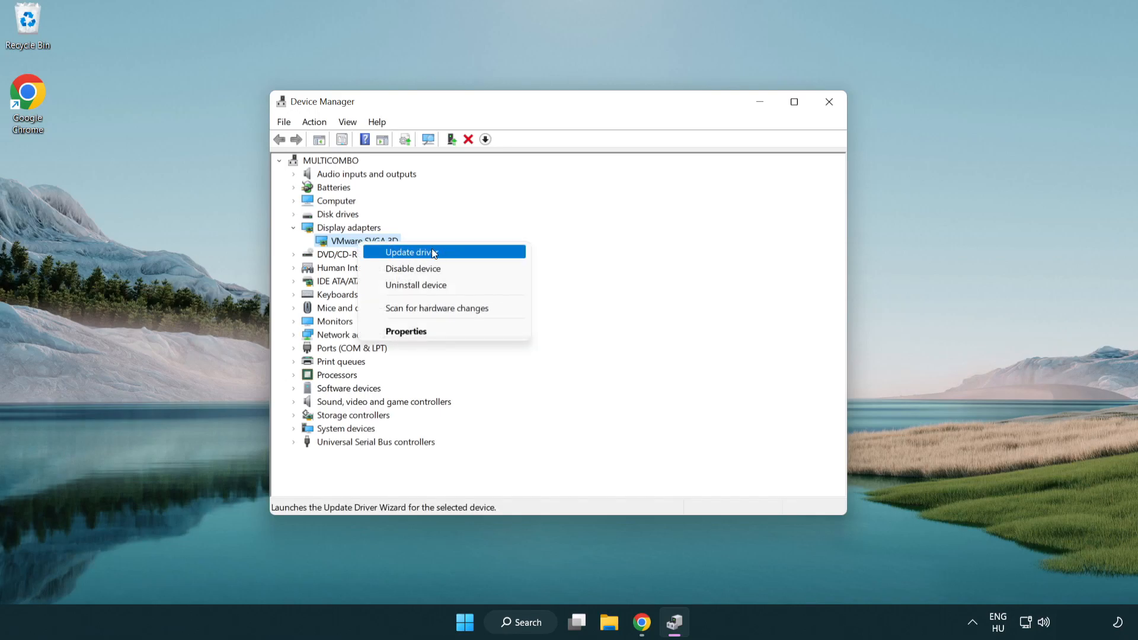
click(412, 252)
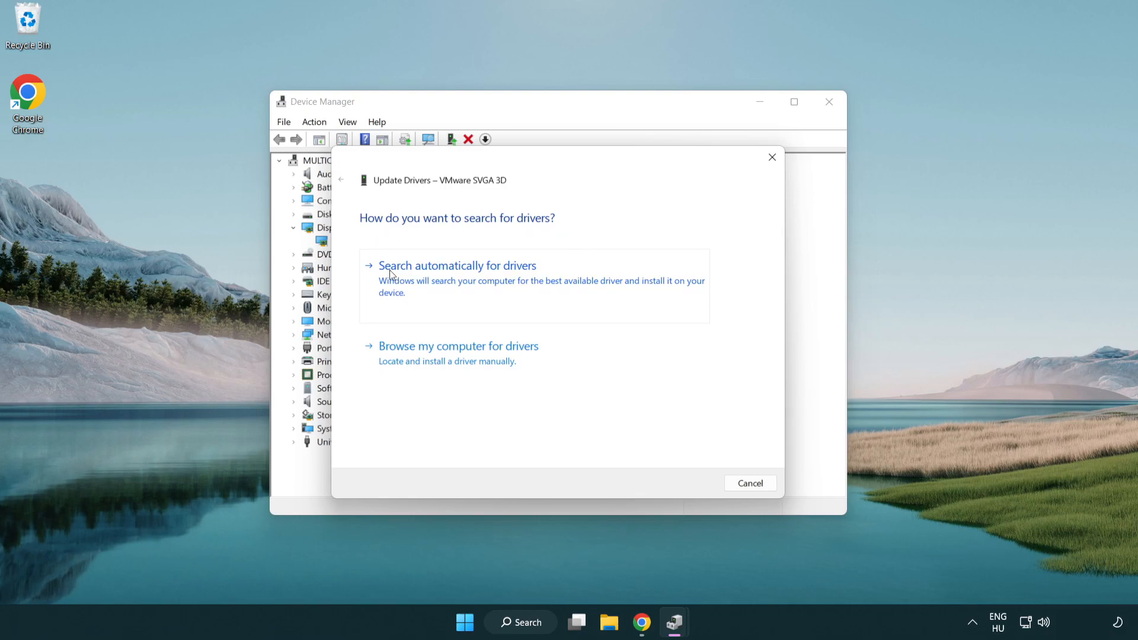
mouse_move(468, 280)
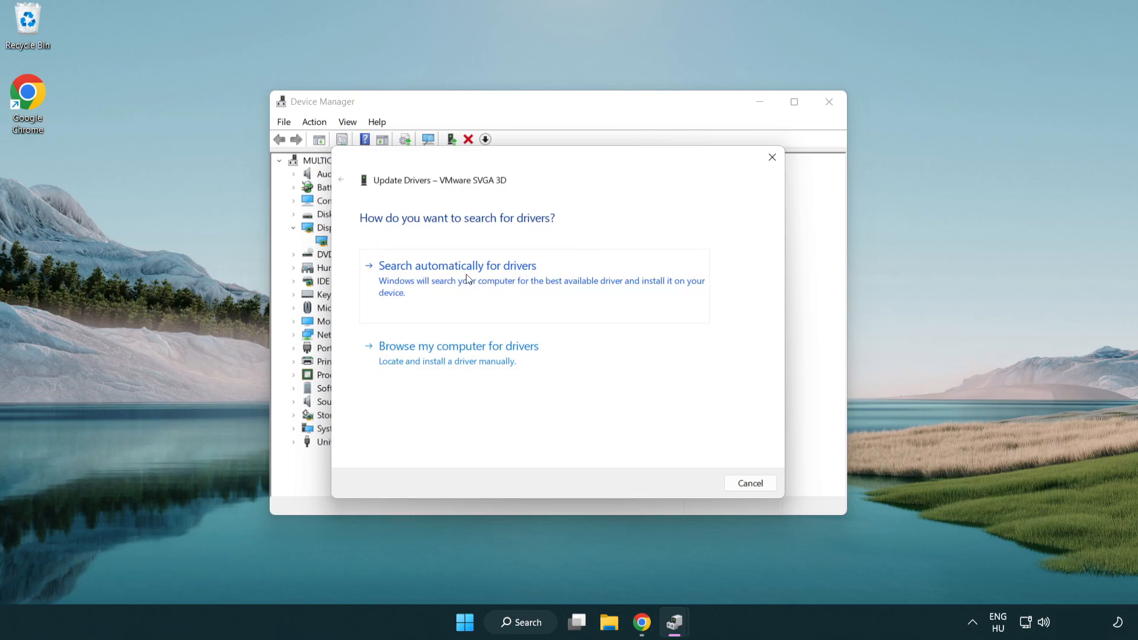
- Search automatically for drivers, dismiss the 'best driver installed' result, and close Device Manager
click(457, 265)
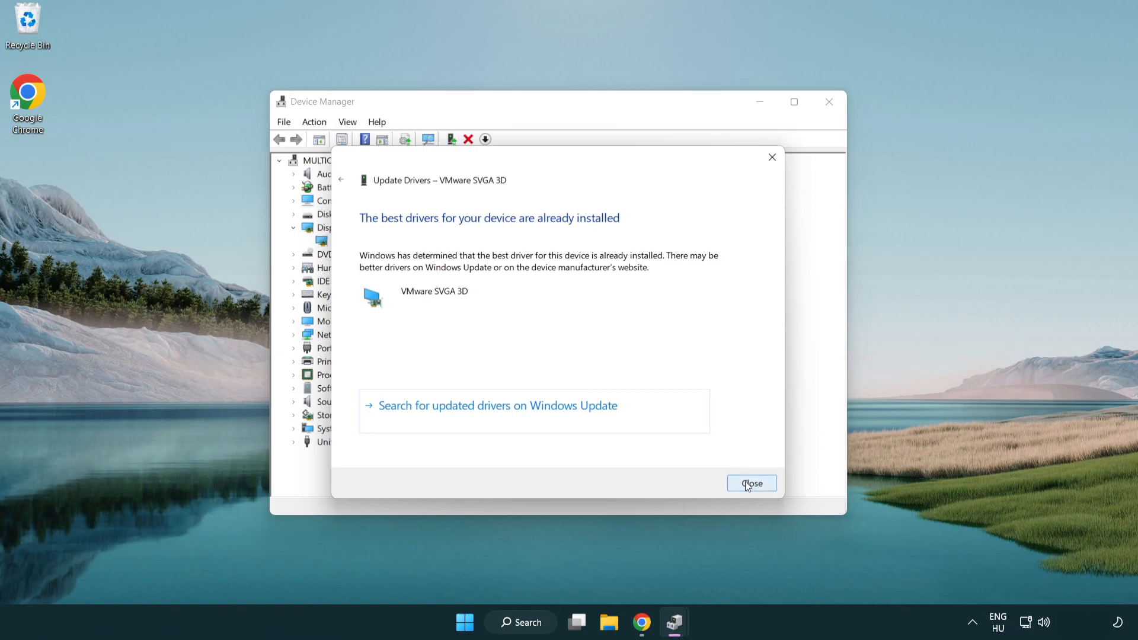
click(751, 483)
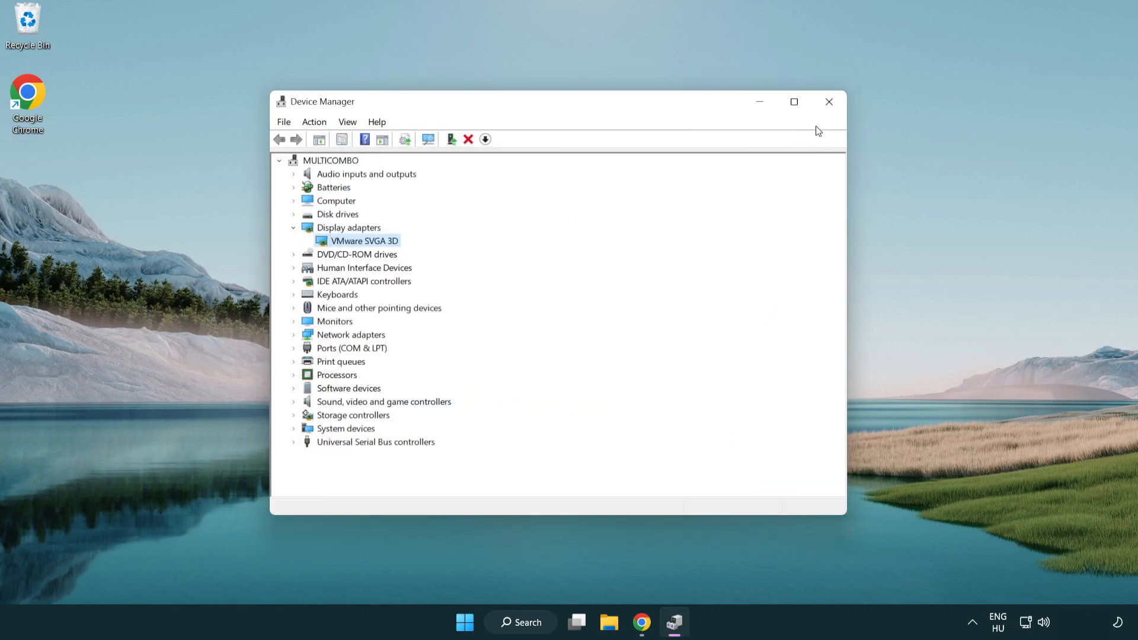
mouse_move(828, 101)
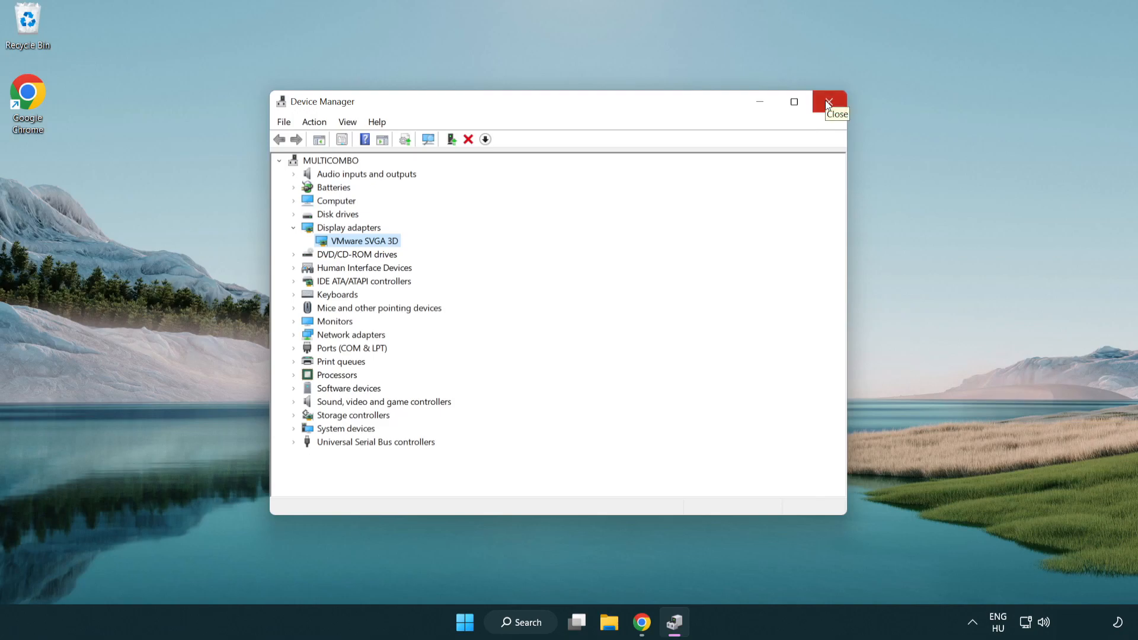
click(828, 101)
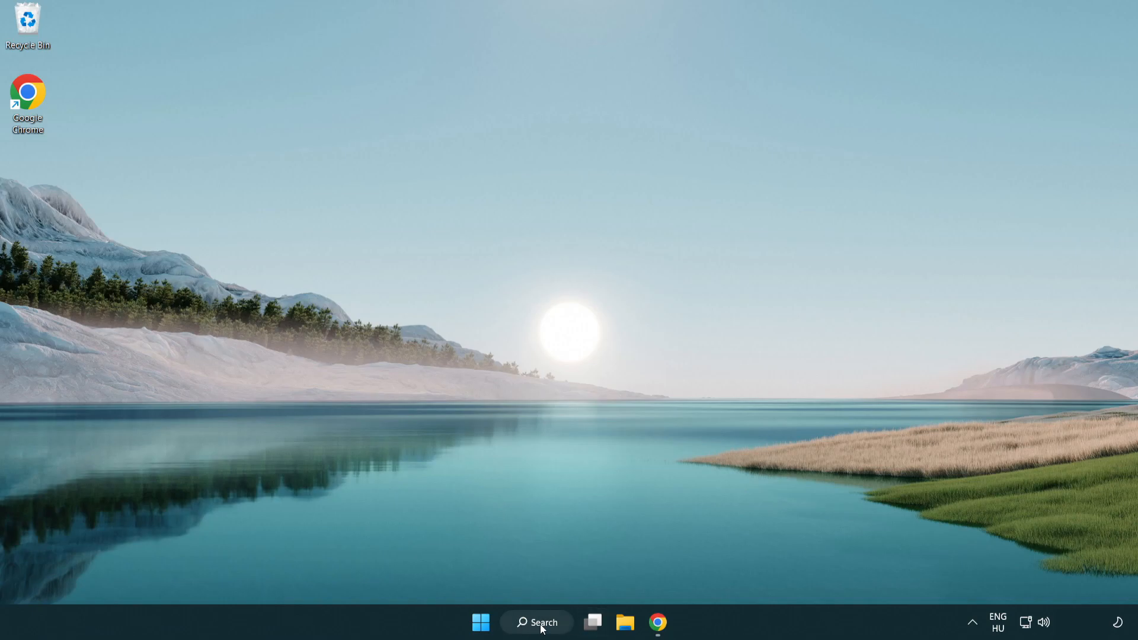
- Search Windows for 'game mode settings' and open the Game Mode settings page
click(536, 622)
text(game mode)
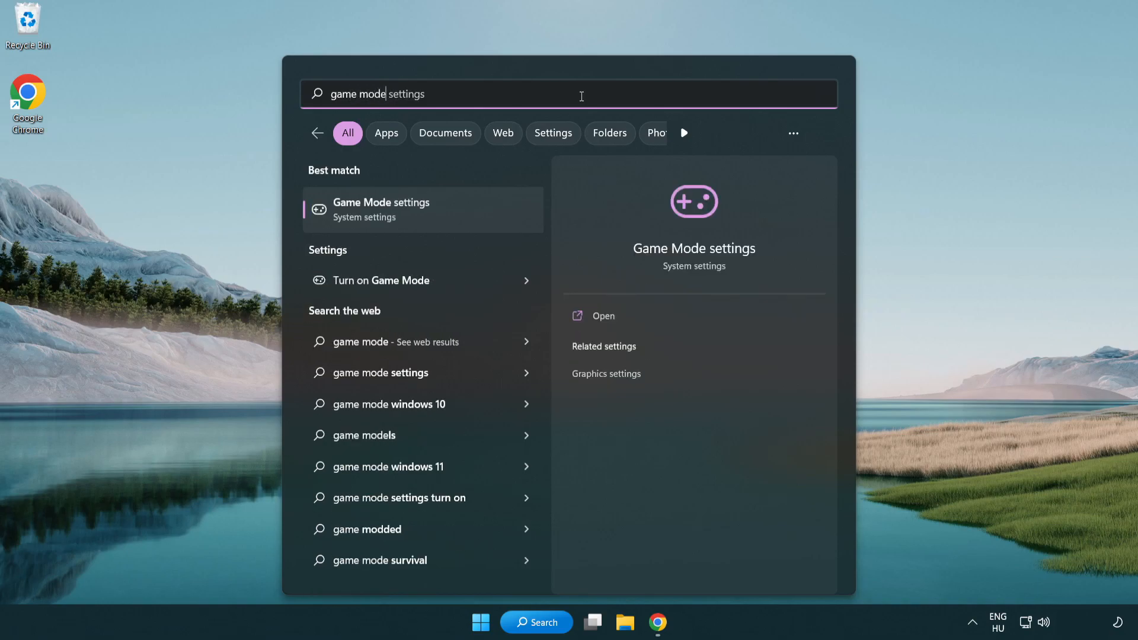
mouse_move(433, 224)
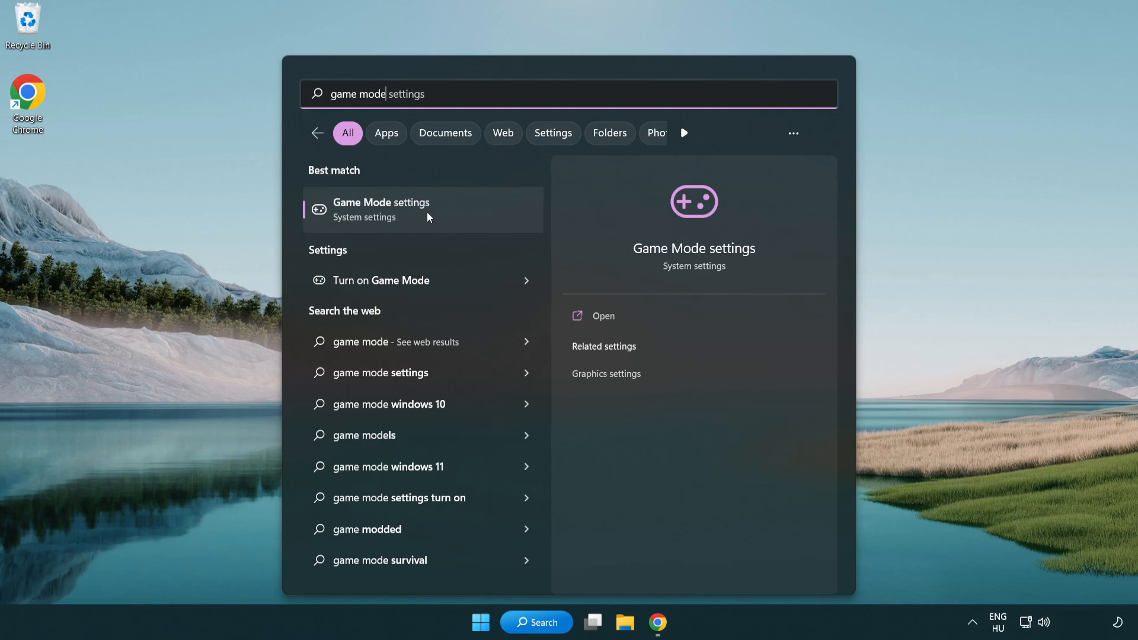
click(381, 209)
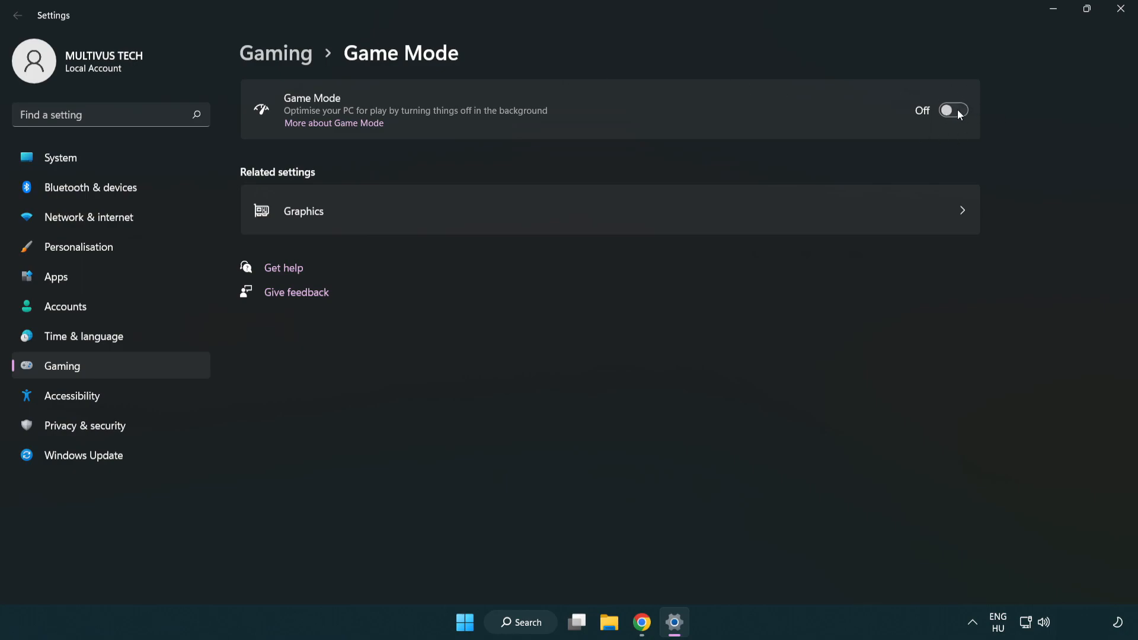
- Switch Game Mode on and go back to the Gaming overview page
click(953, 111)
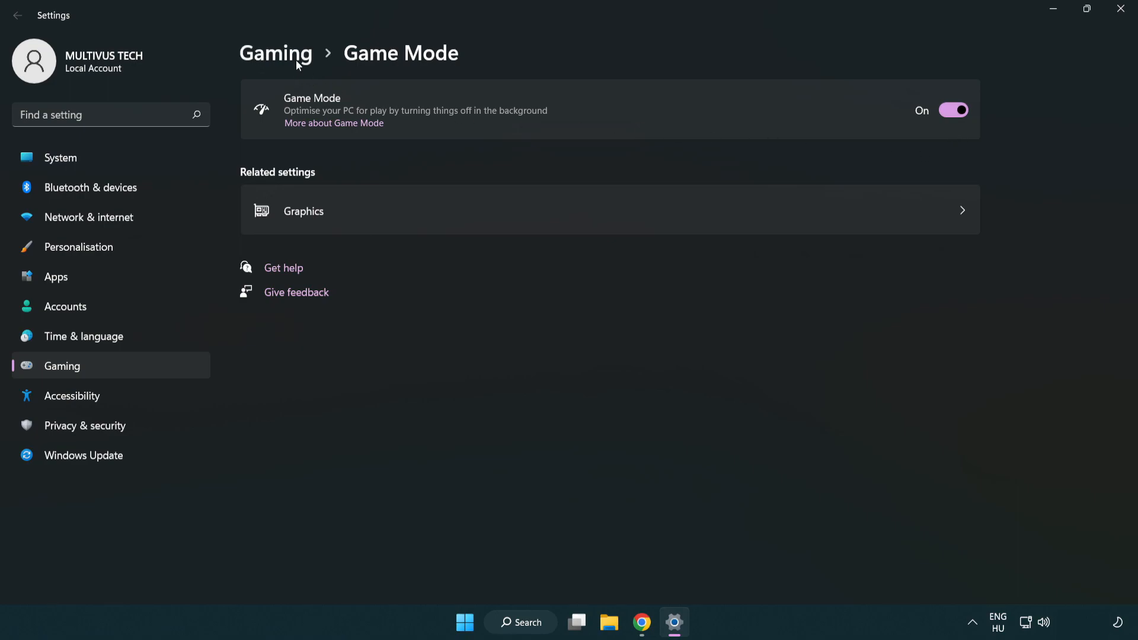
click(276, 53)
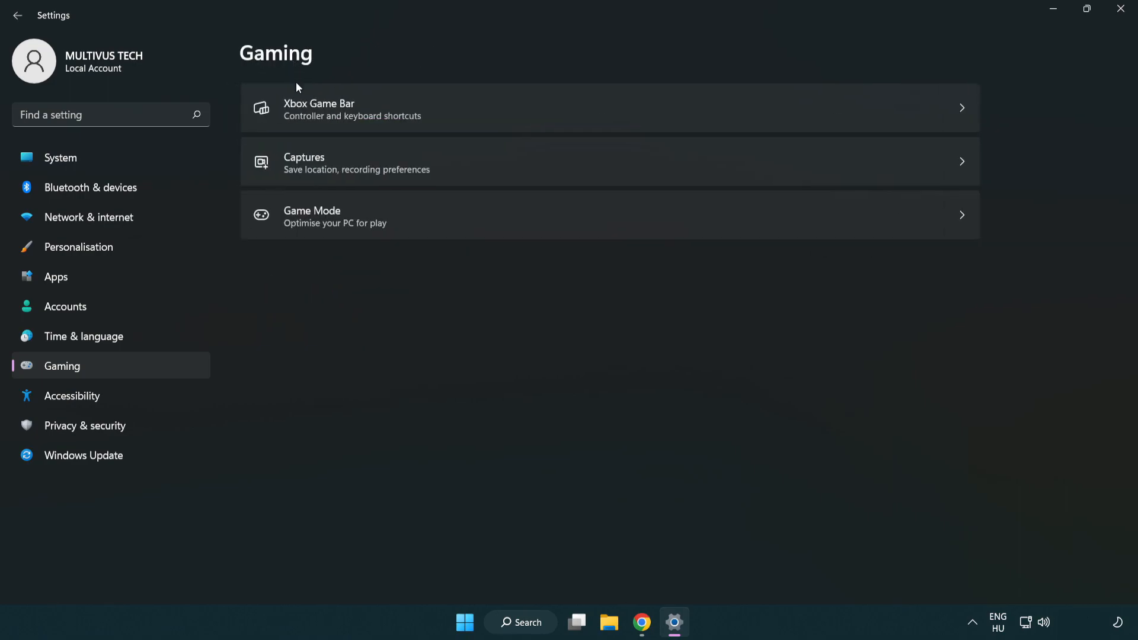
mouse_move(503, 109)
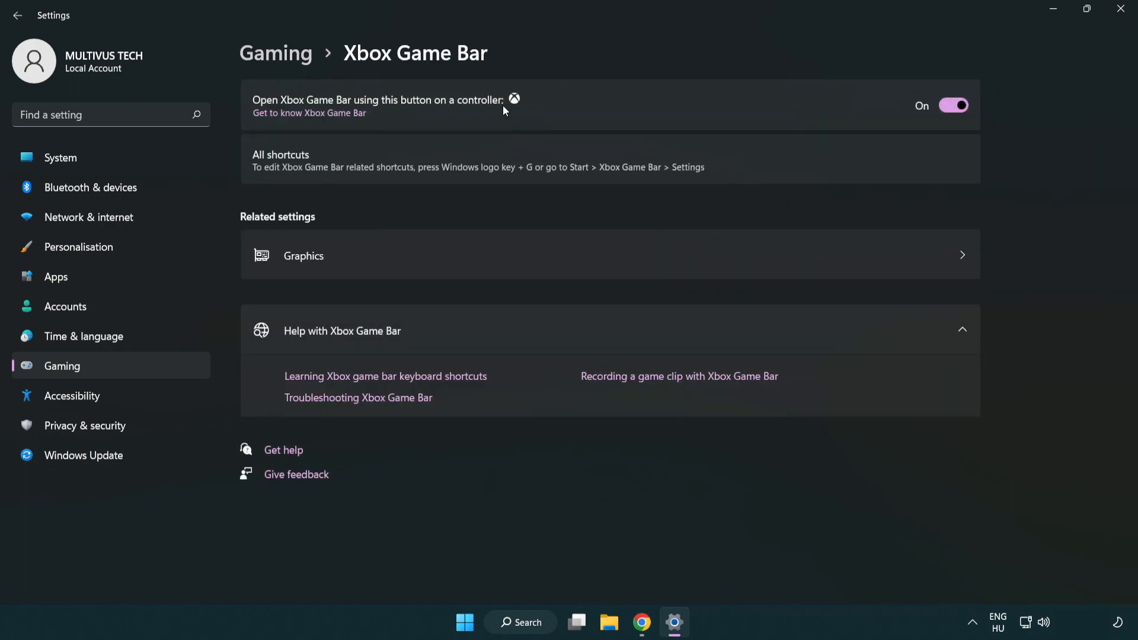
mouse_move(410, 109)
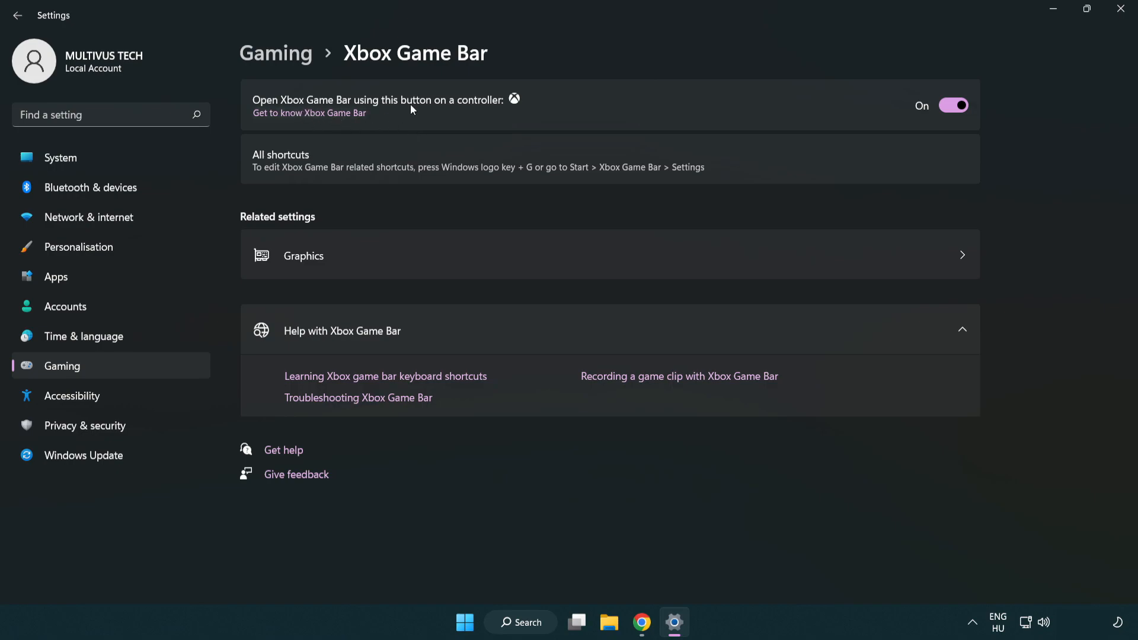
mouse_move(956, 105)
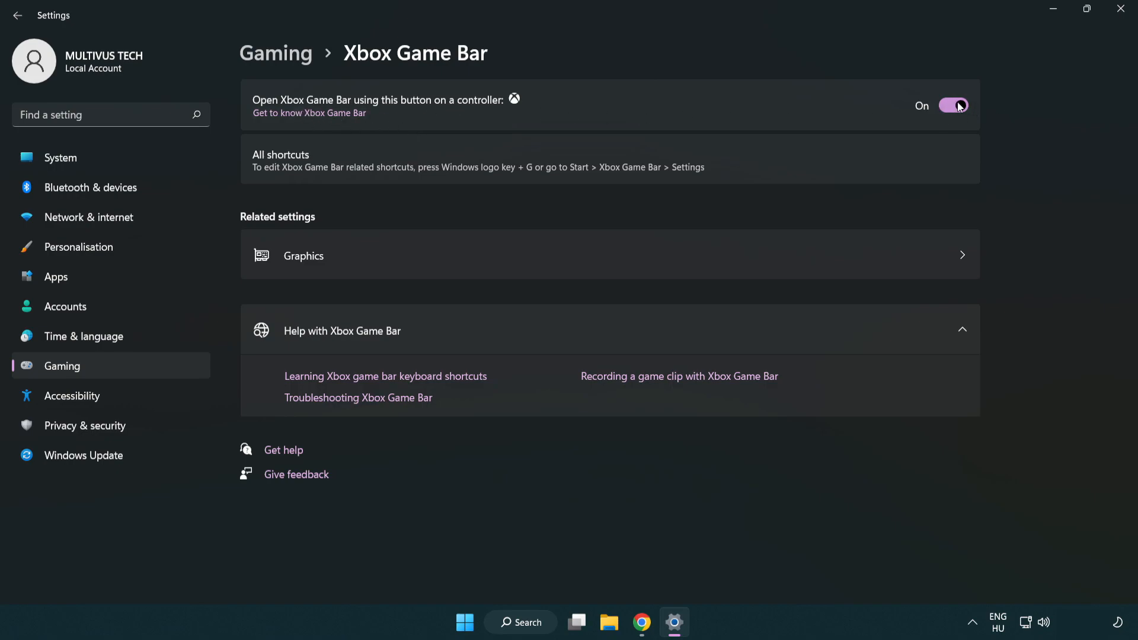
- Turn off the Xbox Game Bar controller shortcut and close Settings
click(953, 105)
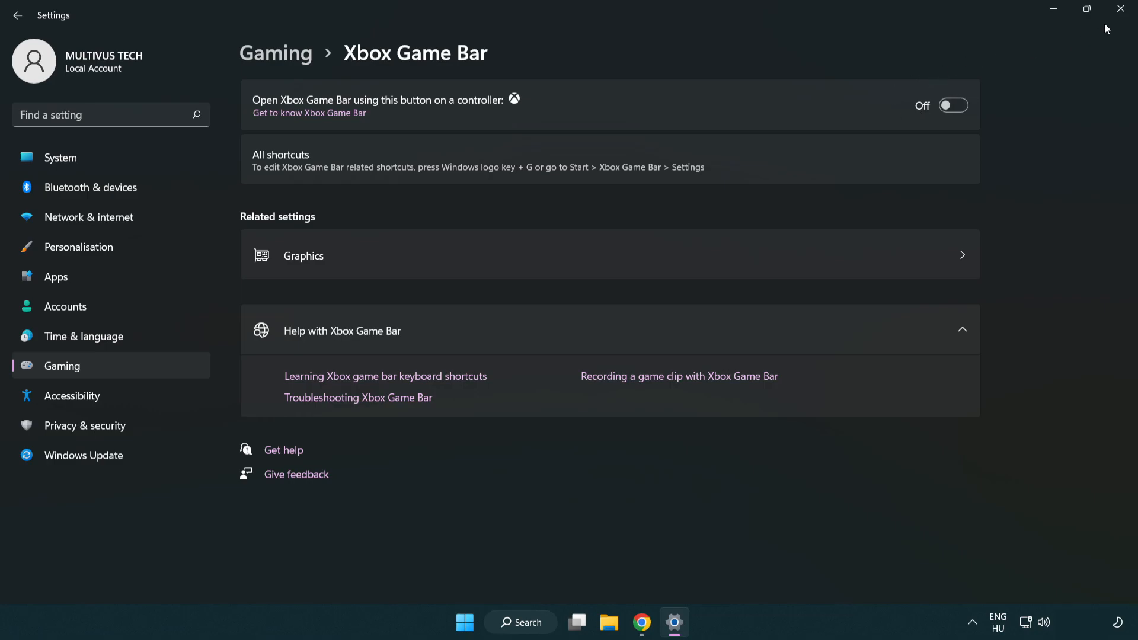
mouse_move(1120, 11)
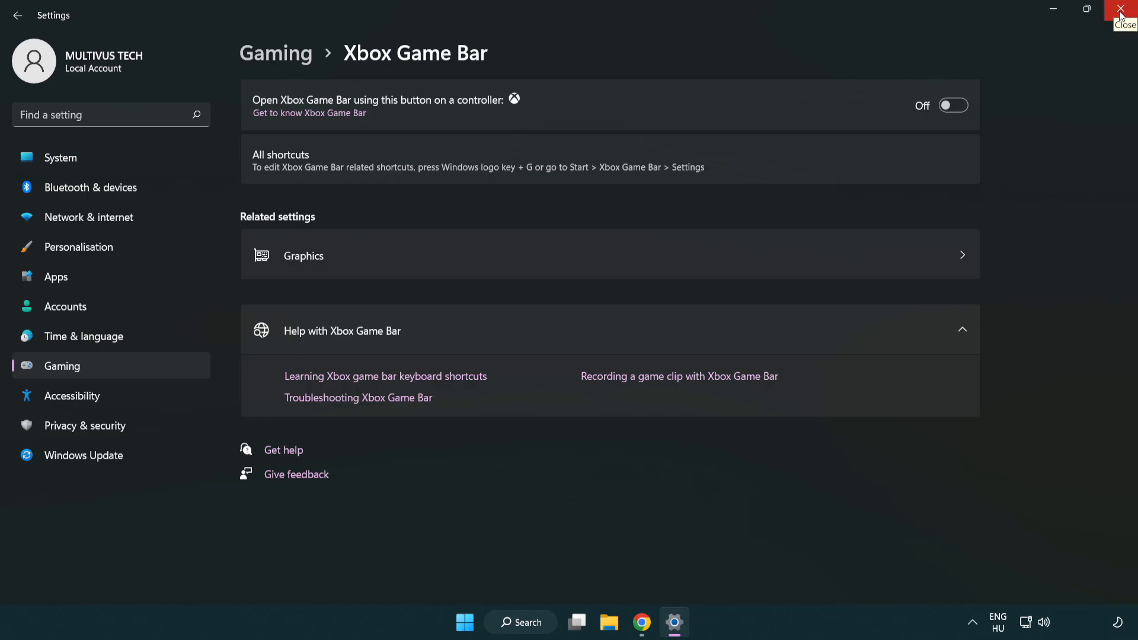
click(1124, 10)
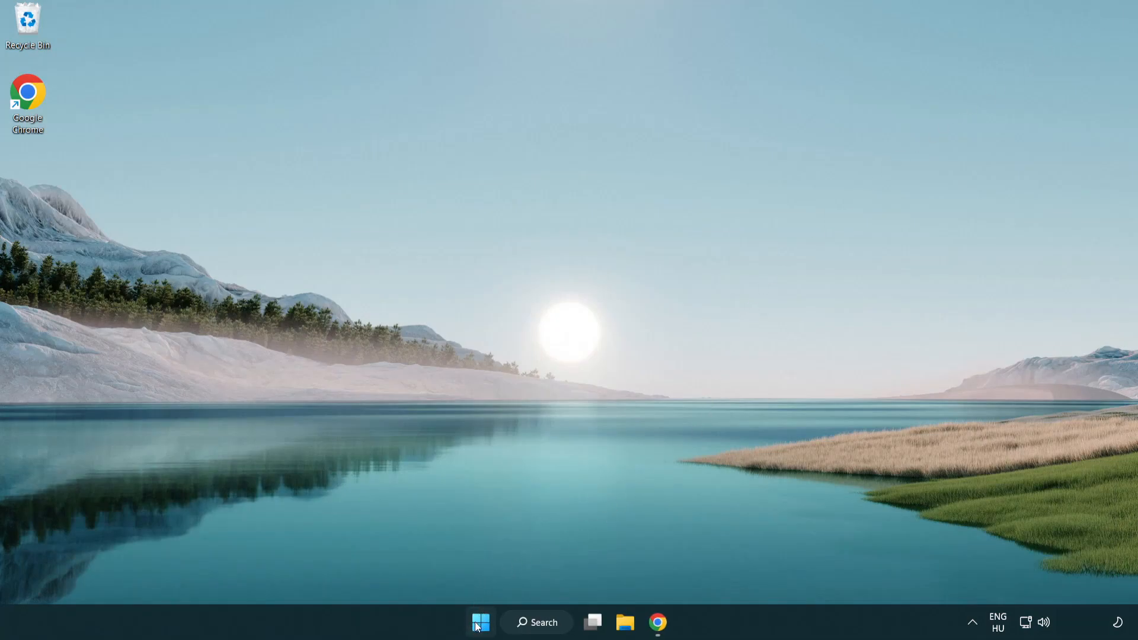
- Open Task Manager from the Start menu and browse the running processes list
right_click(479, 621)
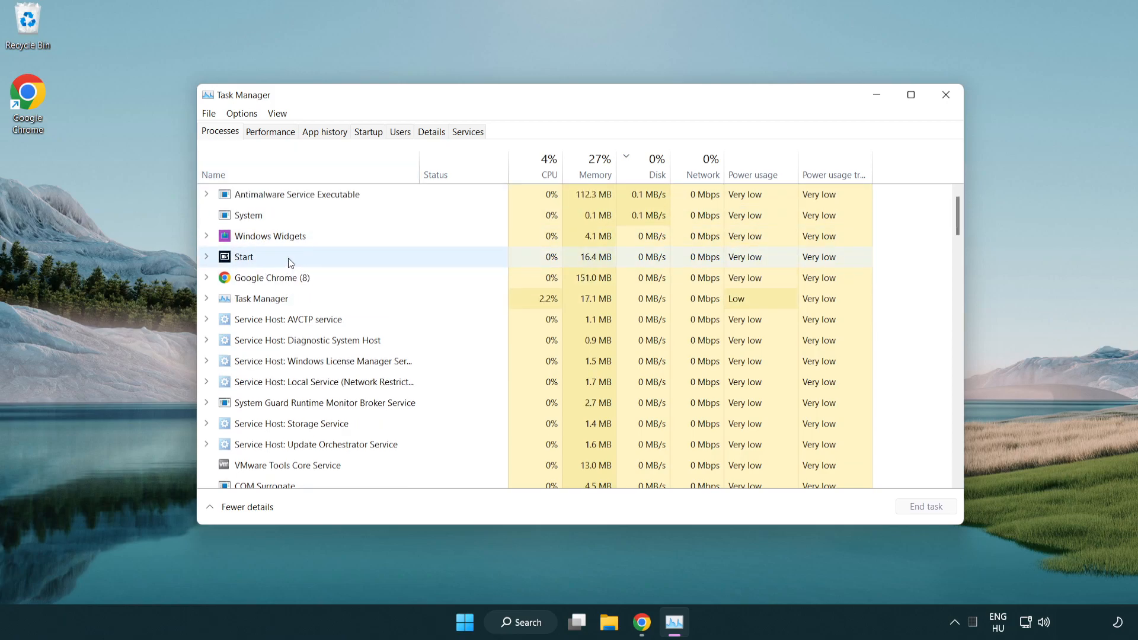
click(271, 278)
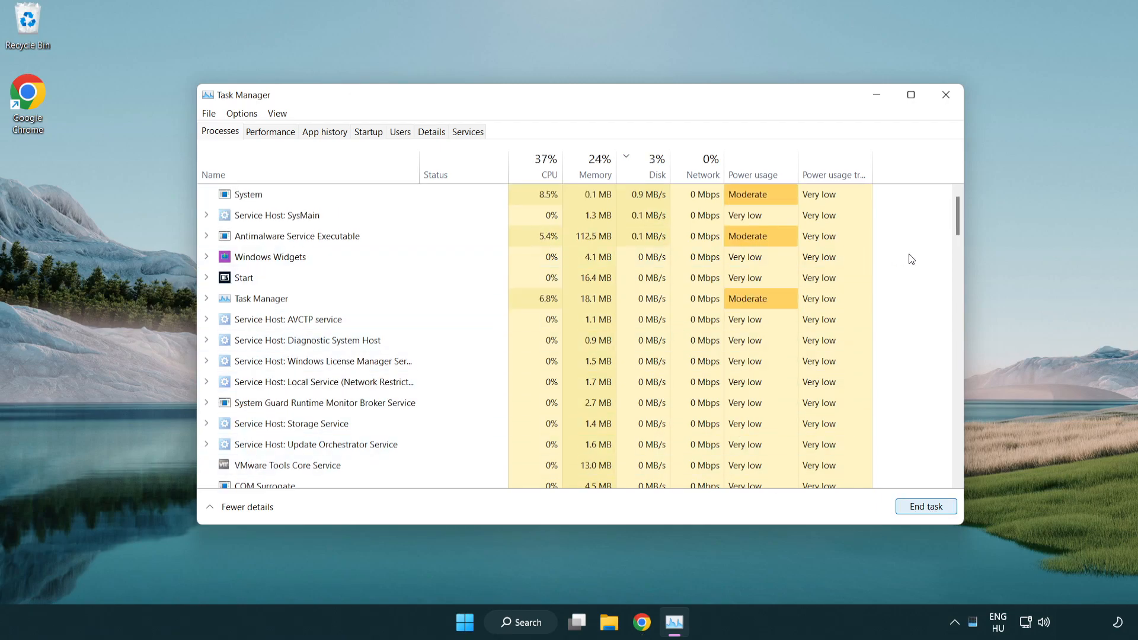
scroll(down, 3)
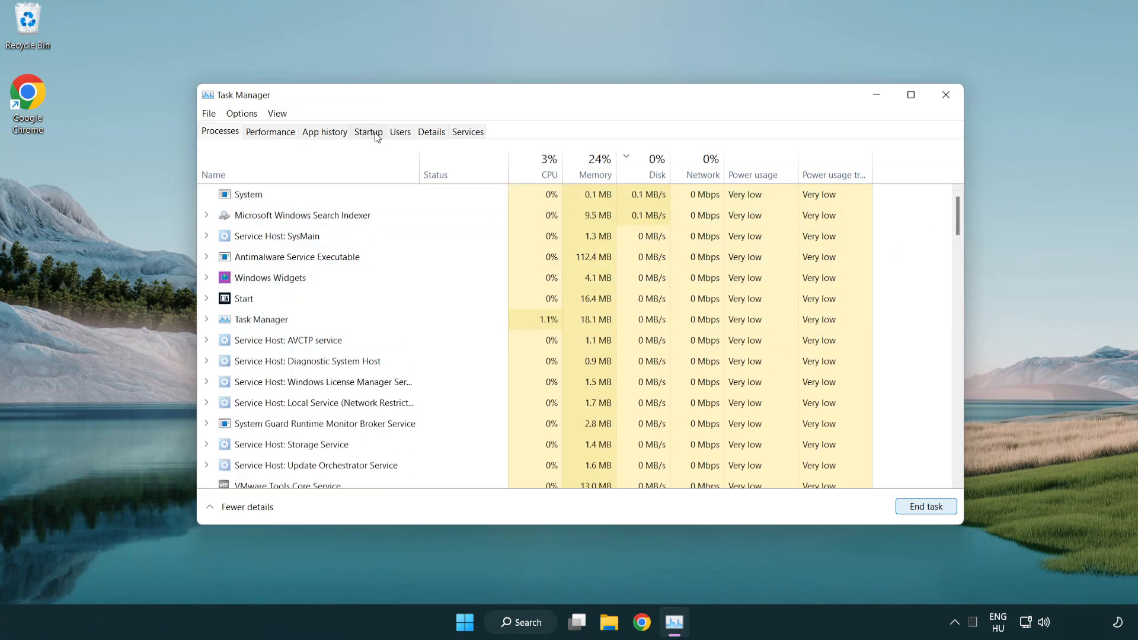
- Disable Cortana, Phone Link and Terminal as startup apps, then close Task Manager
click(368, 132)
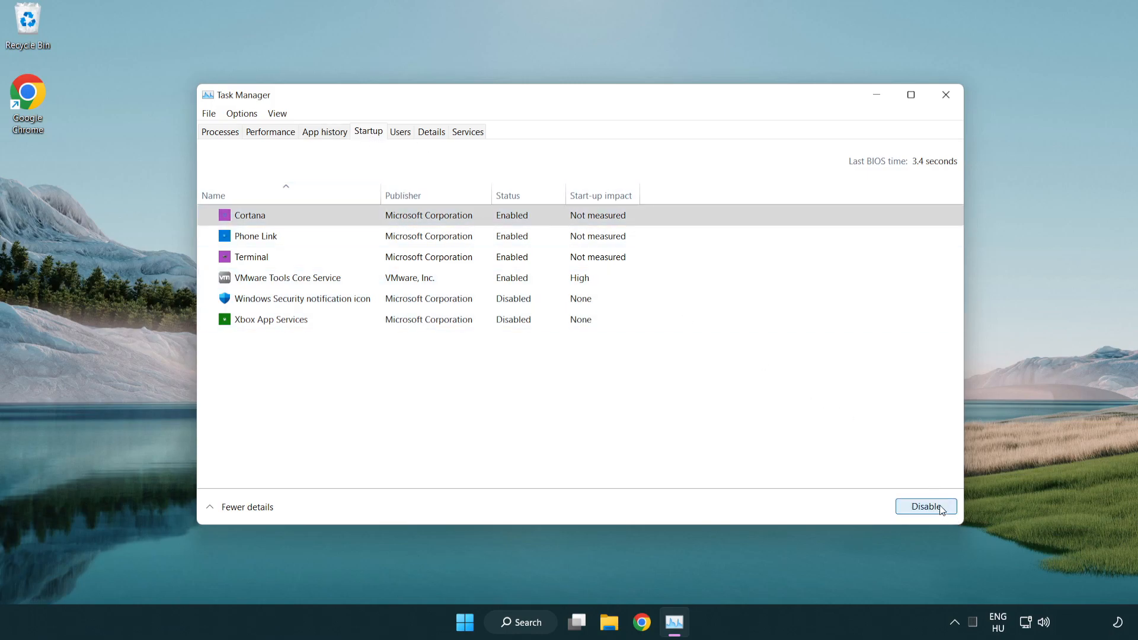
click(925, 505)
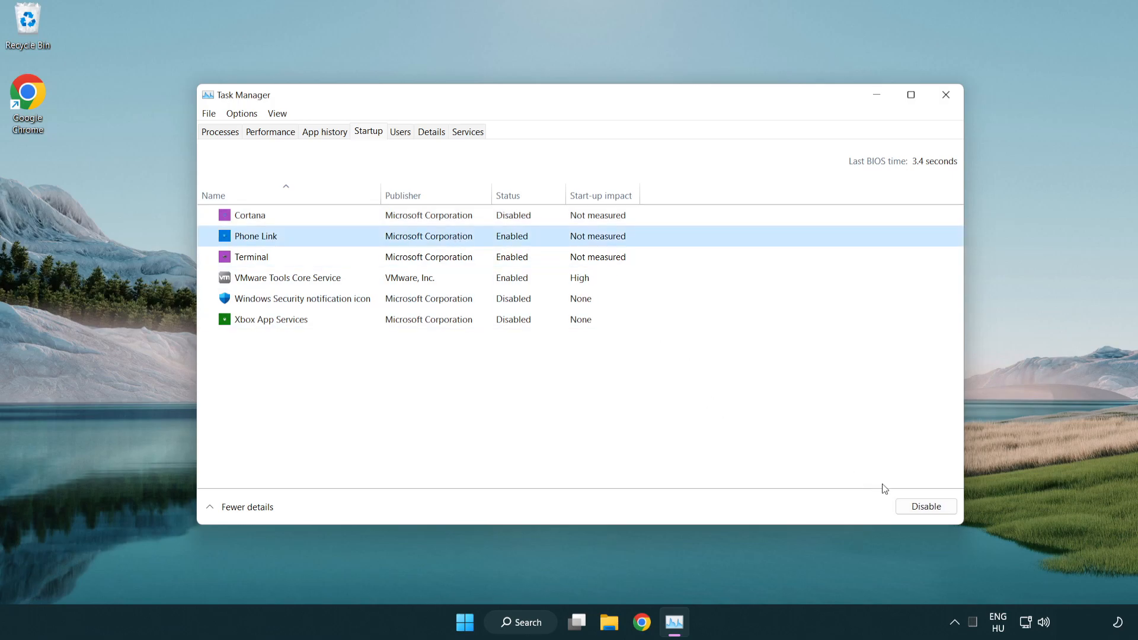
click(925, 506)
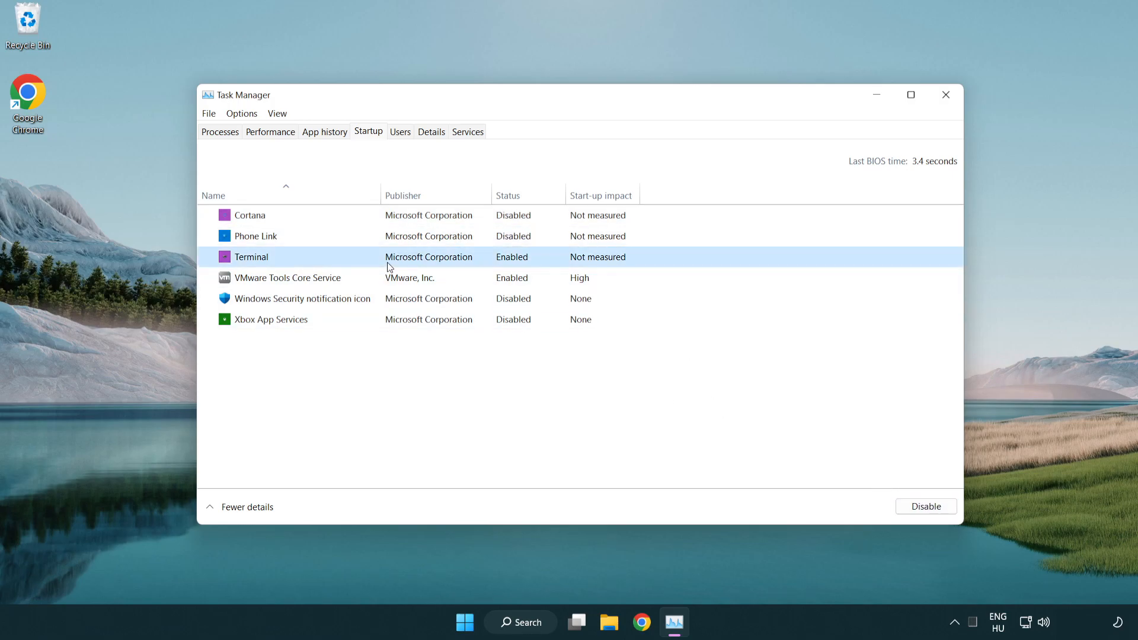
click(926, 505)
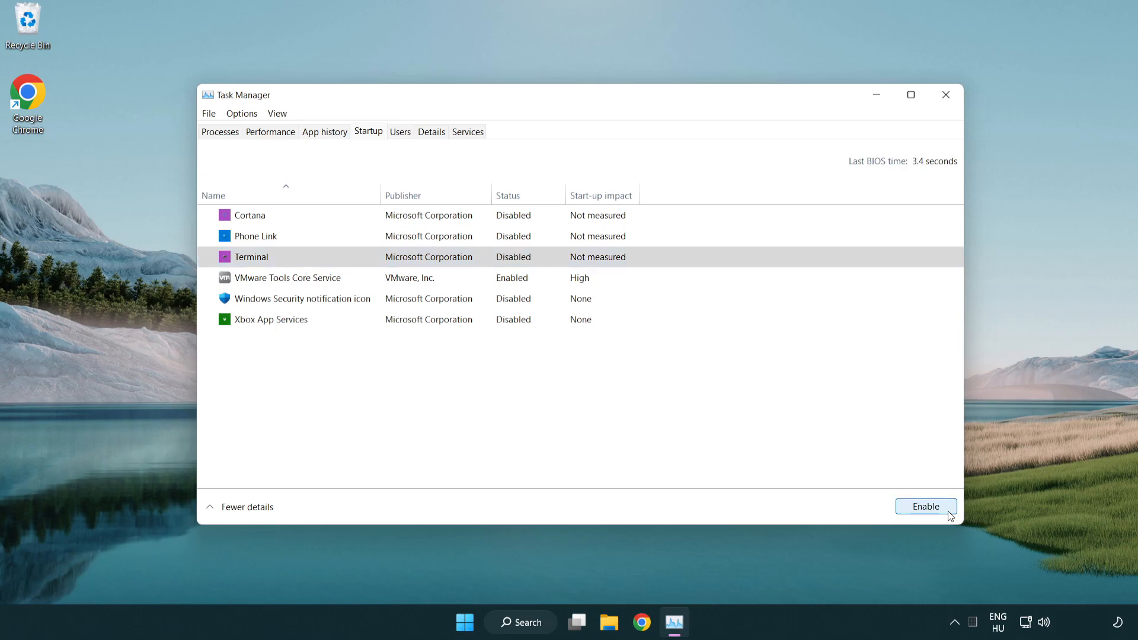
mouse_move(827, 66)
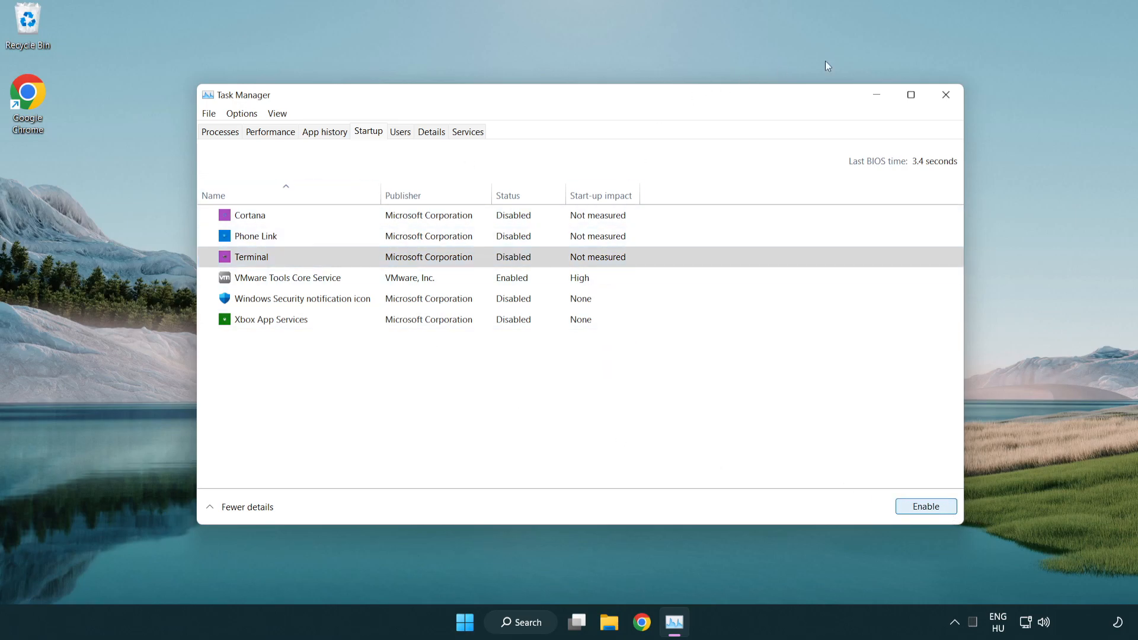
mouse_move(946, 94)
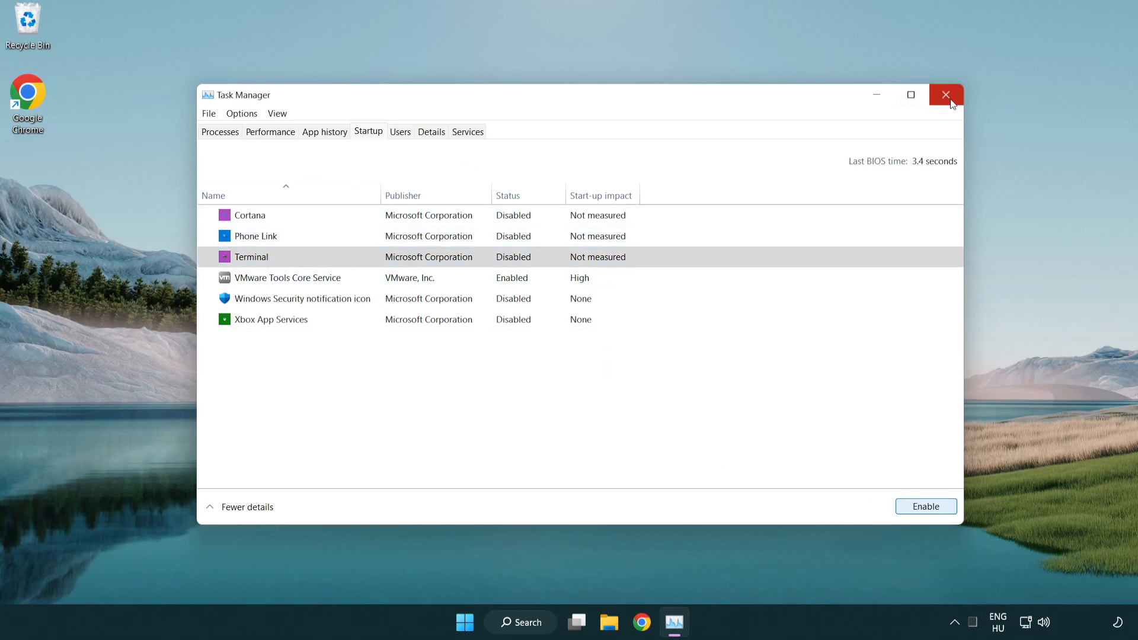
click(945, 95)
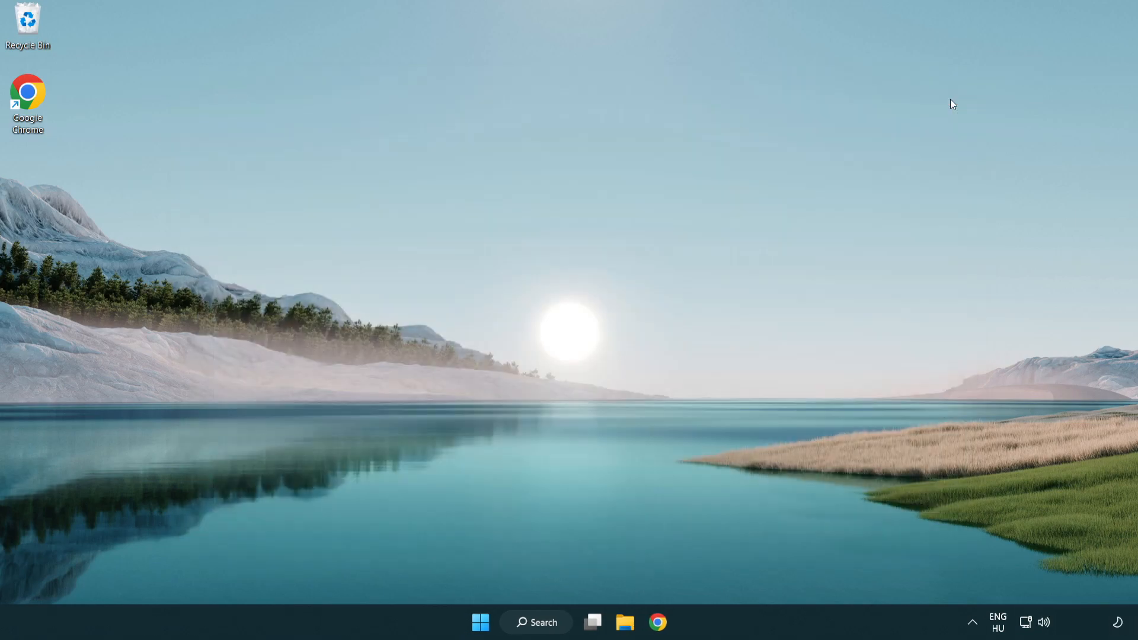
mouse_move(543, 622)
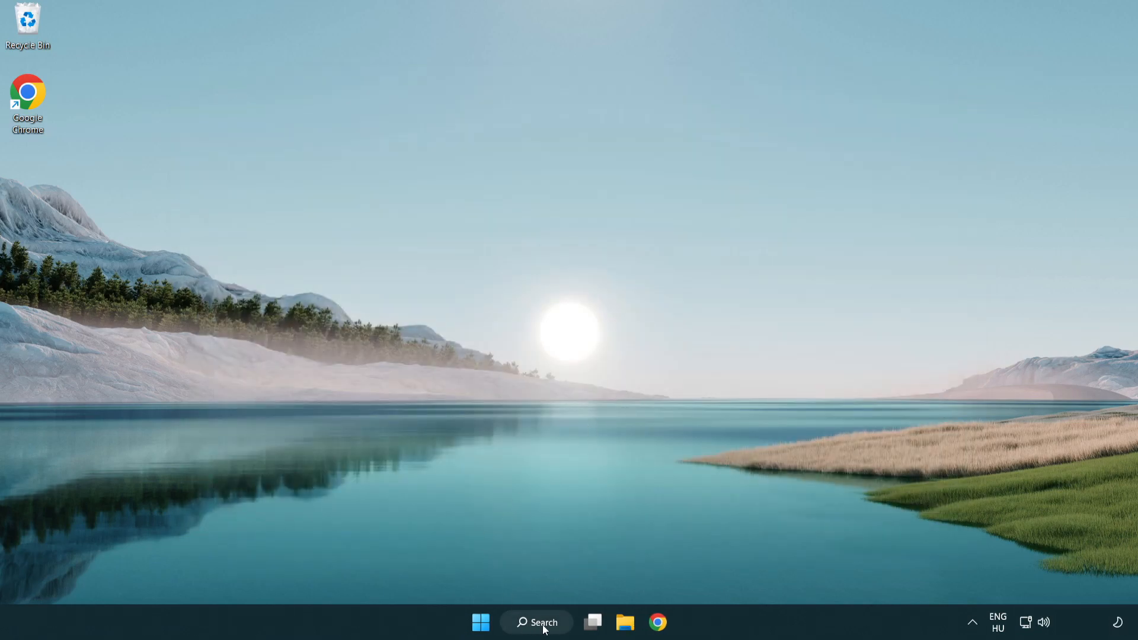
- Run a Windows Update check, confirm the PC is up to date, and close Settings
click(537, 622)
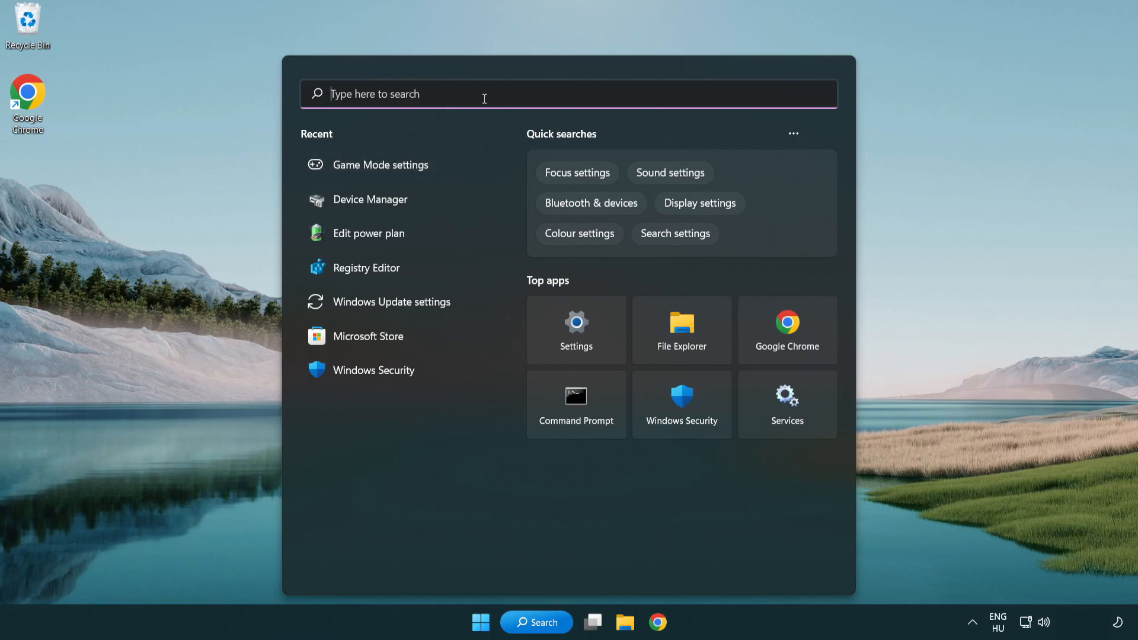
text(update)
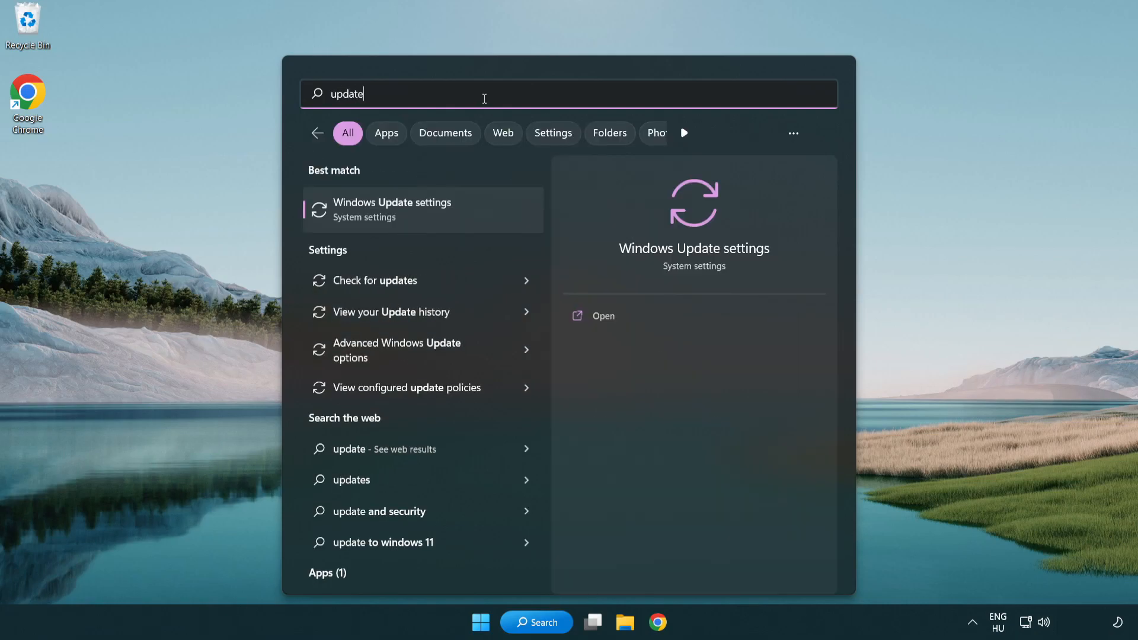
mouse_move(443, 221)
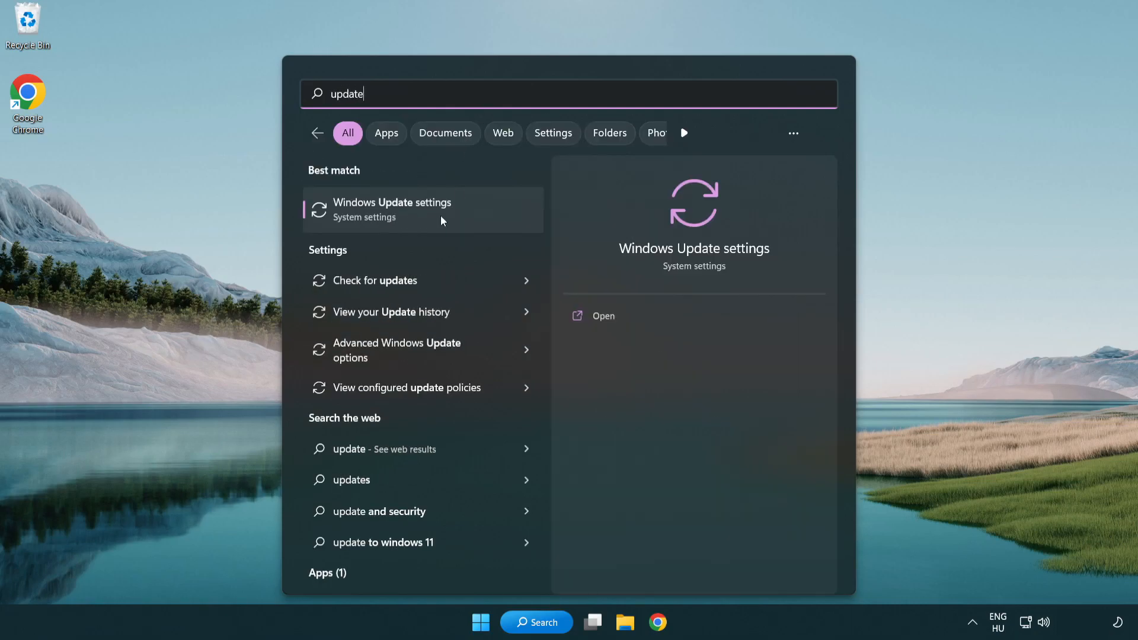
click(392, 210)
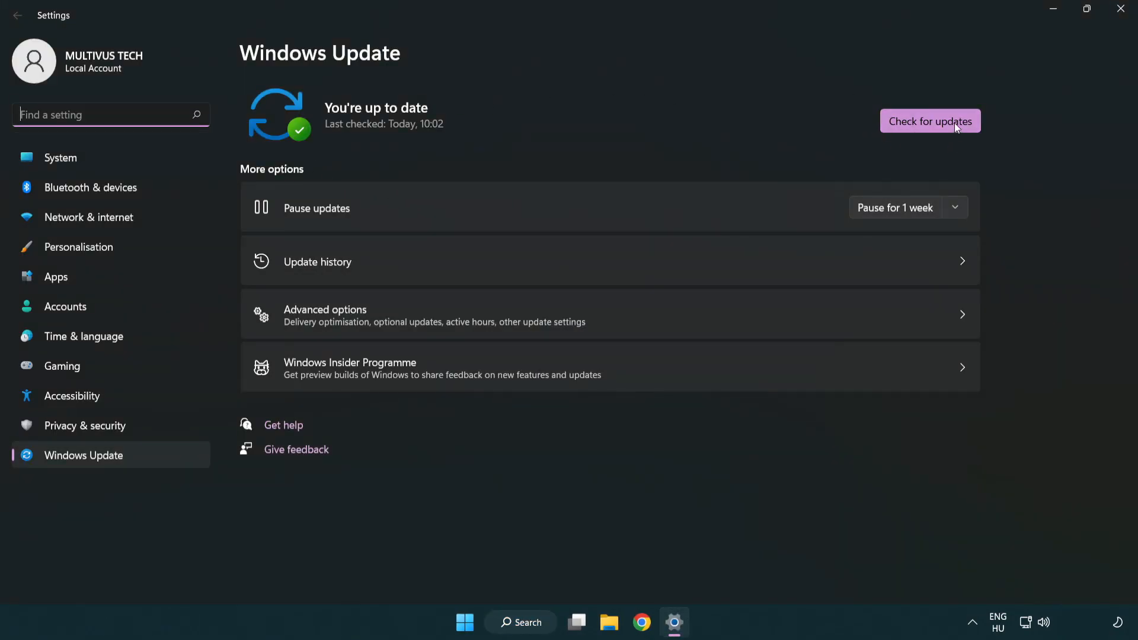
click(930, 120)
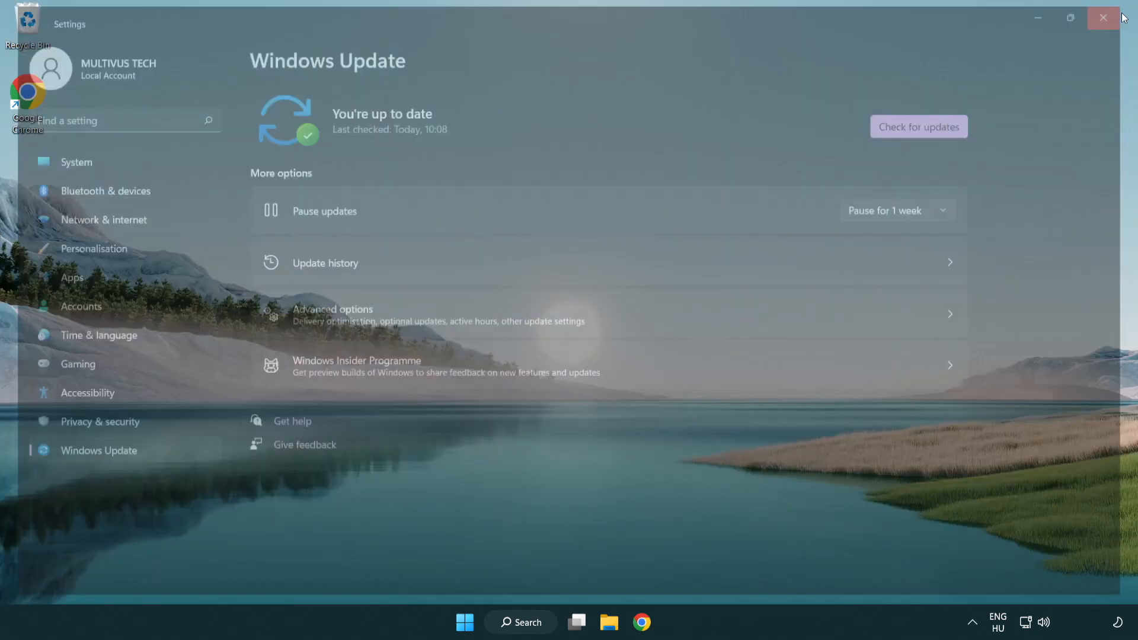
click(1103, 17)
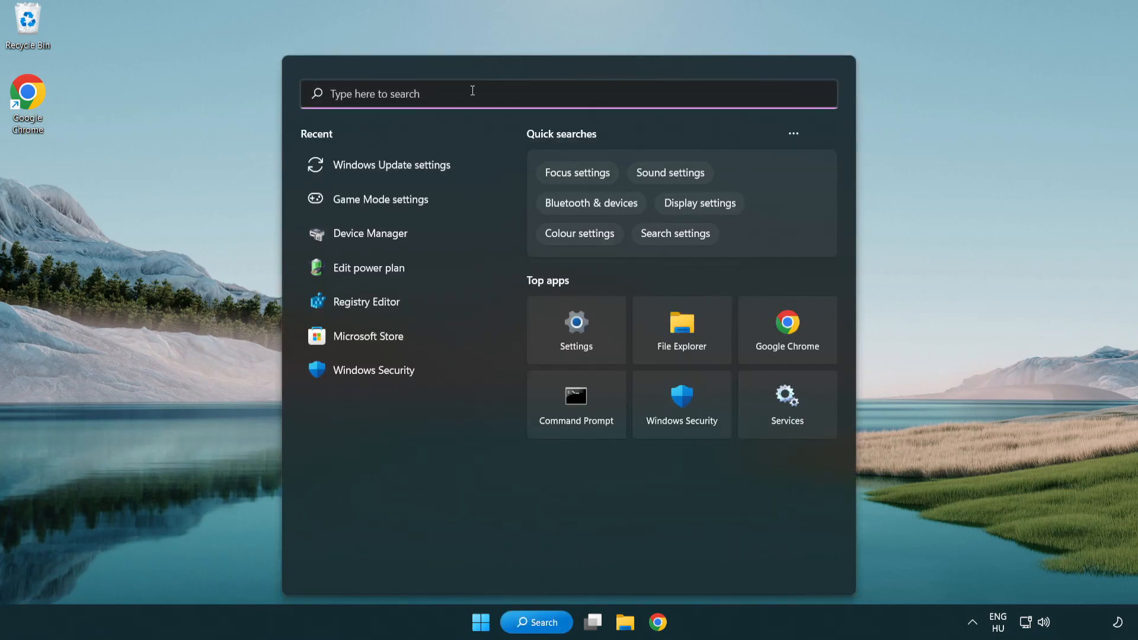
- Launch Registry Editor from a 'regedit' search
text(regedit)
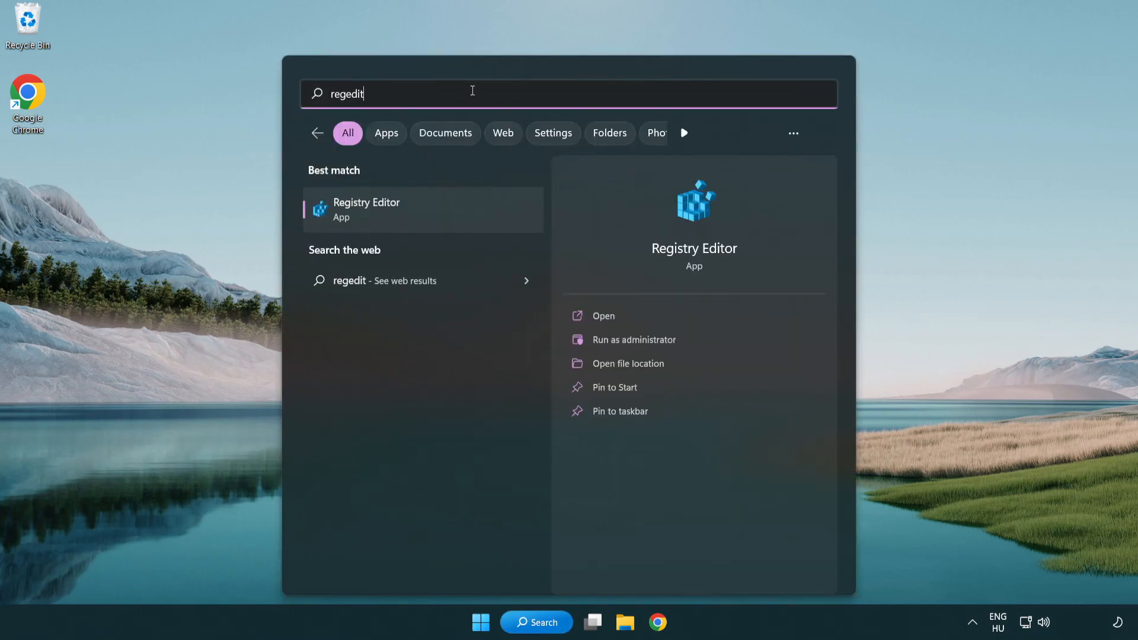
mouse_move(424, 214)
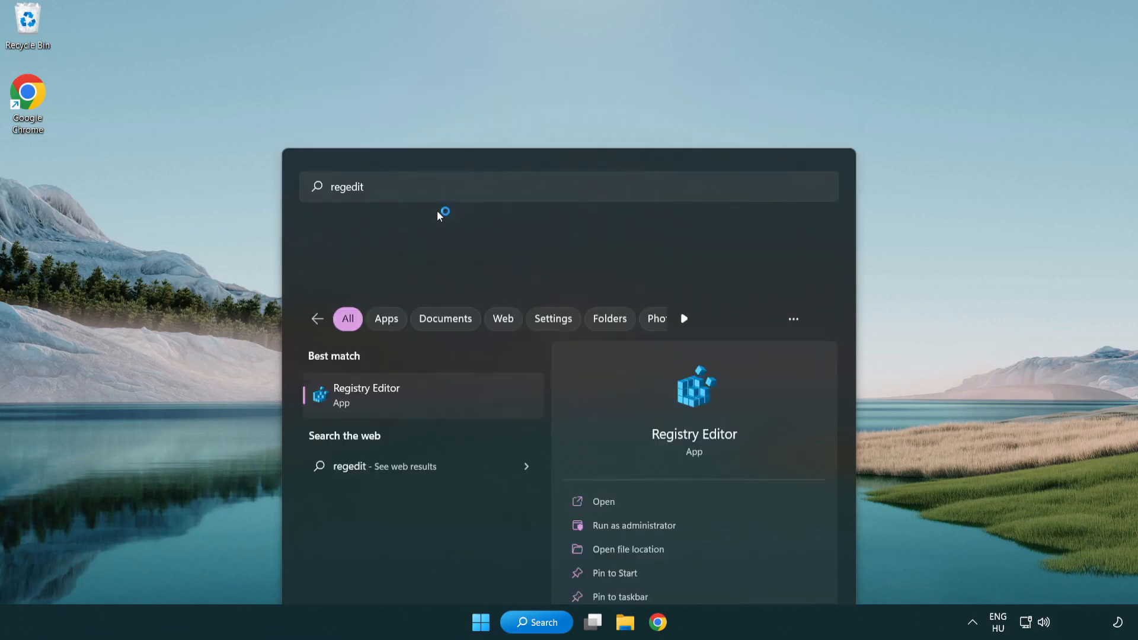
click(365, 395)
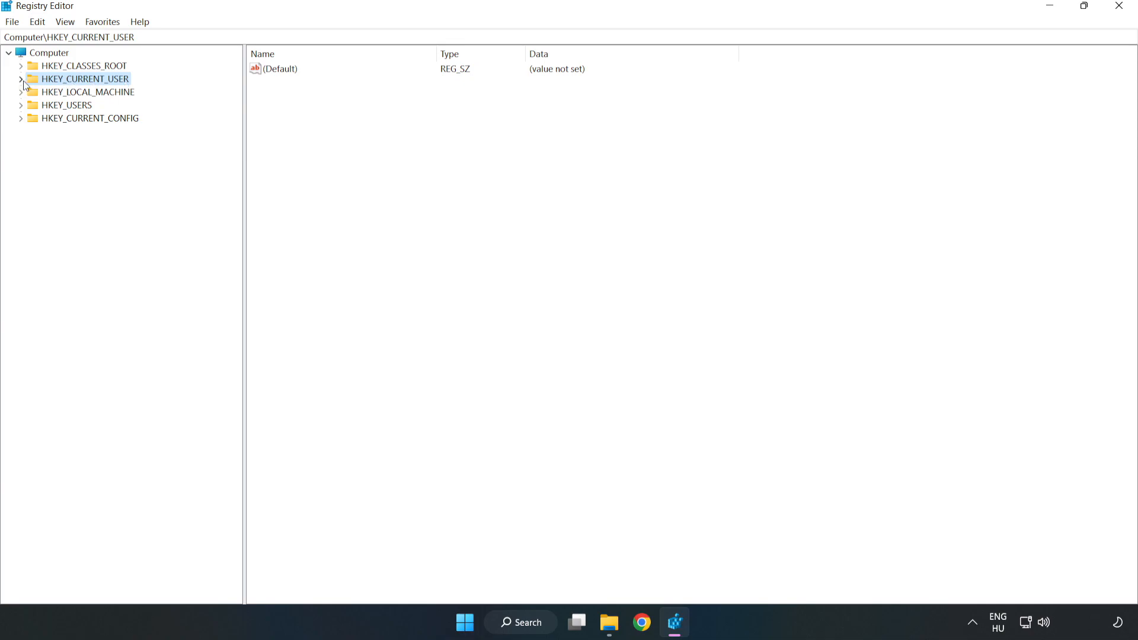
- Set GameDVR_Enabled under HKEY_CURRENT_USER\System\GameConfigStore to 0
click(21, 78)
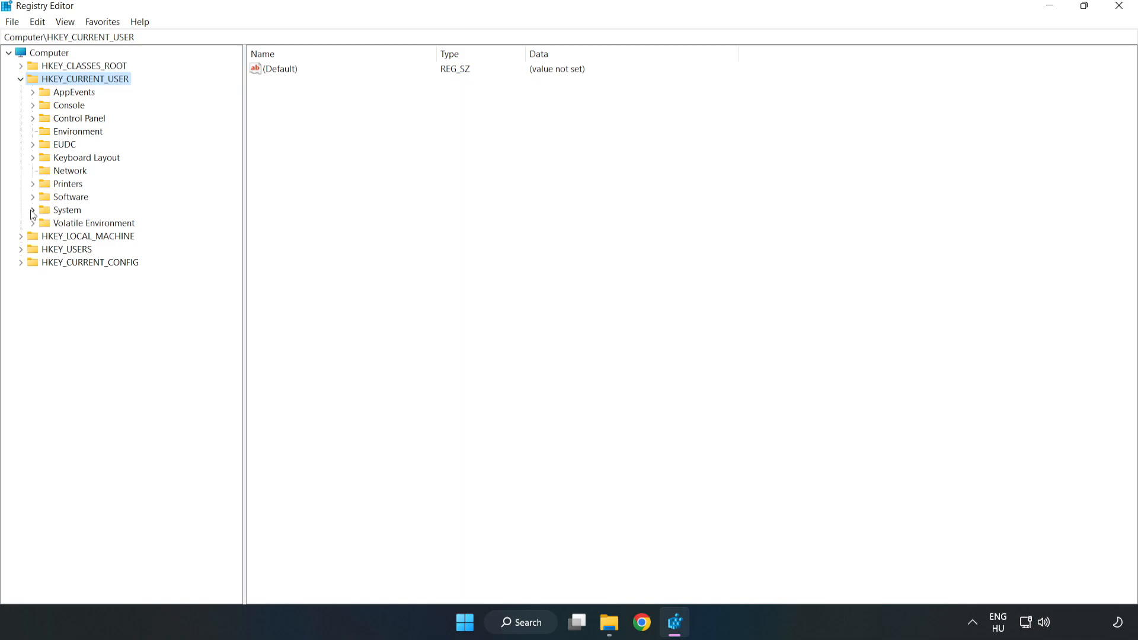
click(32, 210)
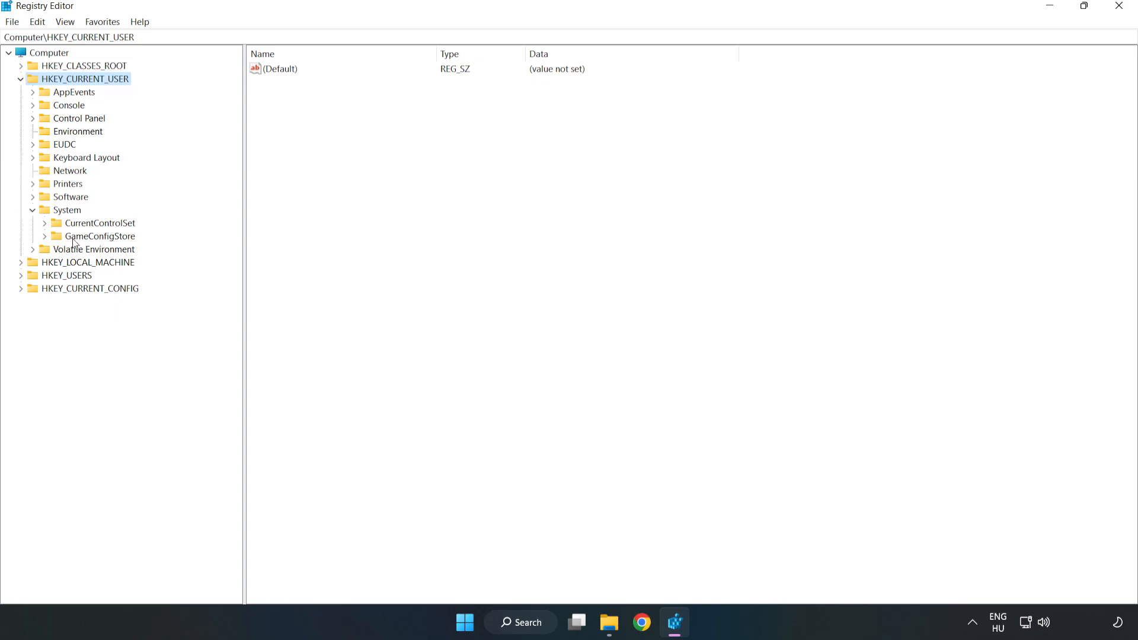
click(100, 236)
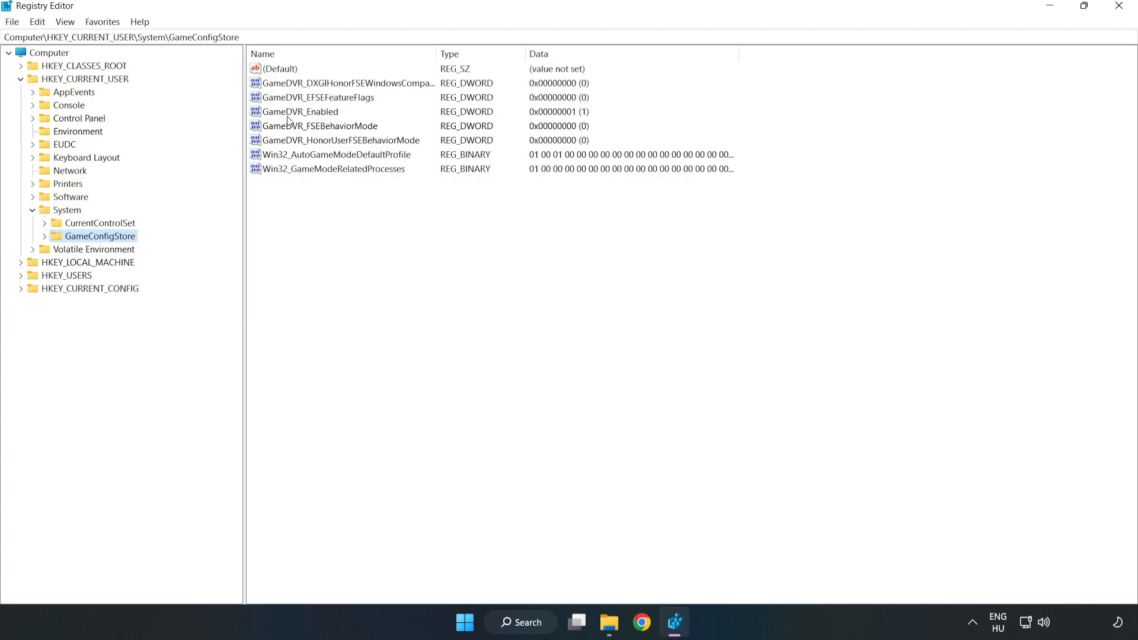
click(298, 111)
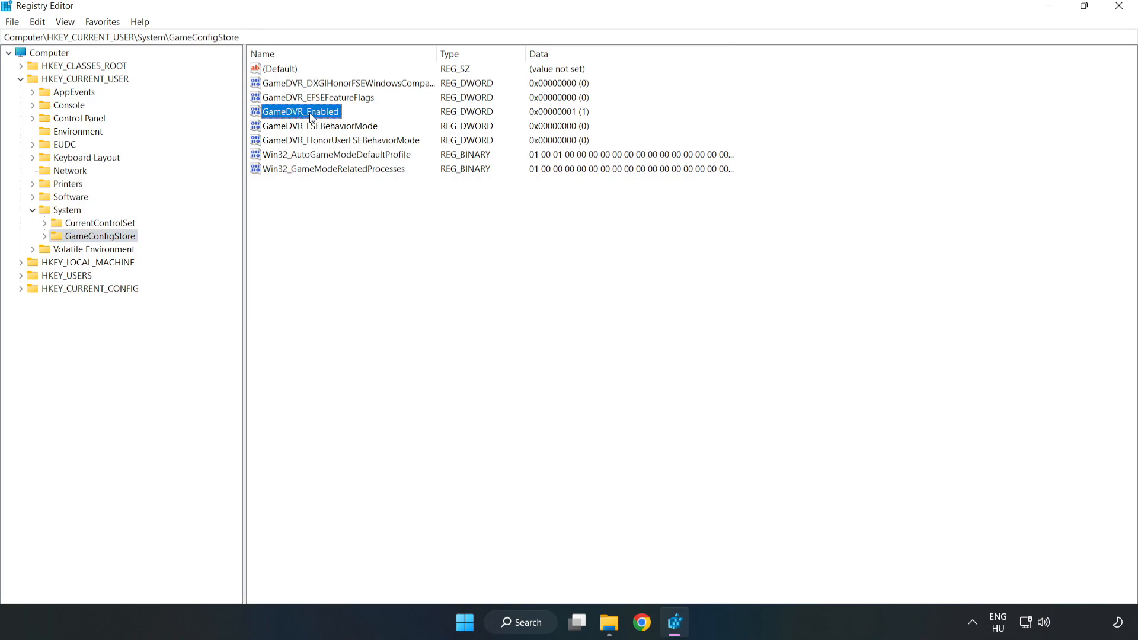
right_click(300, 111)
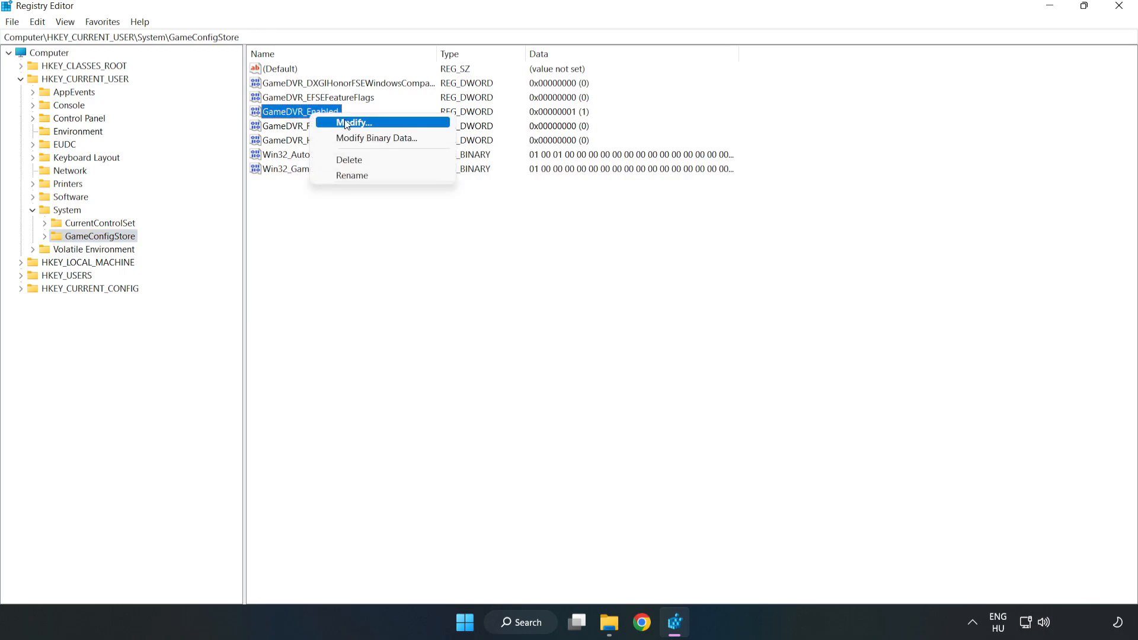
mouse_move(363, 129)
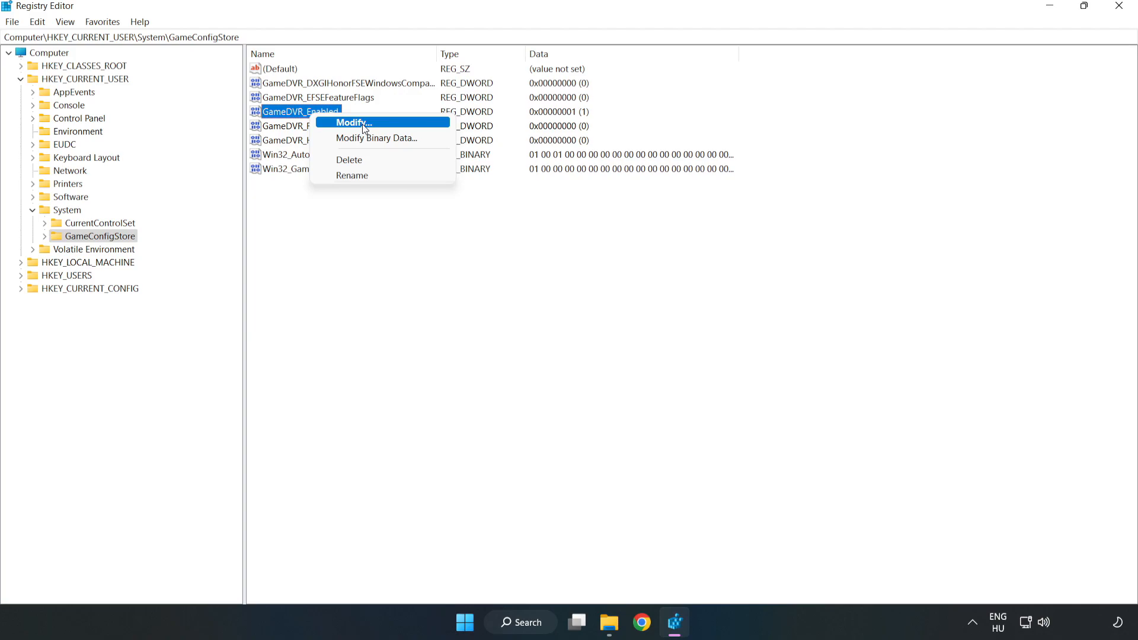
click(351, 122)
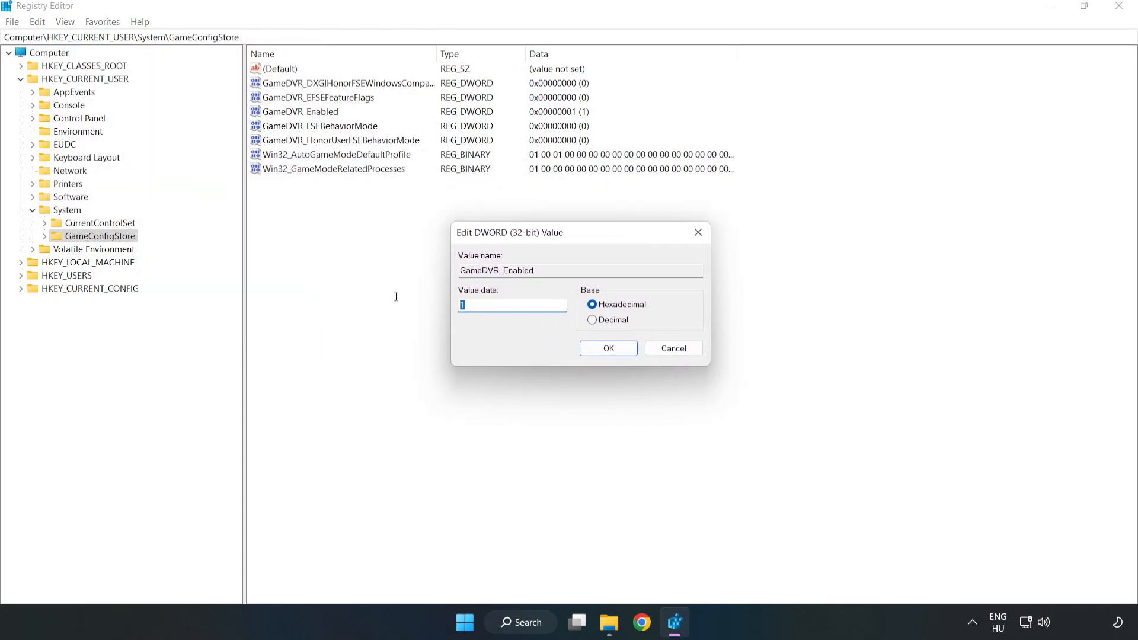
text(0)
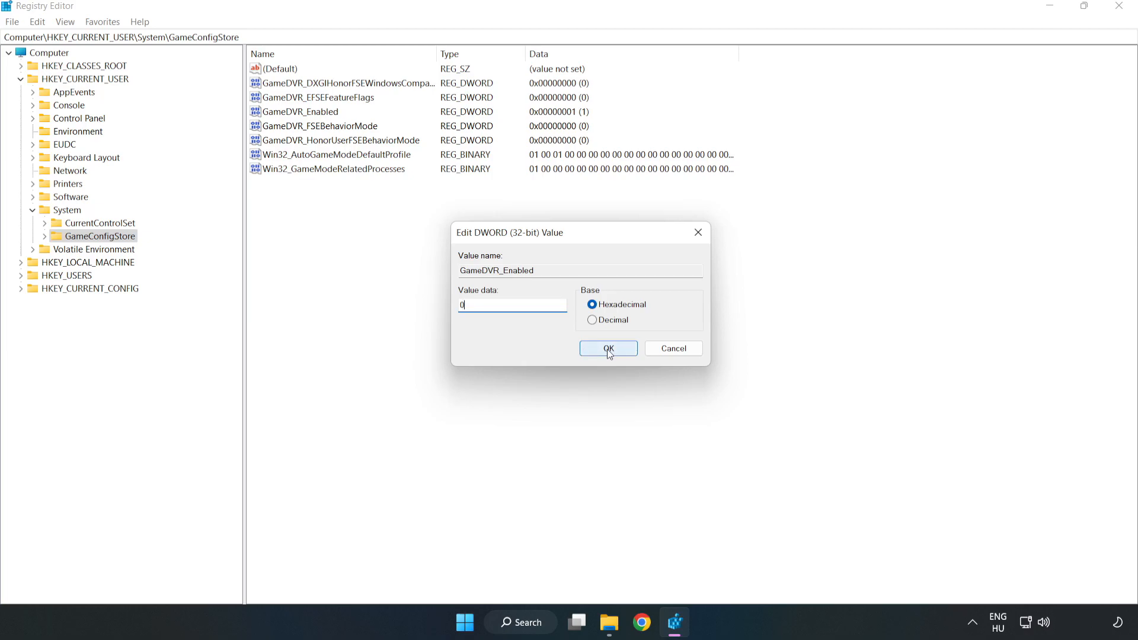
click(608, 348)
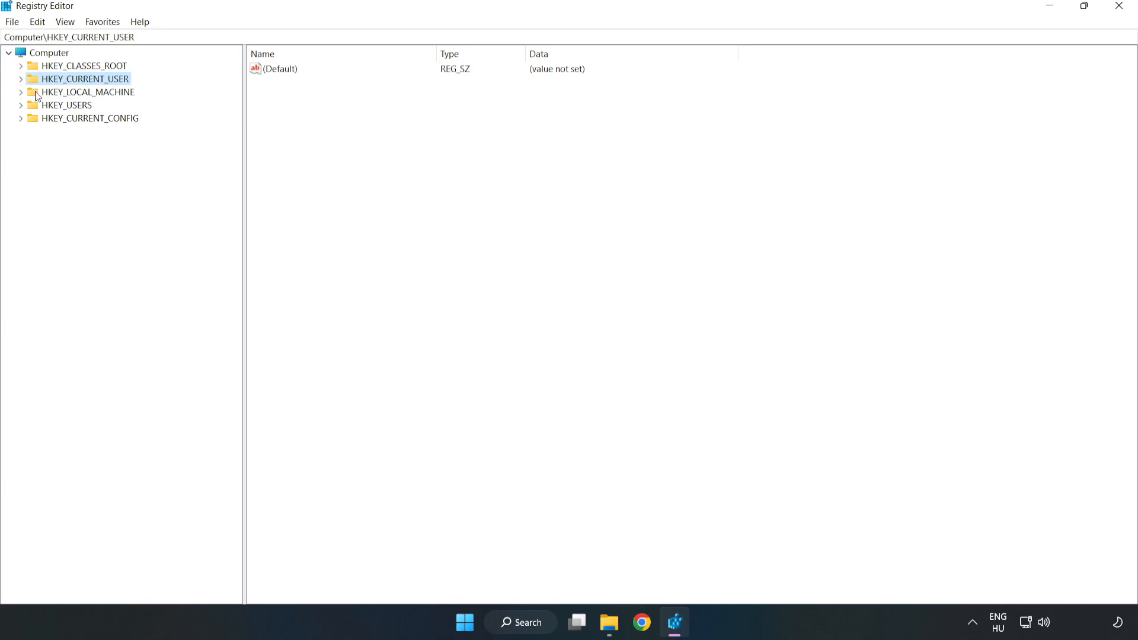
- Browse to HKLM\SOFTWARE\Microsoft\PolicyManager\default\ApplicationManagement\AllowGameDVR and show its values
click(85, 91)
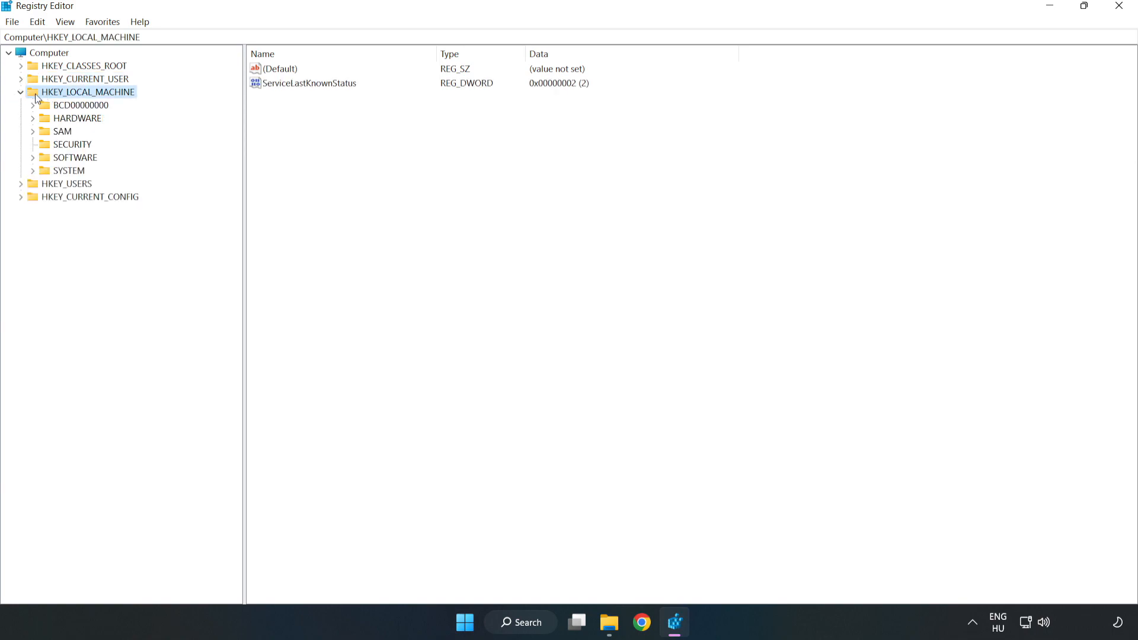
mouse_move(42, 160)
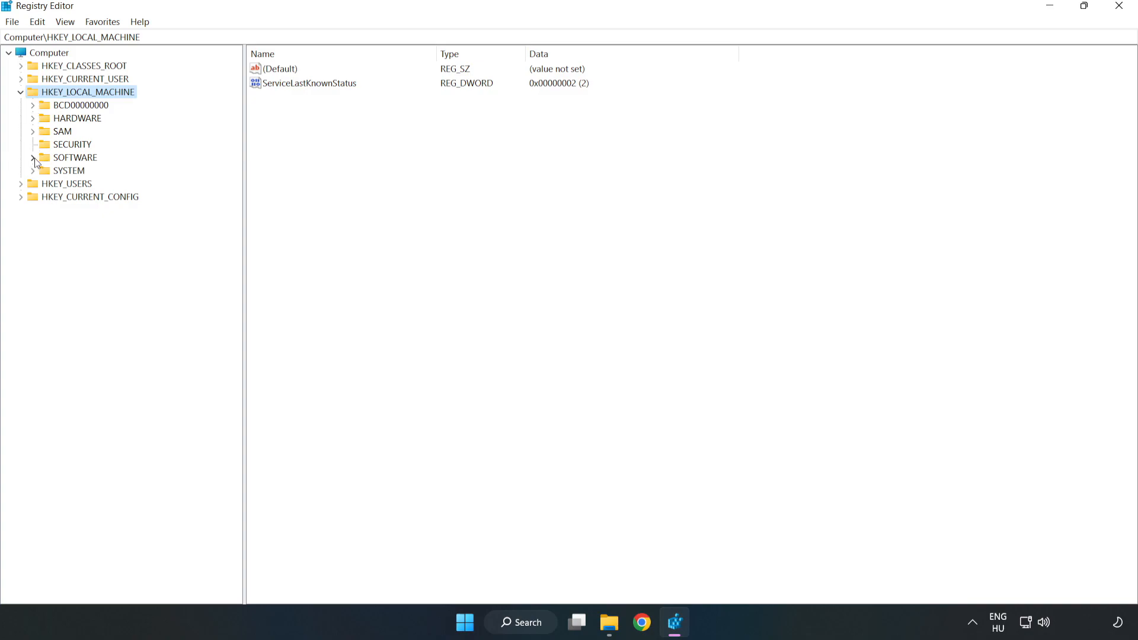
click(34, 158)
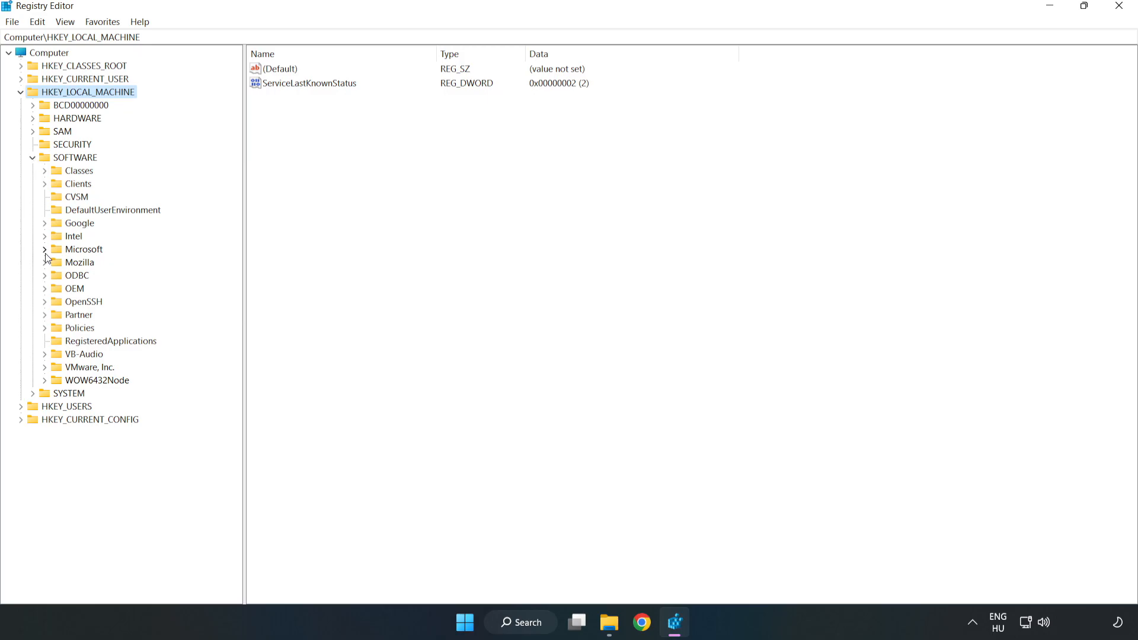
click(45, 249)
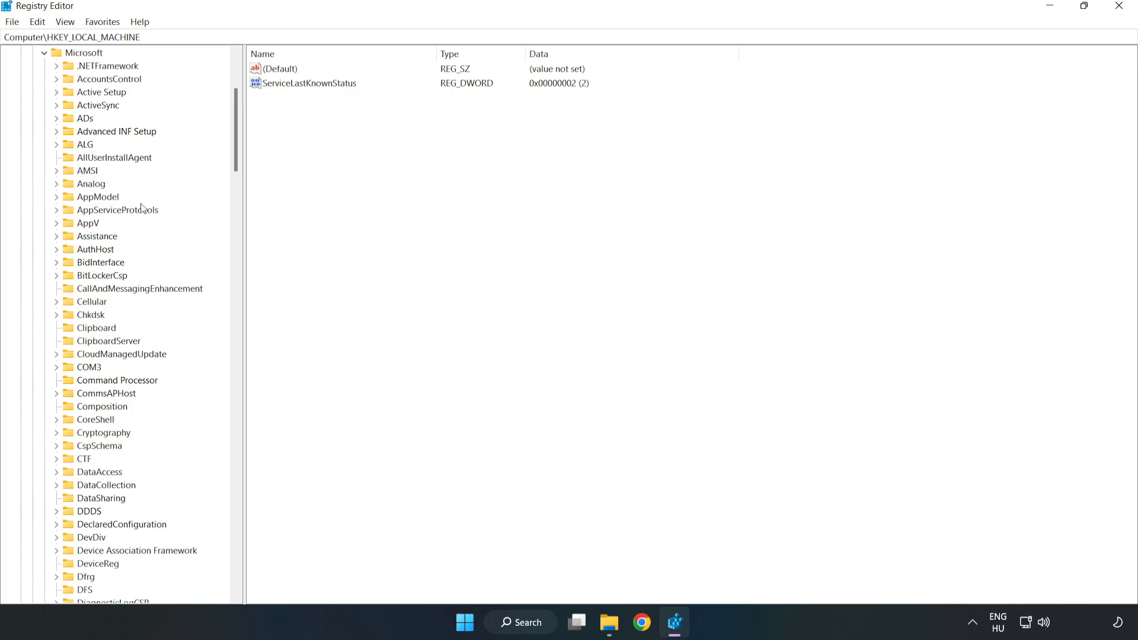
scroll(down, 3)
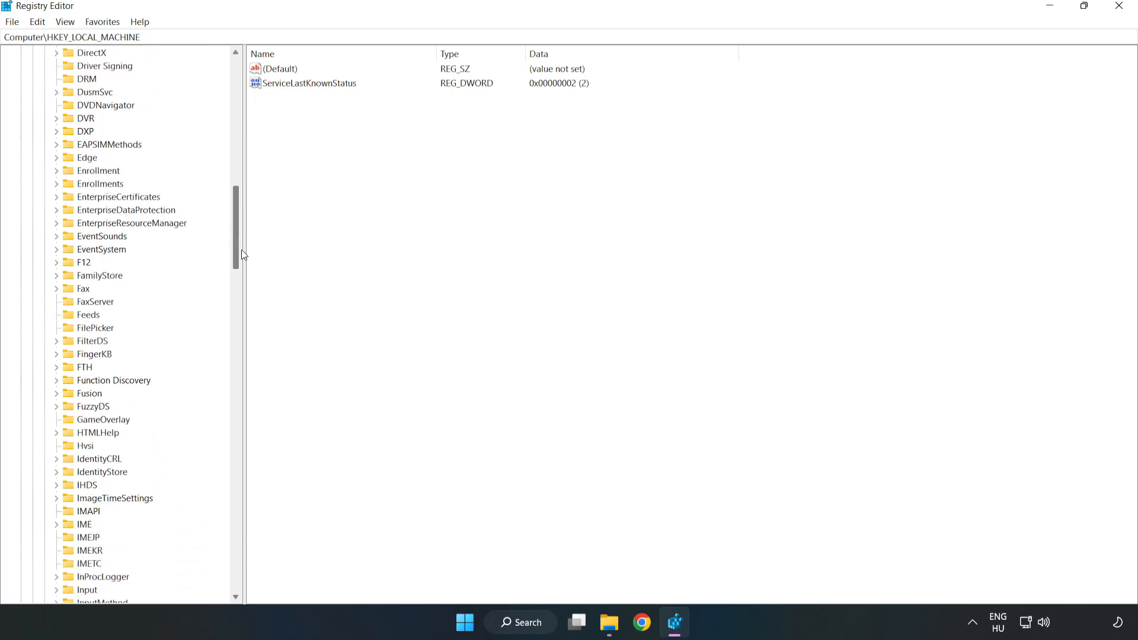
scroll(down, 3)
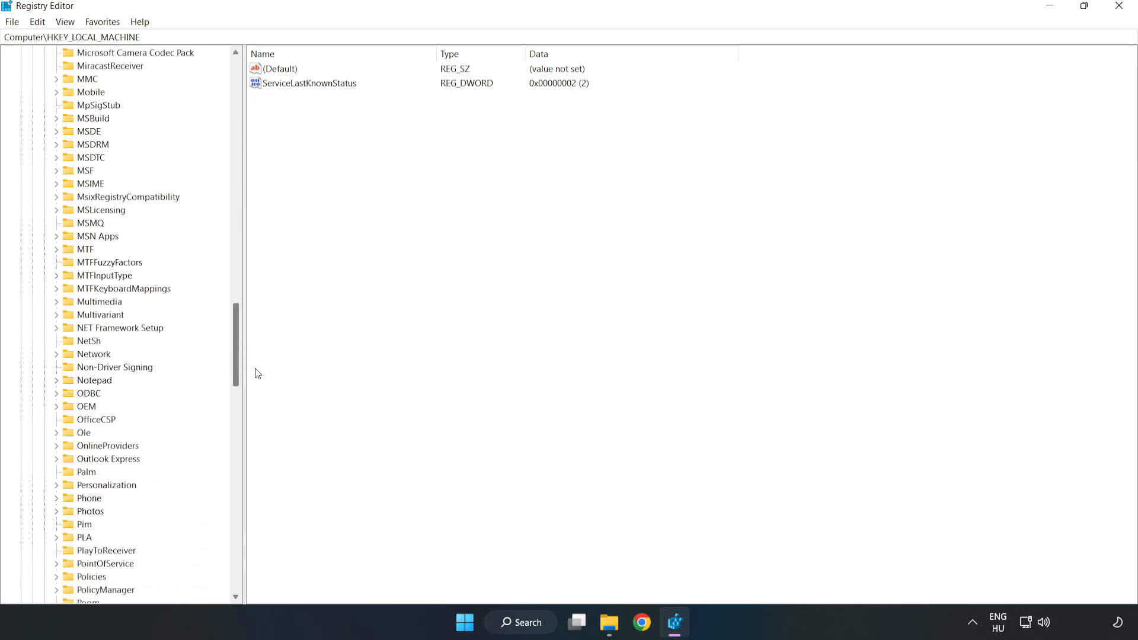
scroll(down, 3)
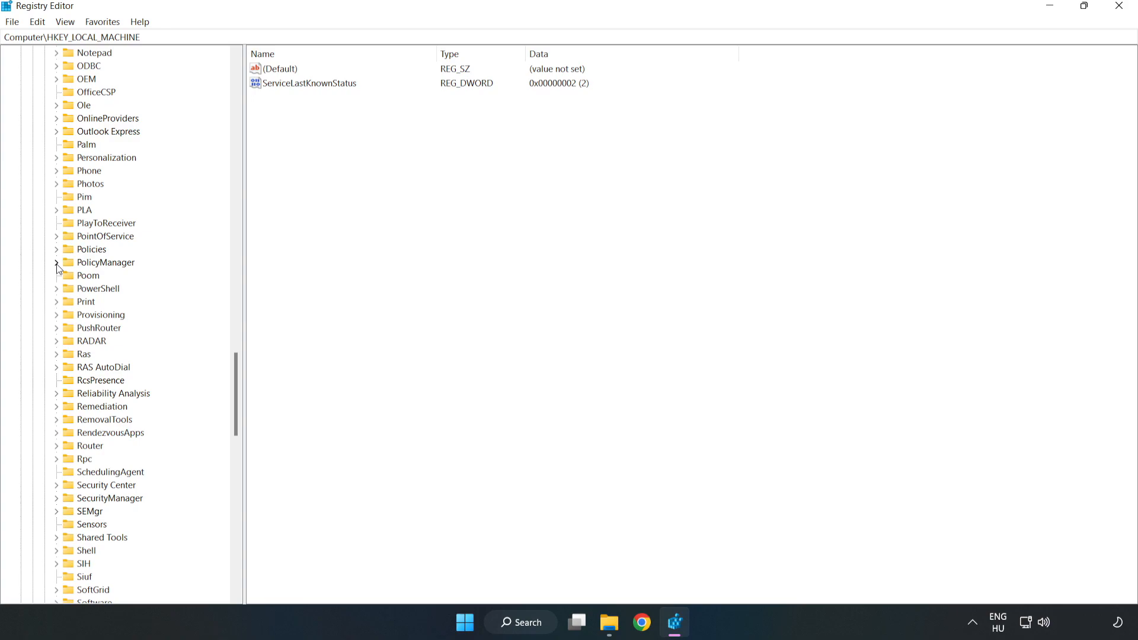
click(57, 262)
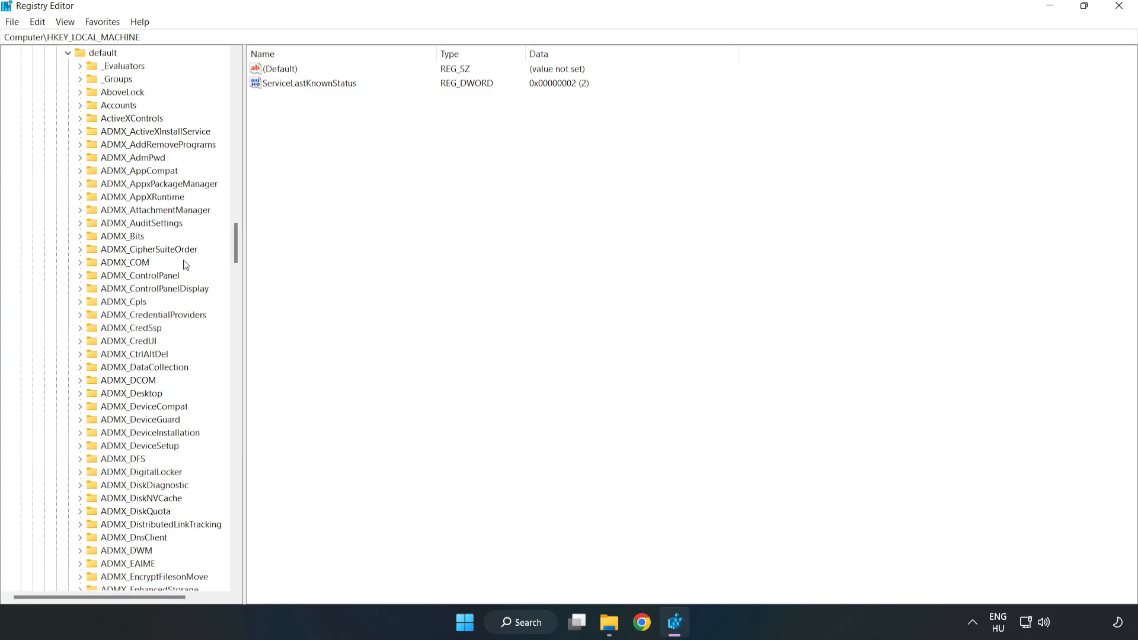
scroll(down, 3)
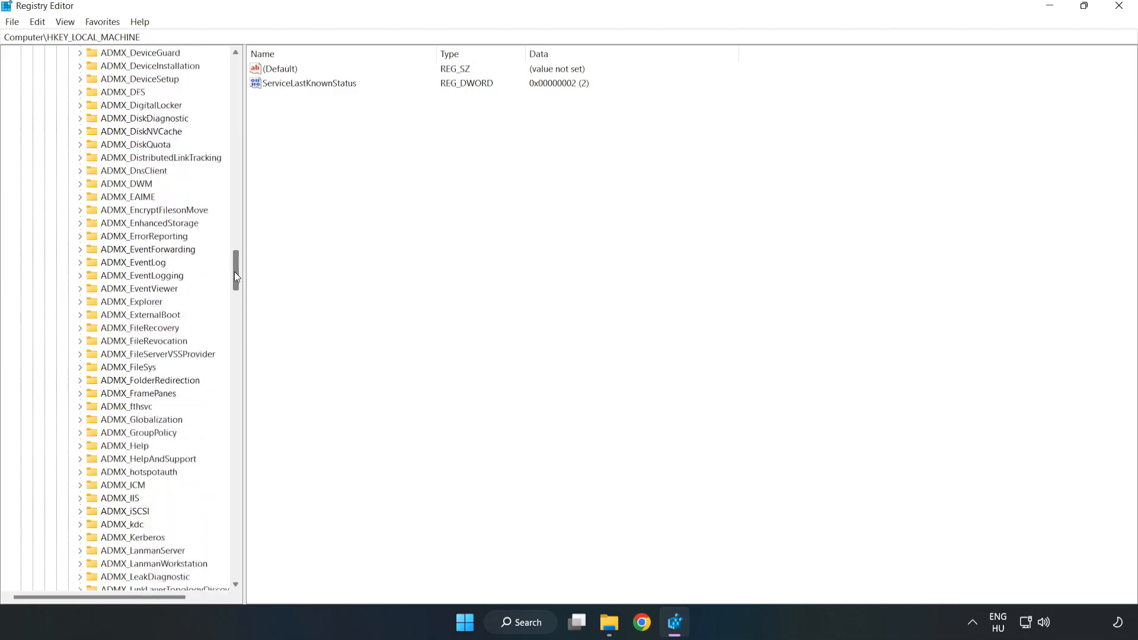
scroll(down, 3)
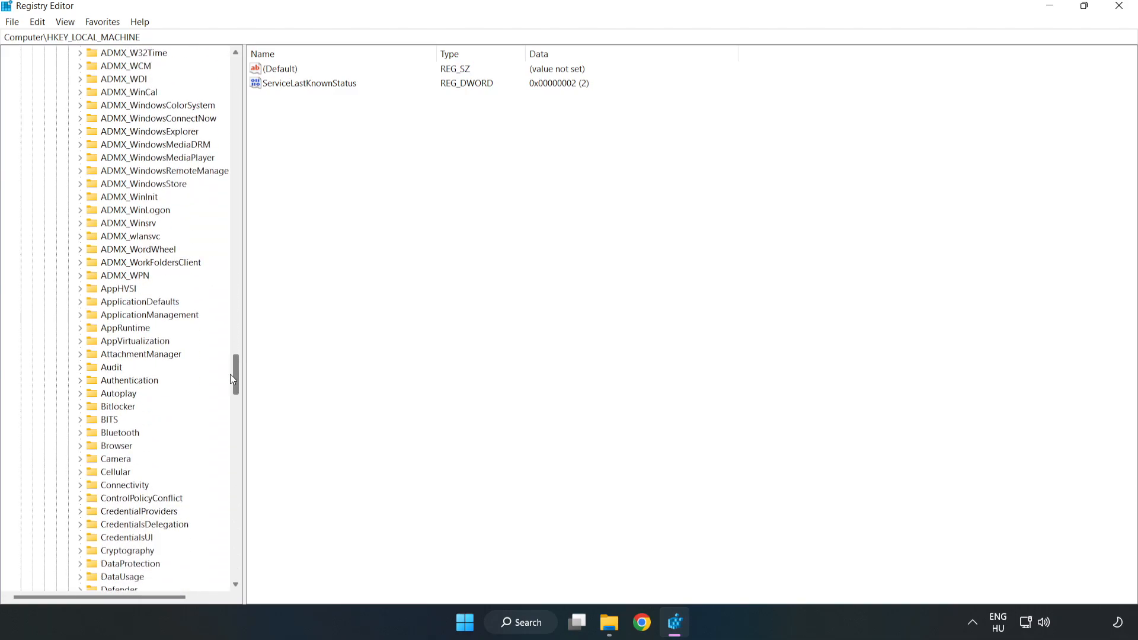
scroll(down, 3)
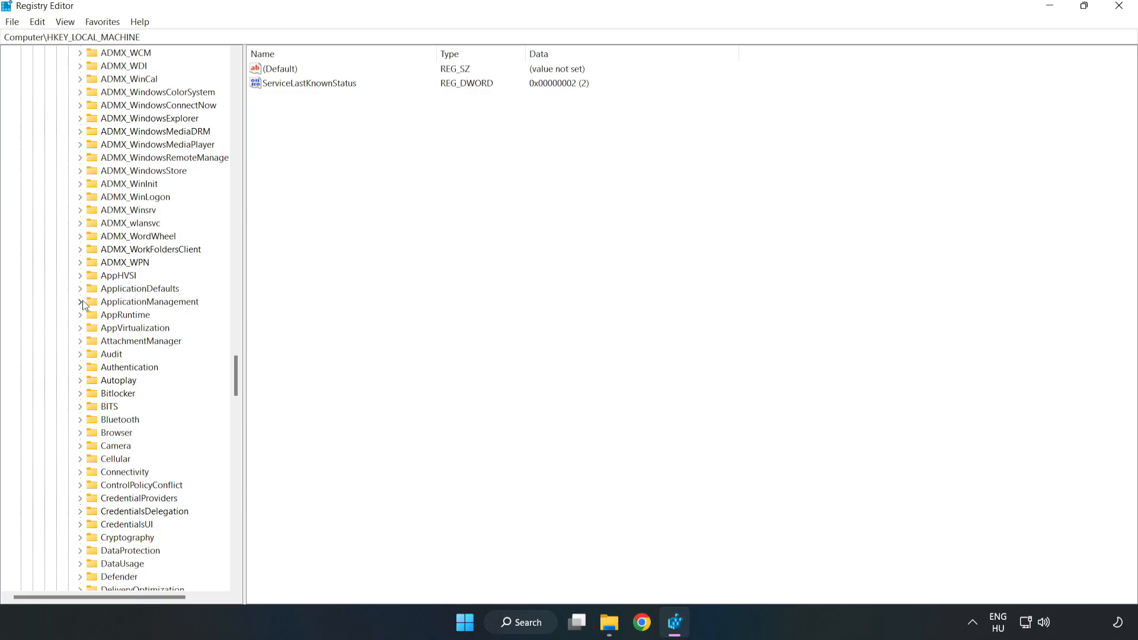
click(80, 301)
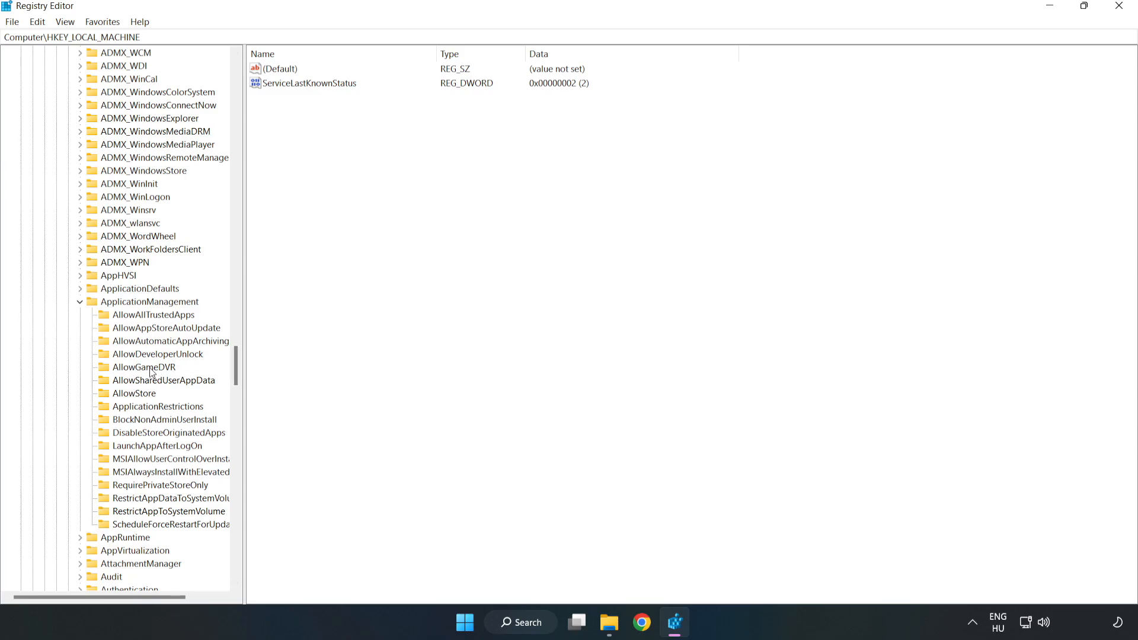
mouse_move(133, 370)
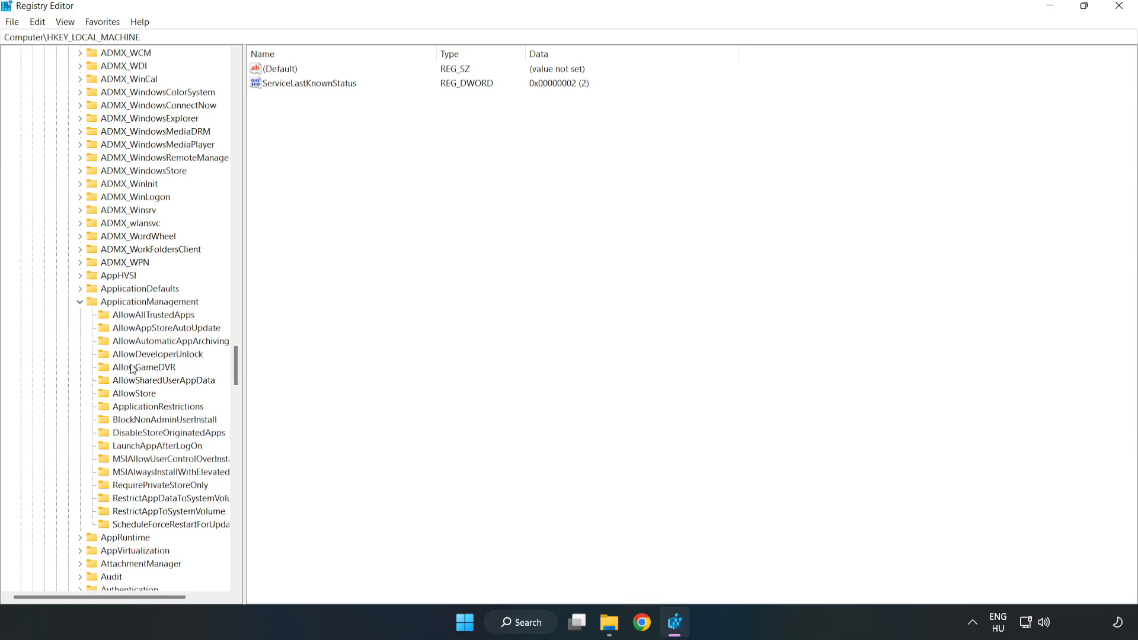
click(145, 367)
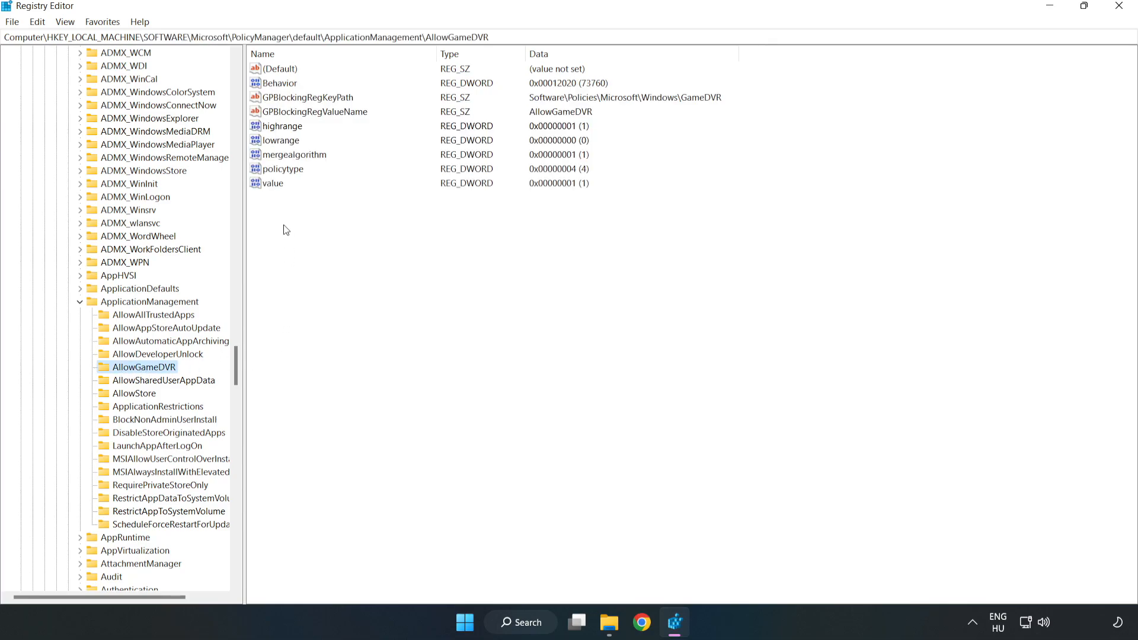
- Change the AllowGameDVR 'value' entry's data from 1 to 0
click(274, 183)
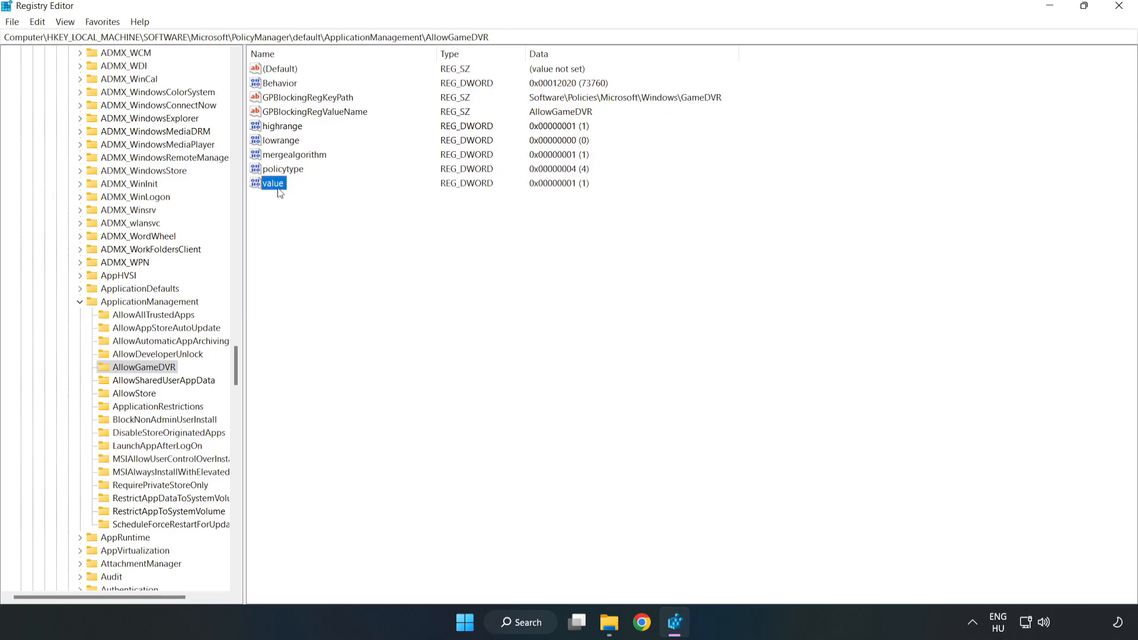
right_click(274, 182)
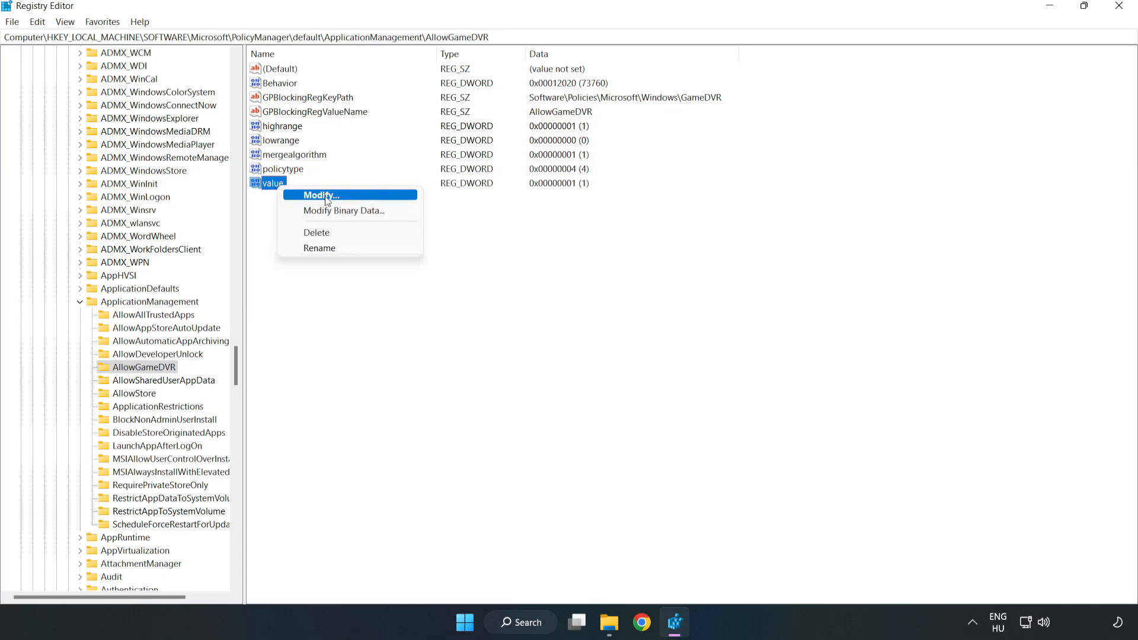
click(318, 195)
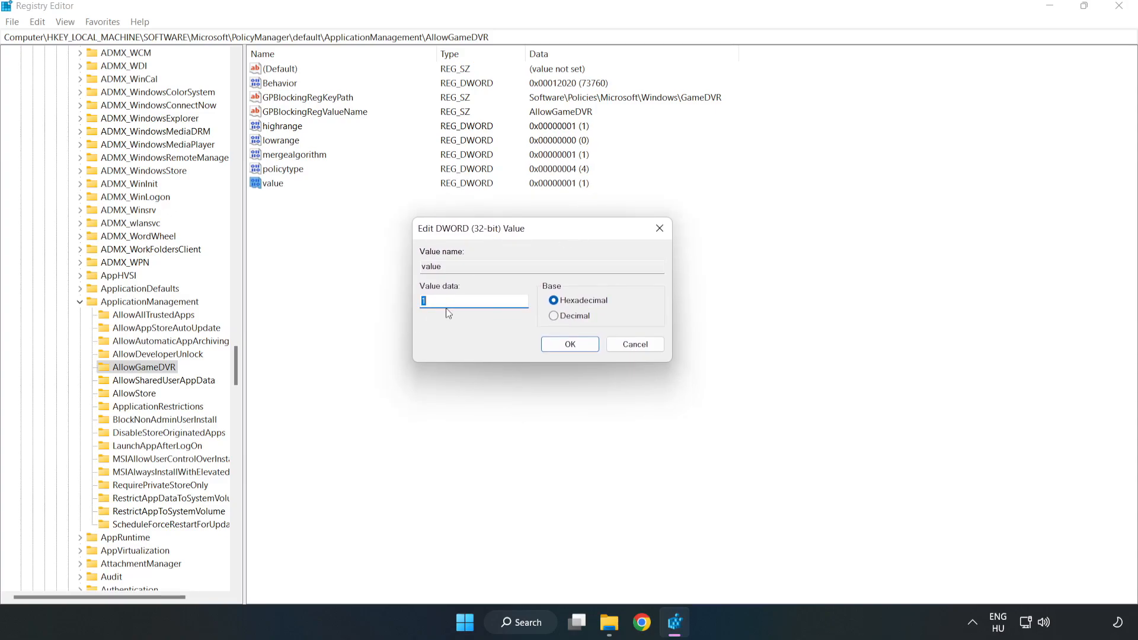
text(0)
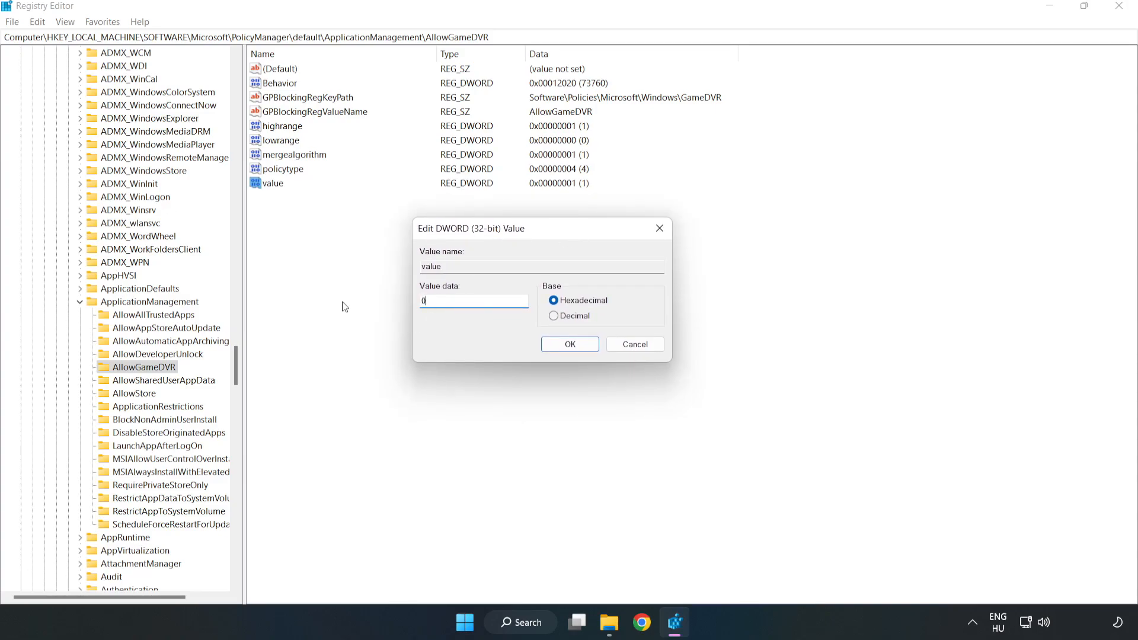
mouse_move(570, 344)
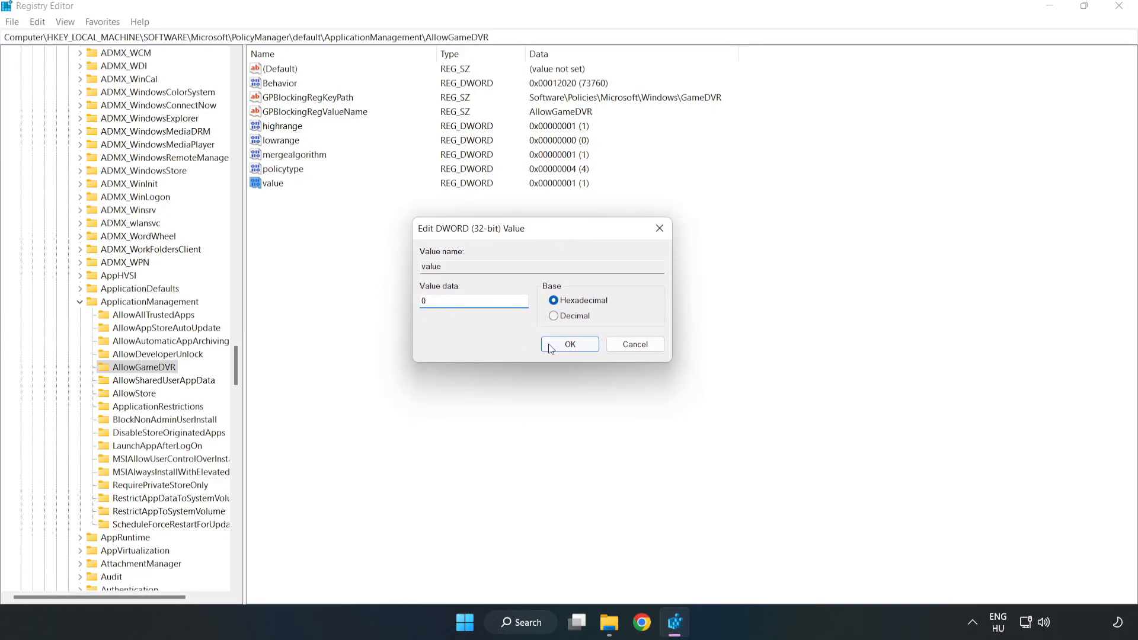
click(569, 344)
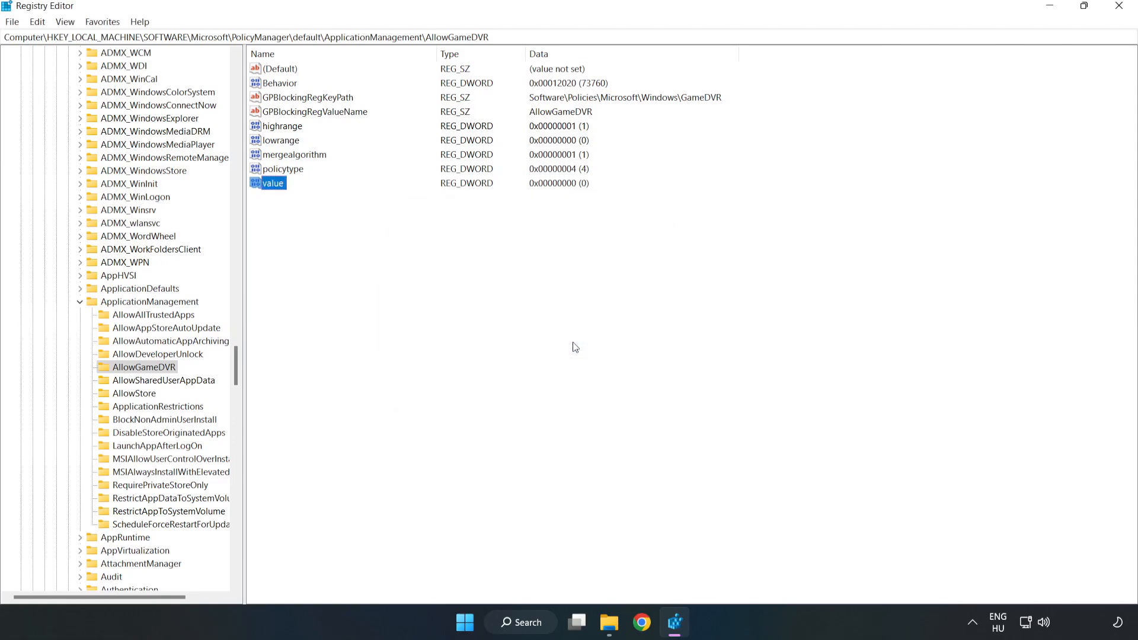
mouse_move(1118, 19)
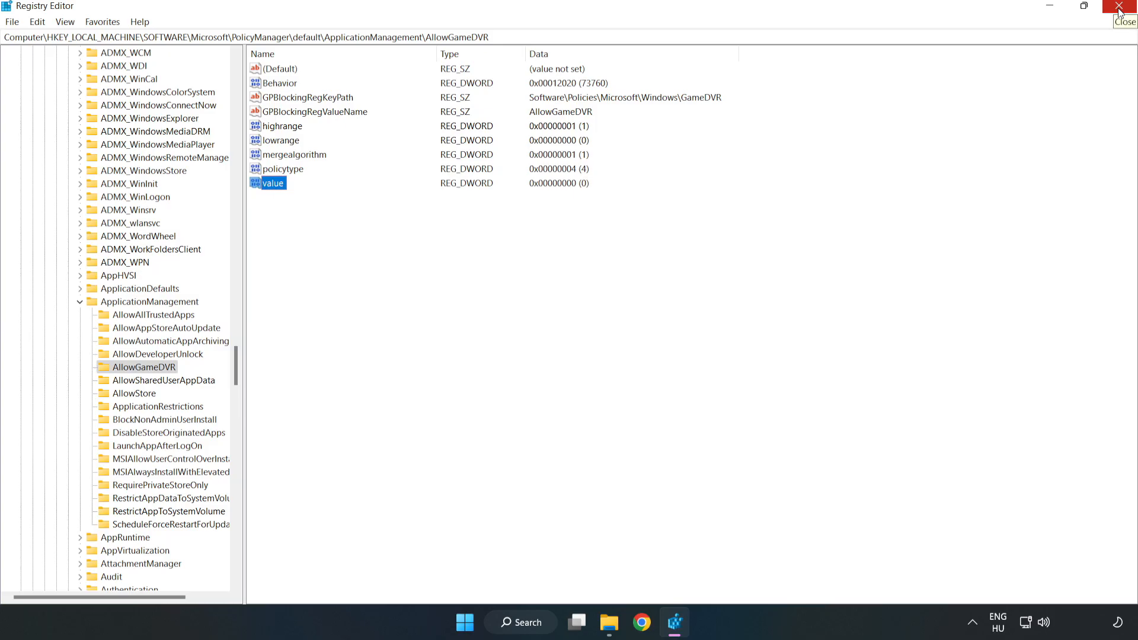
- Close Registry Editor and download dxwebsetup.exe from the DirectX runtime page in Chrome
click(1125, 11)
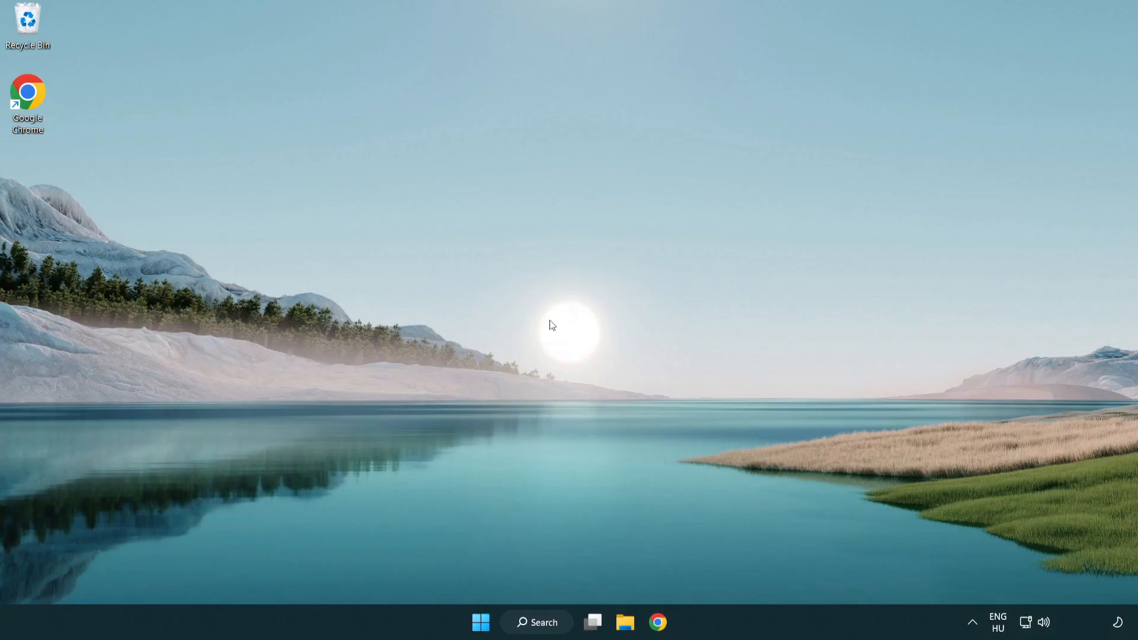
mouse_move(657, 623)
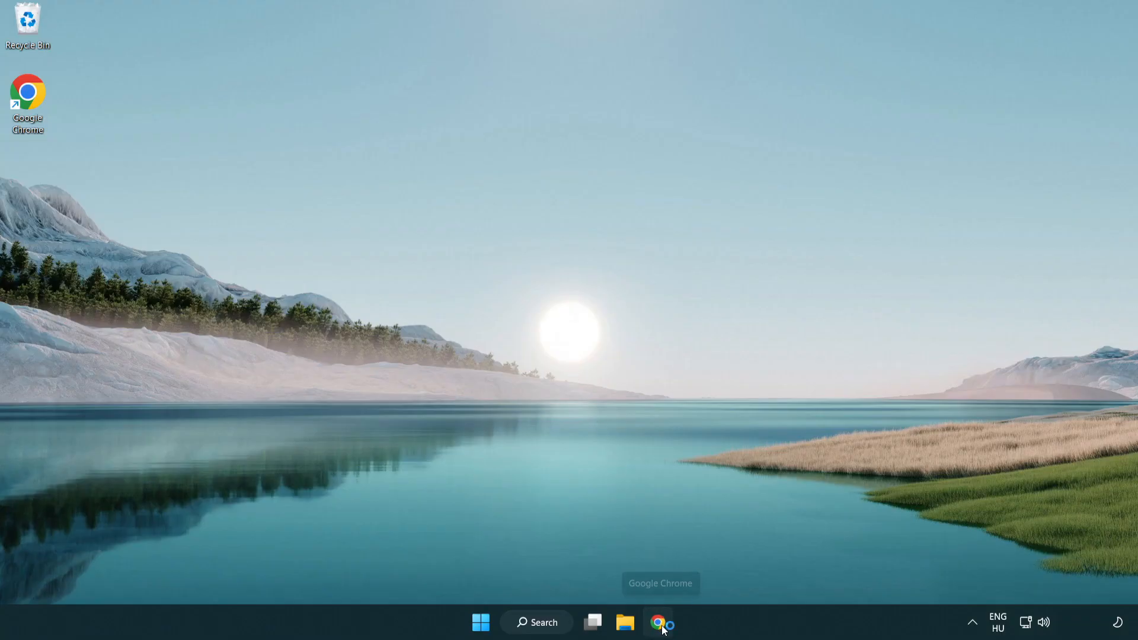
click(657, 623)
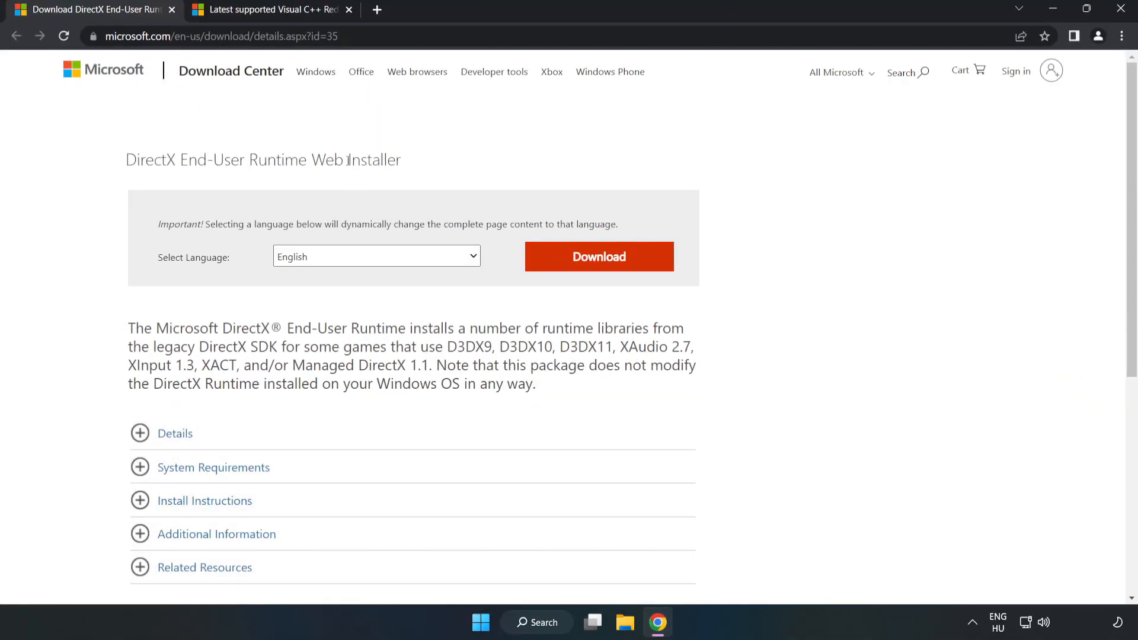
click(218, 36)
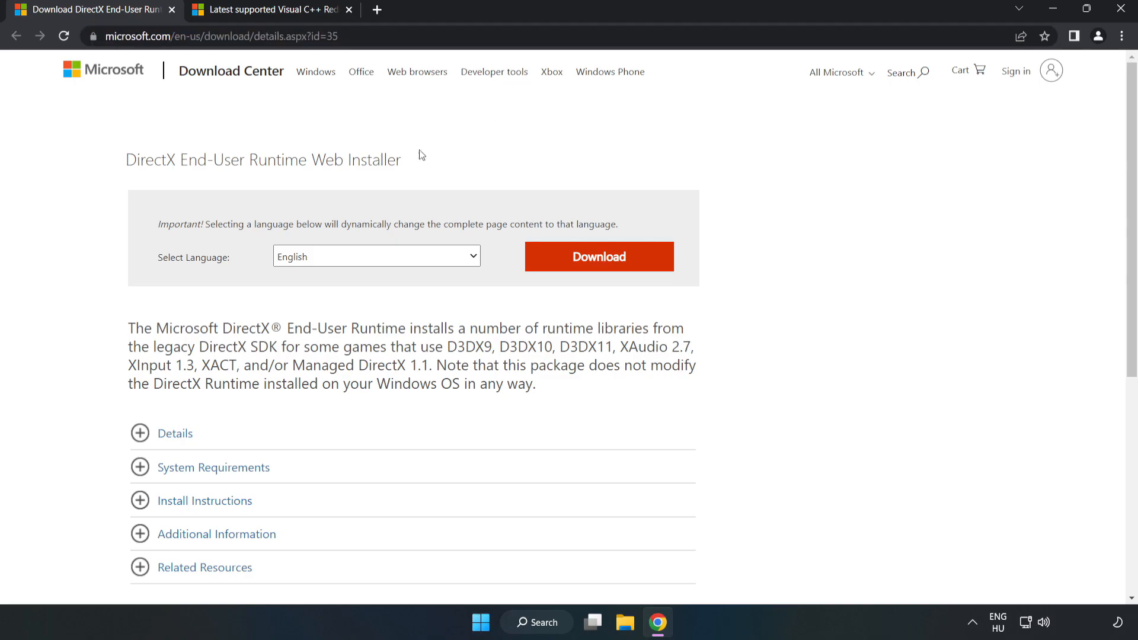
mouse_move(606, 271)
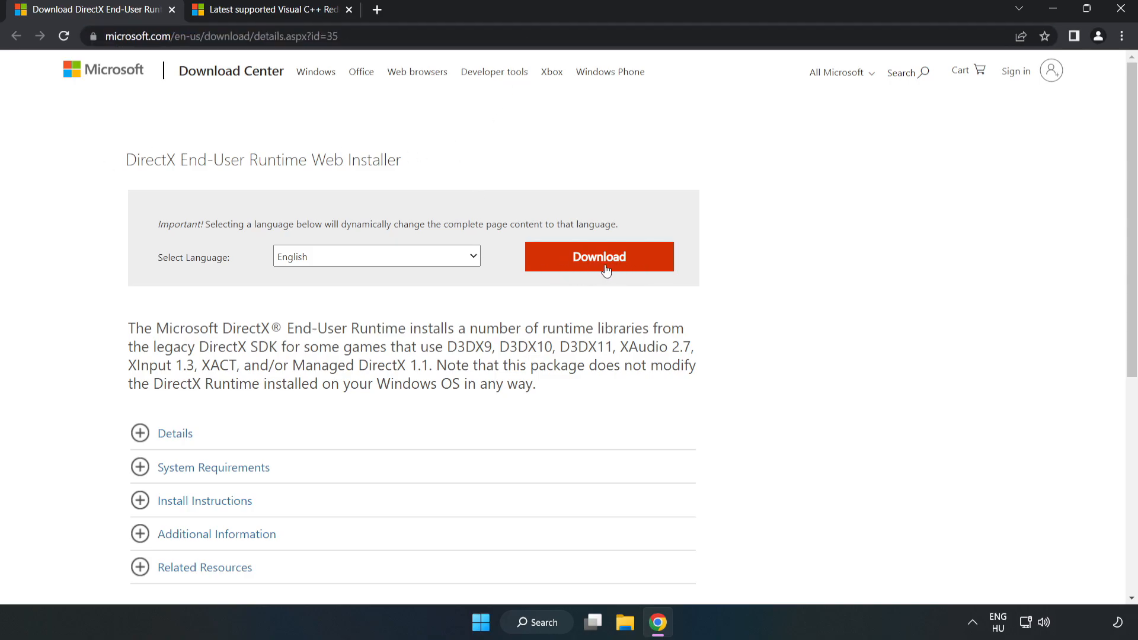
click(598, 256)
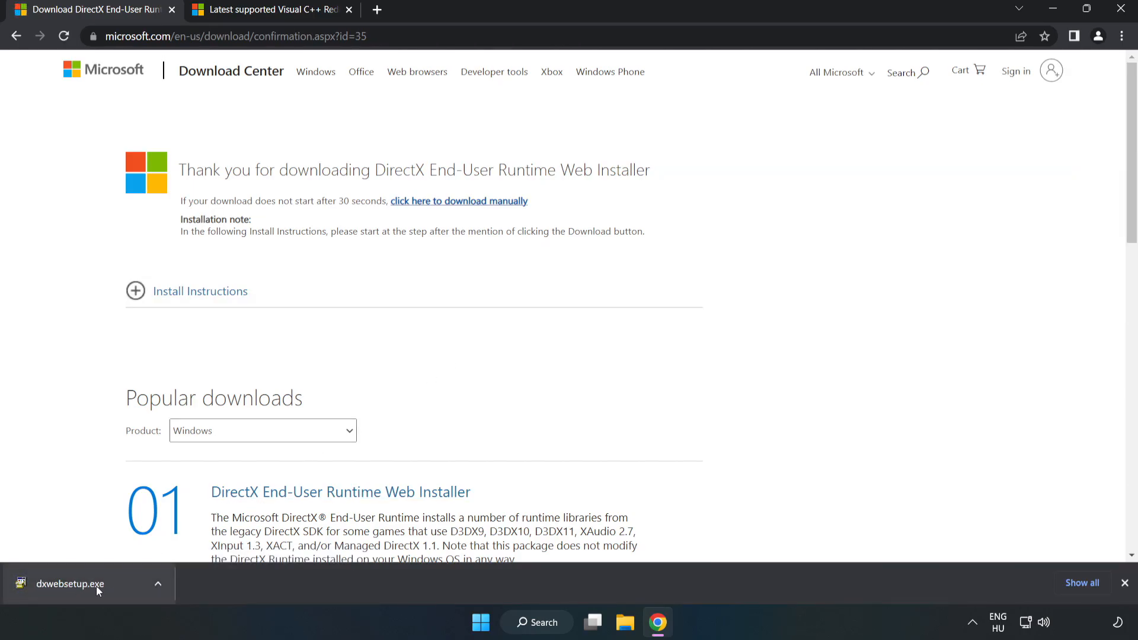
- Run dxwebsetup.exe, accept the agreement, skip the Bing Bar, and finish setup
click(69, 583)
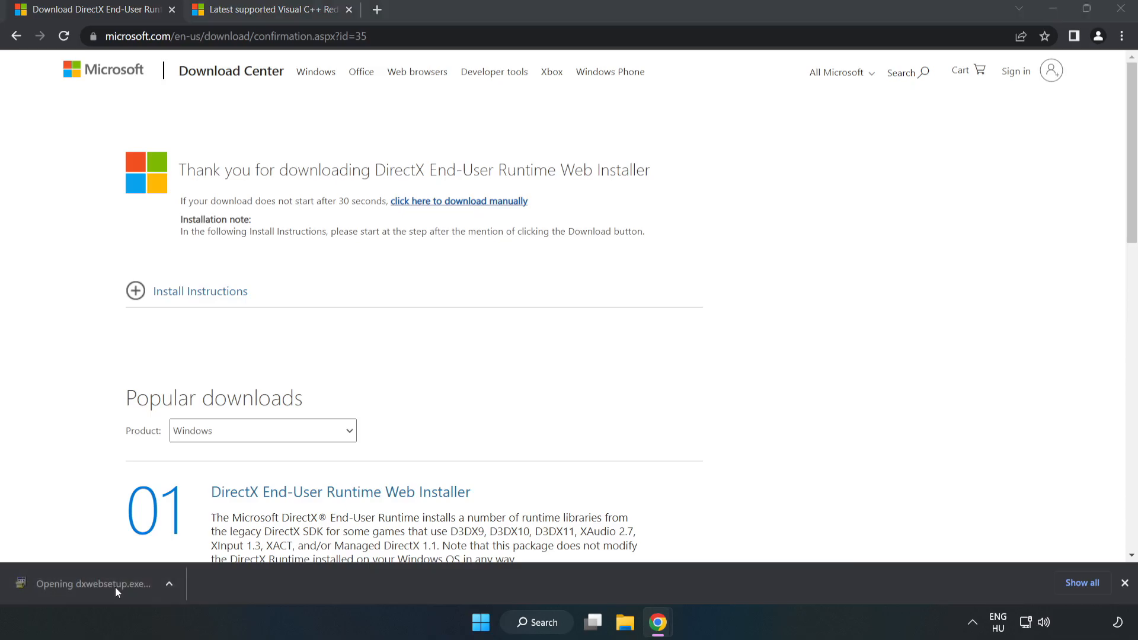
mouse_move(119, 588)
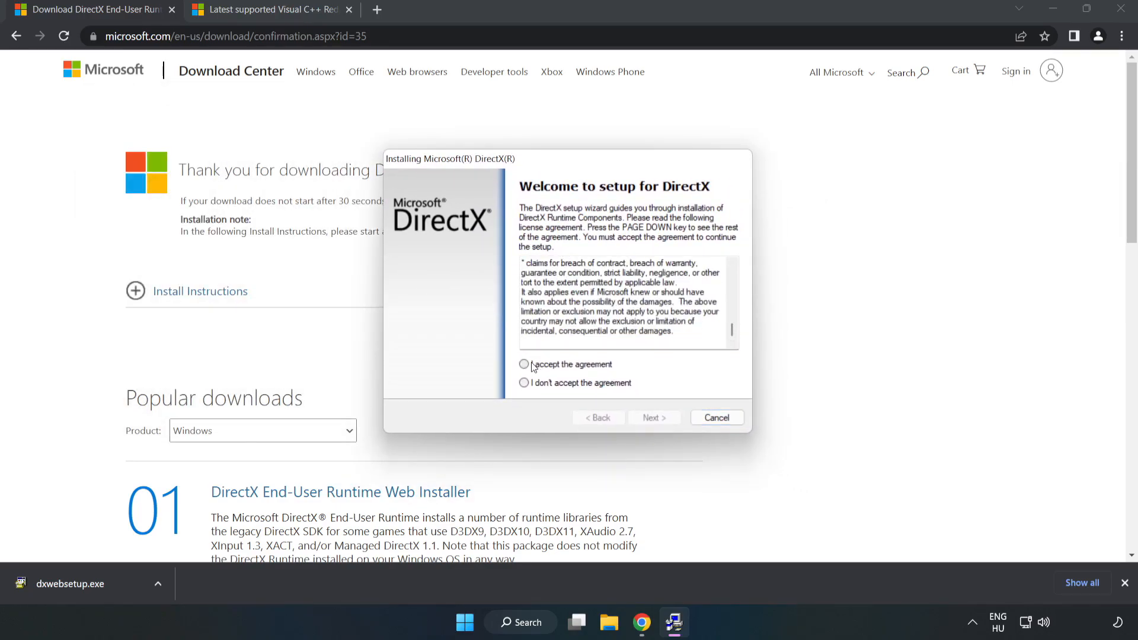
click(524, 365)
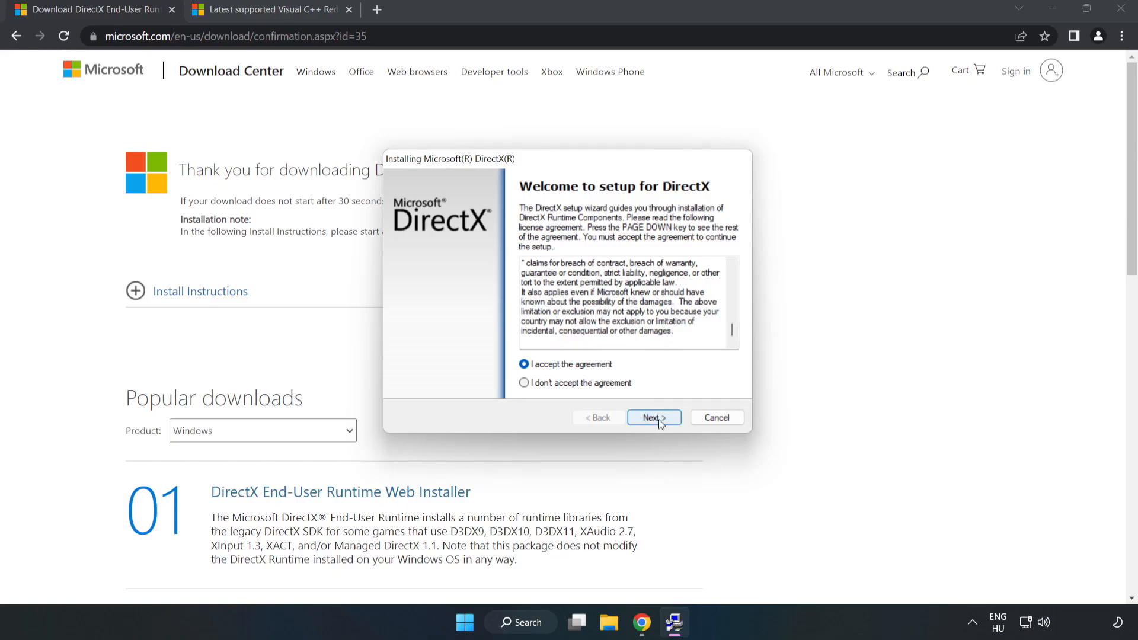
click(653, 417)
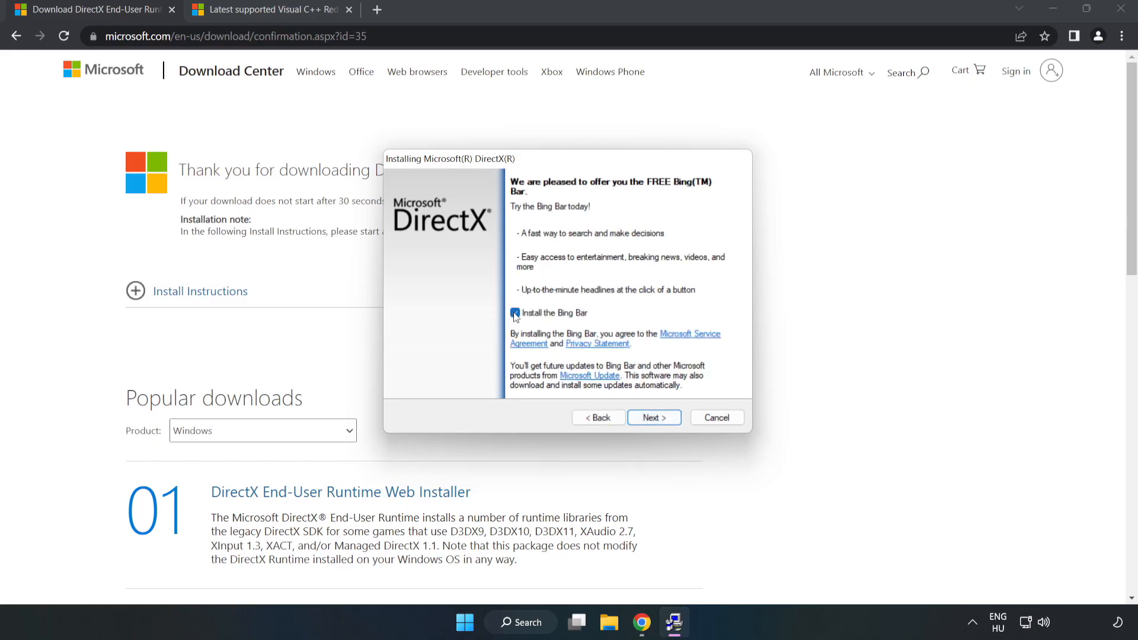
click(515, 313)
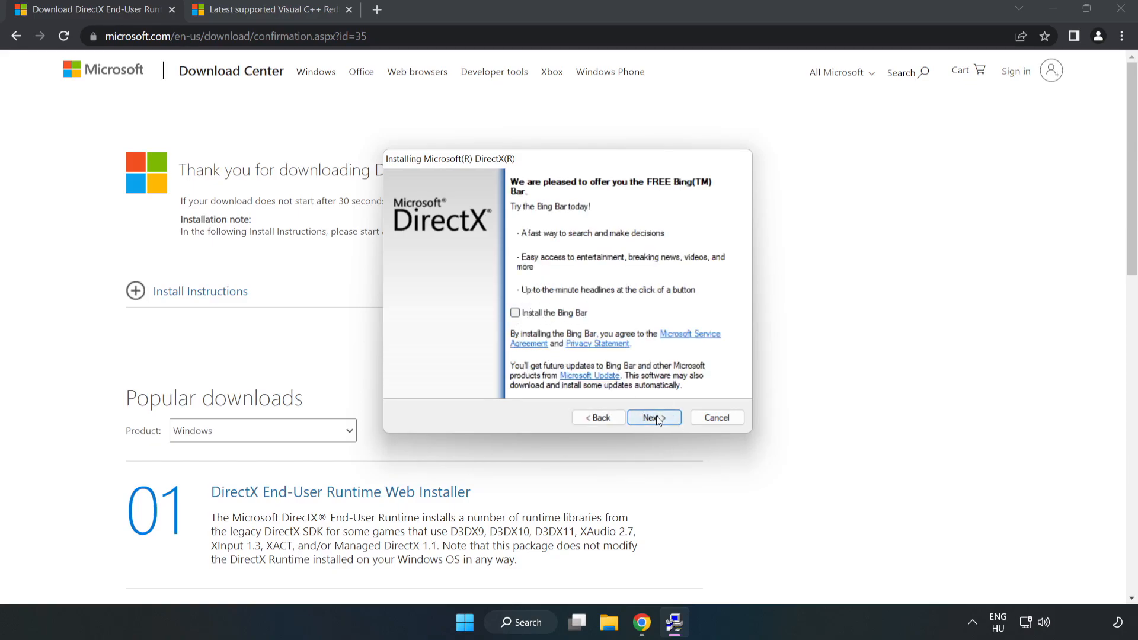
click(652, 418)
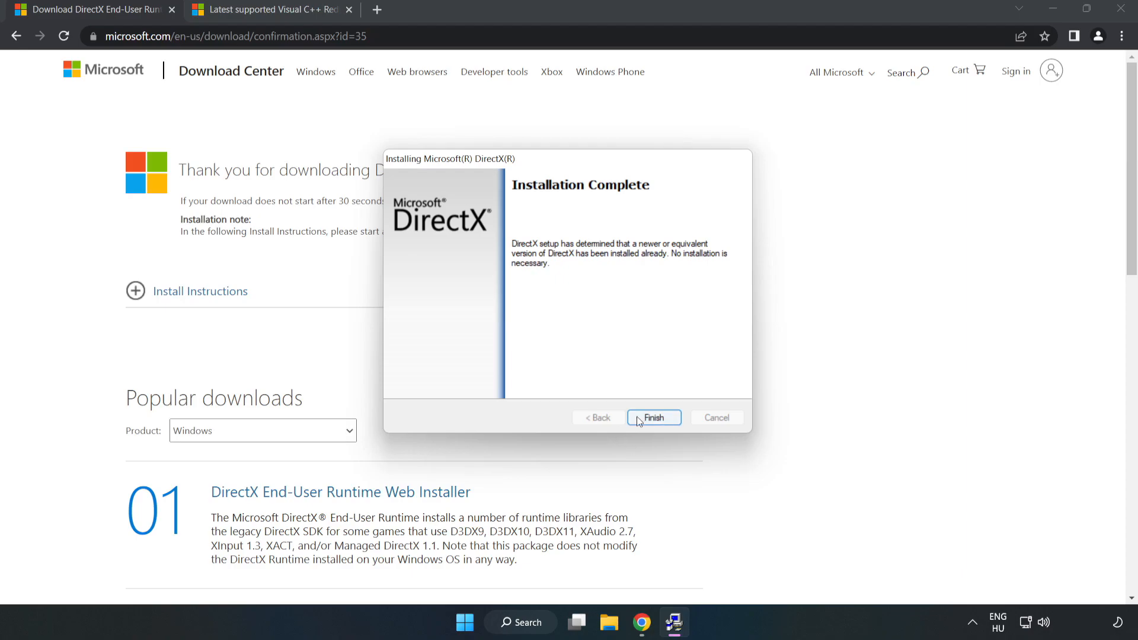
click(653, 418)
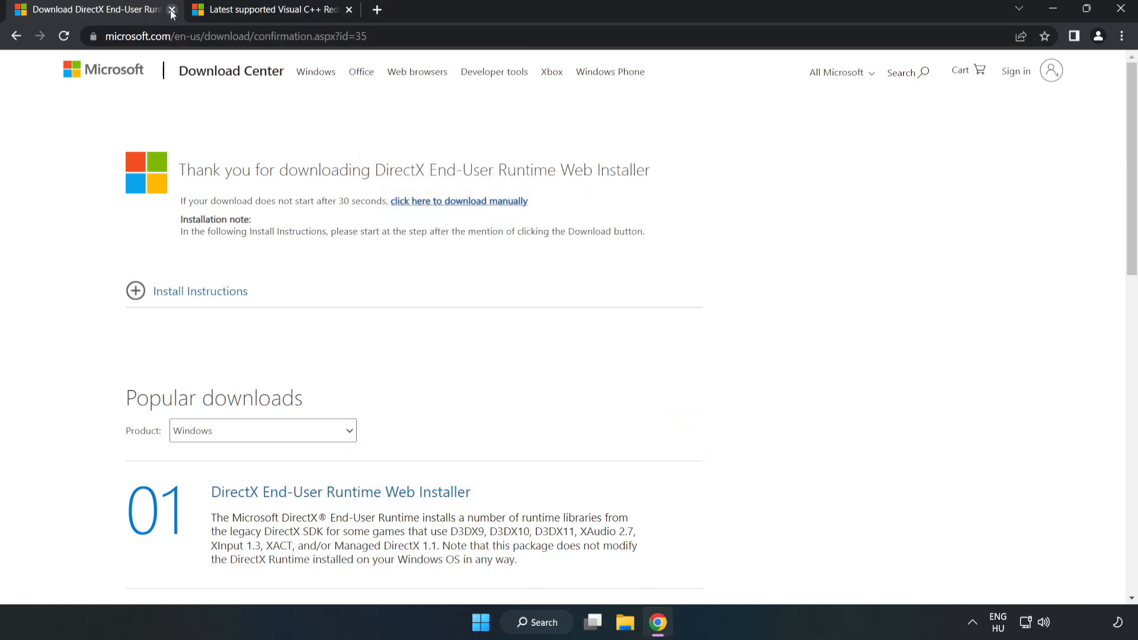
- Close the DirectX tab and download the ARM64, x86 and x64 Visual C++ redistributables
click(172, 10)
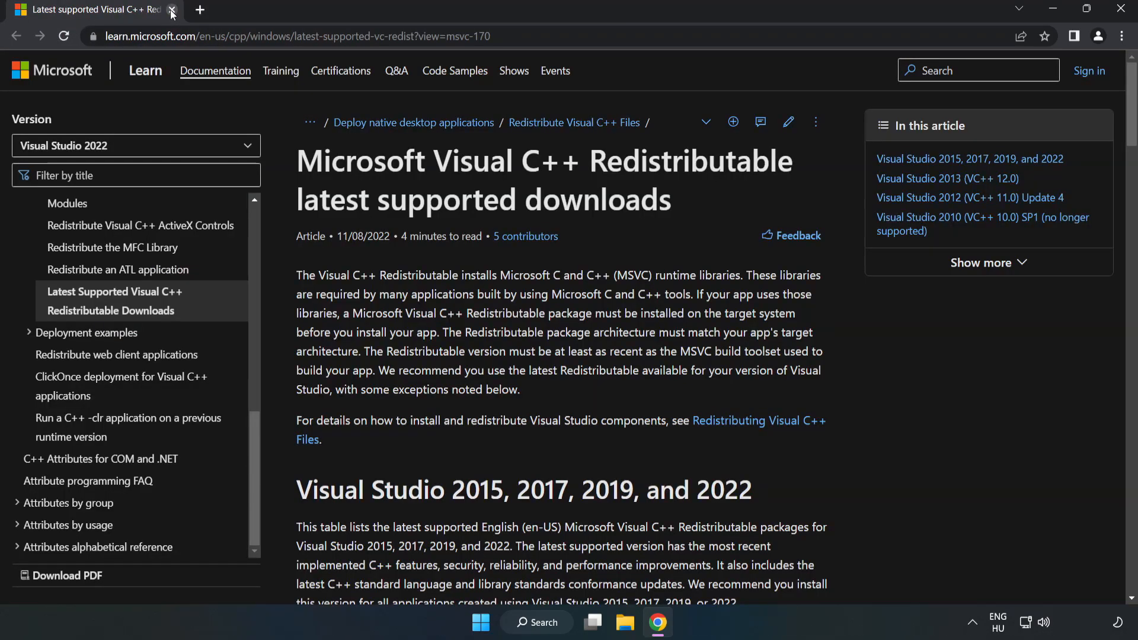
click(291, 37)
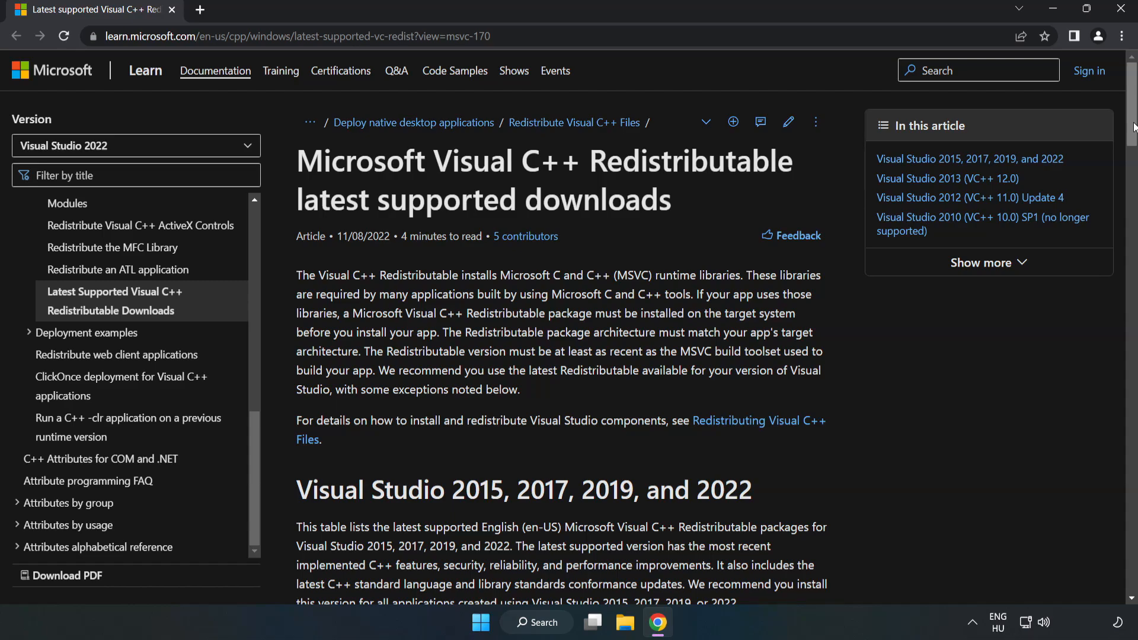
scroll(down, 3)
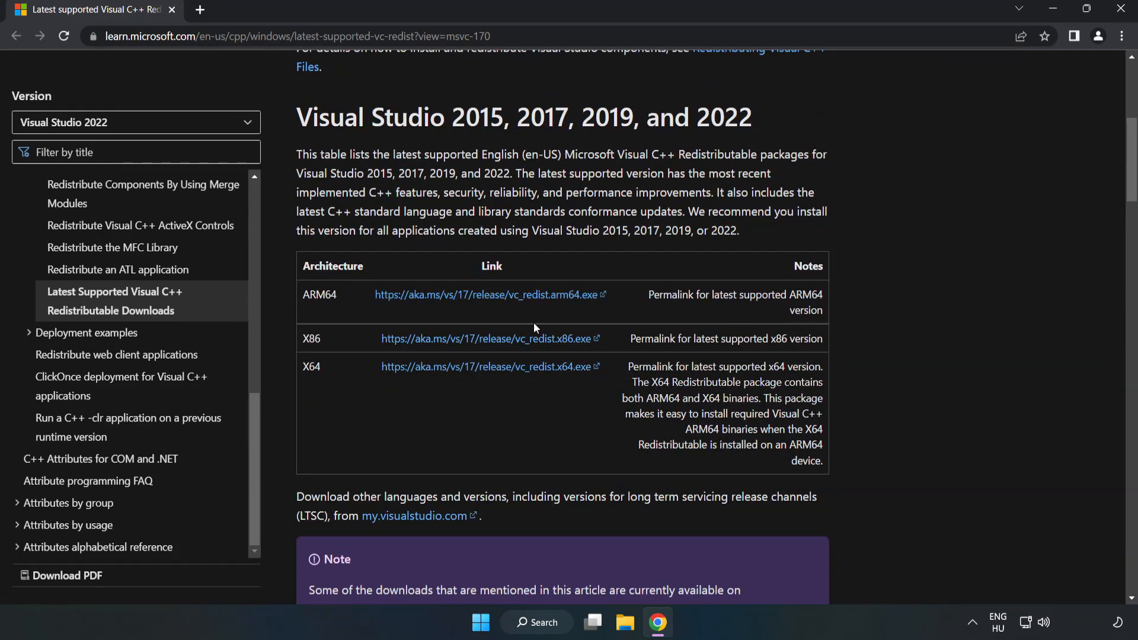
click(491, 338)
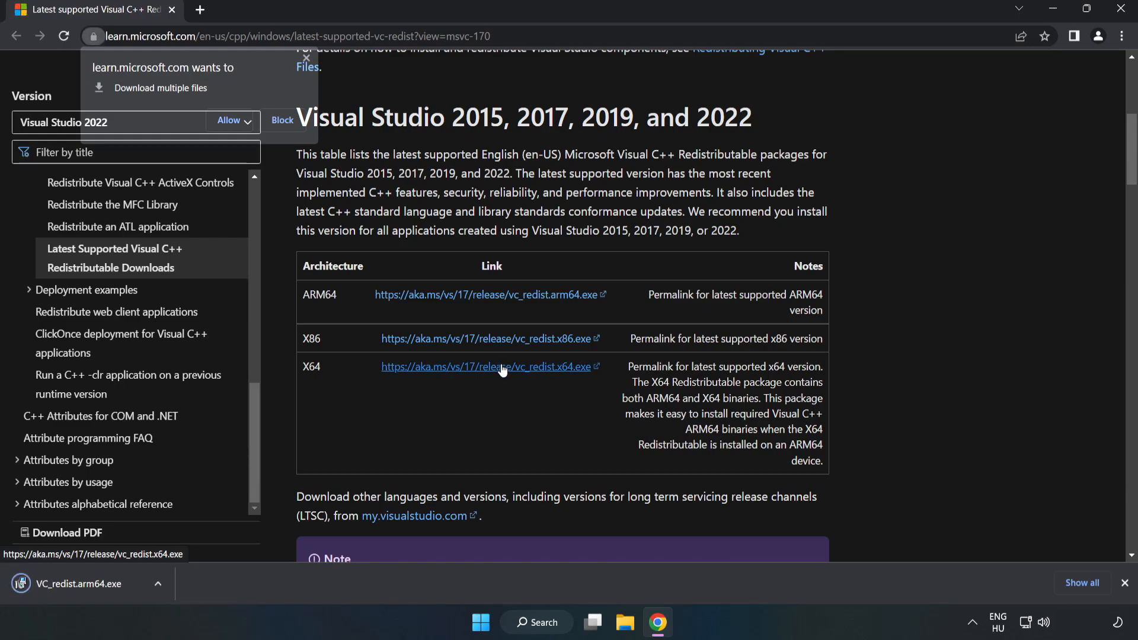
click(227, 120)
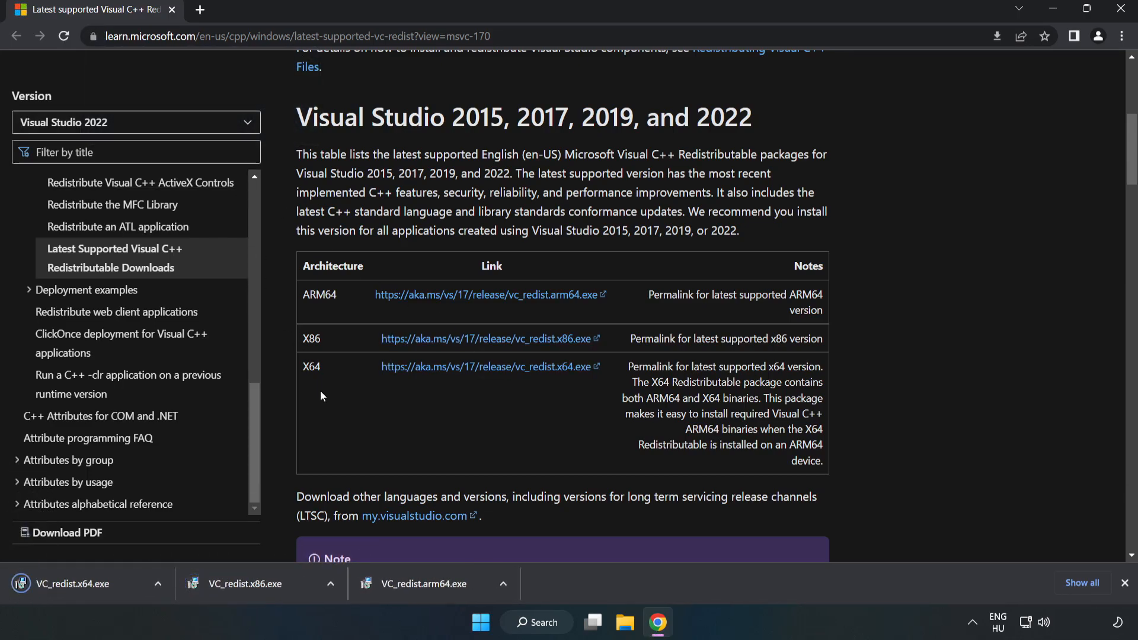
click(428, 583)
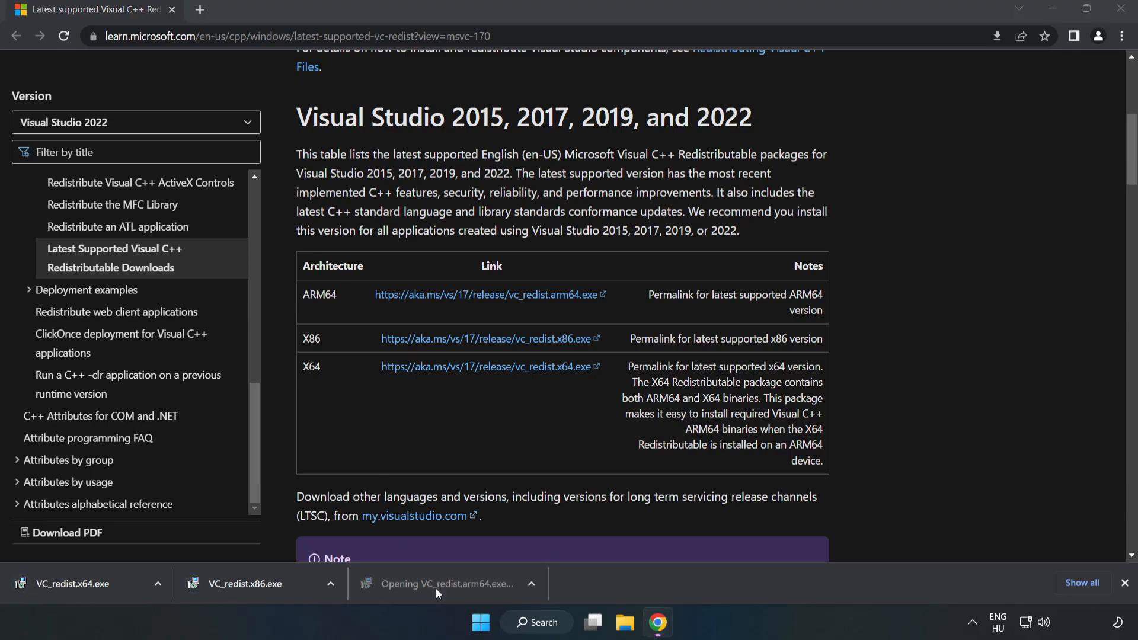
- Try the ARM64 Visual C++ package, dismiss its unsupported failure, then finish the x86 install
click(448, 584)
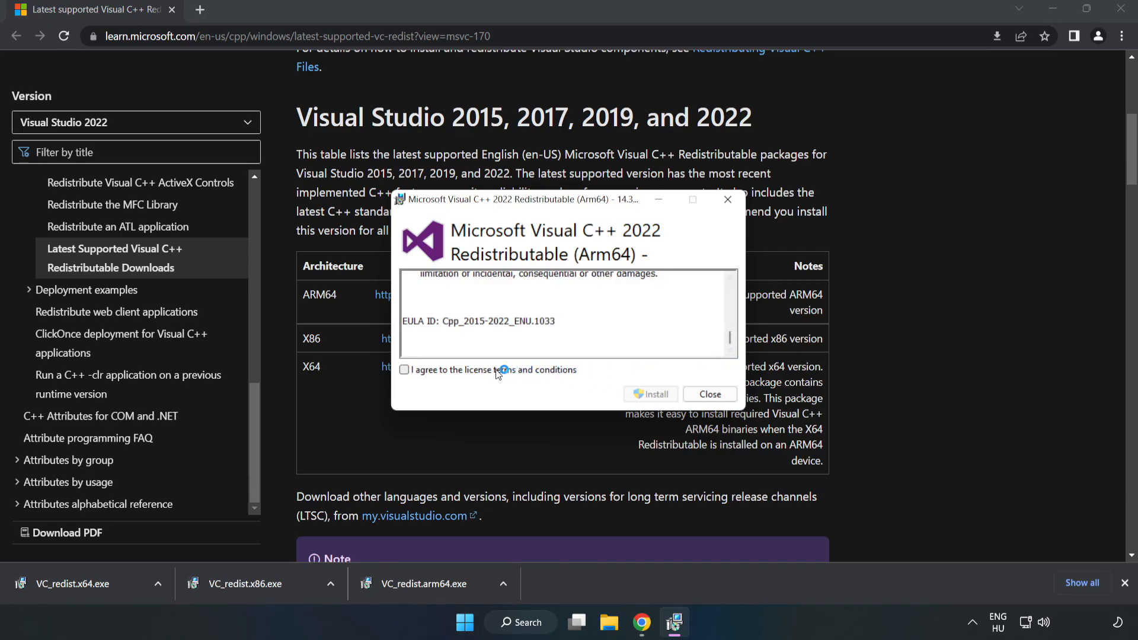
click(405, 369)
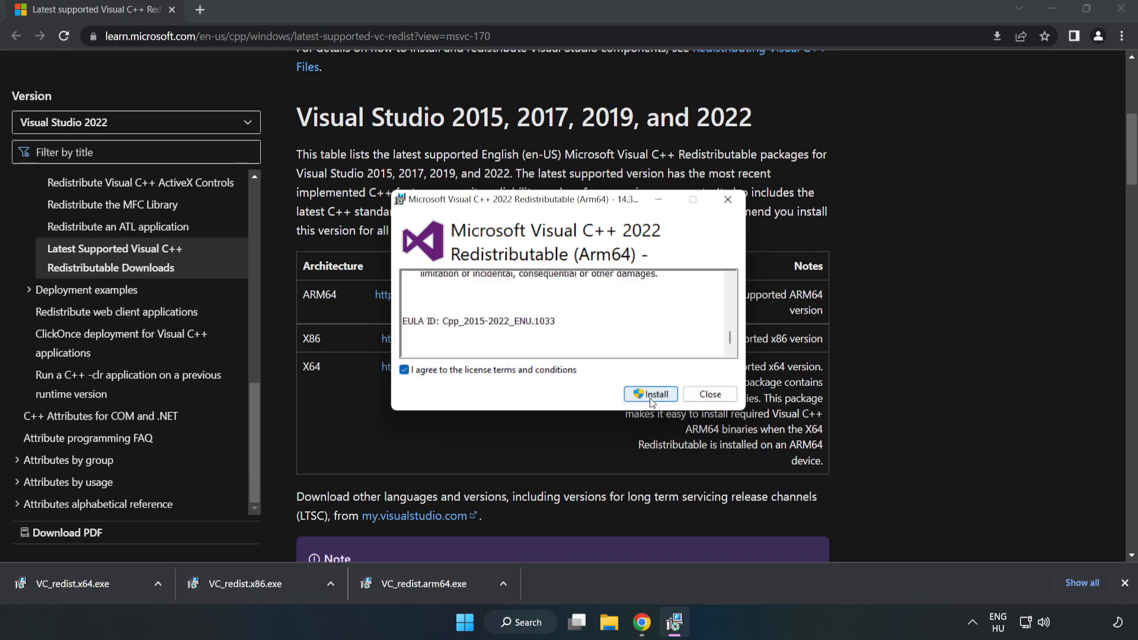
click(650, 394)
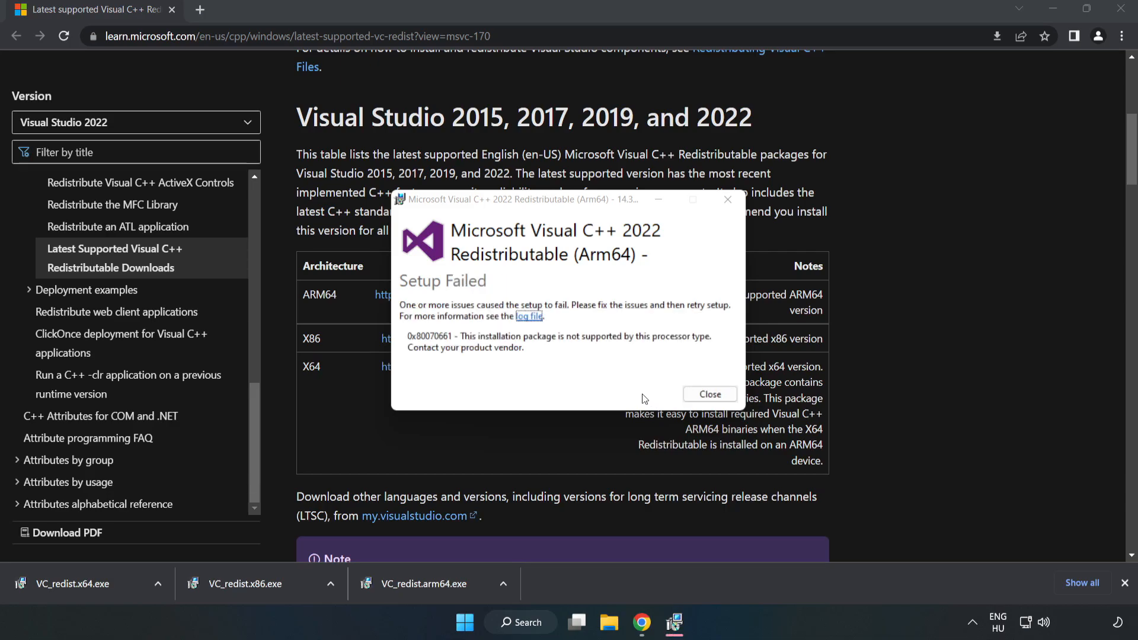
mouse_move(711, 406)
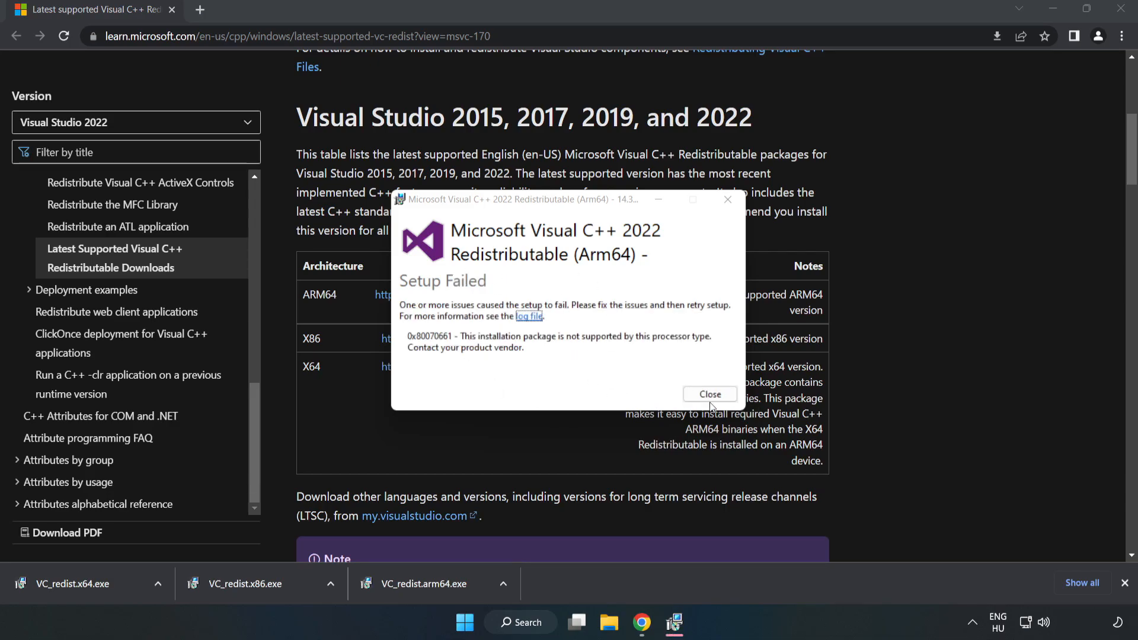
click(709, 394)
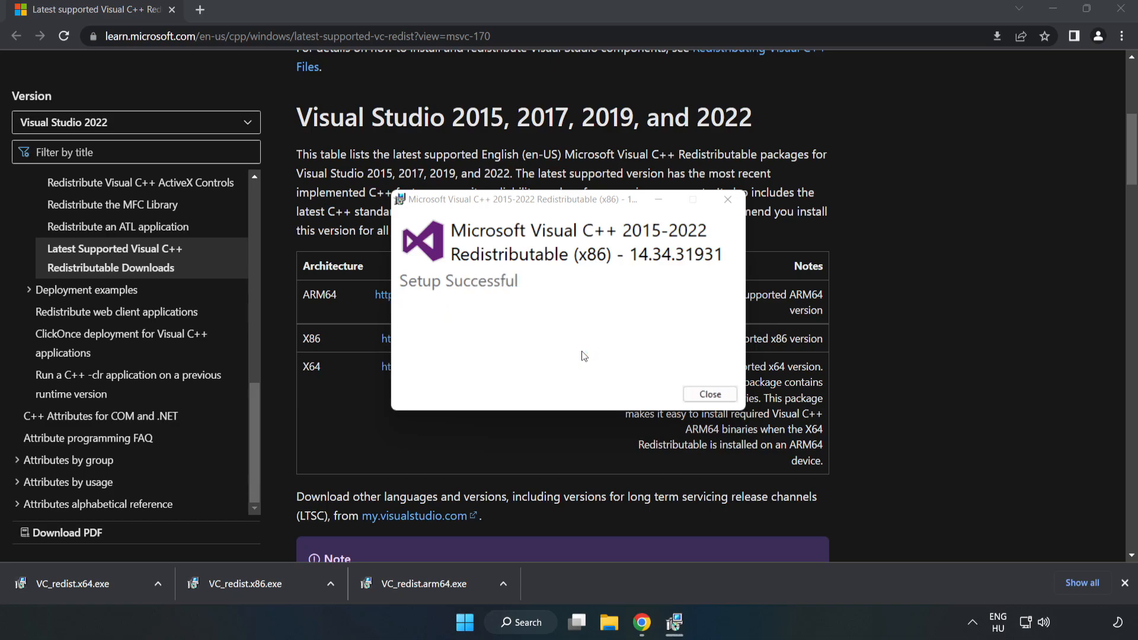
click(709, 395)
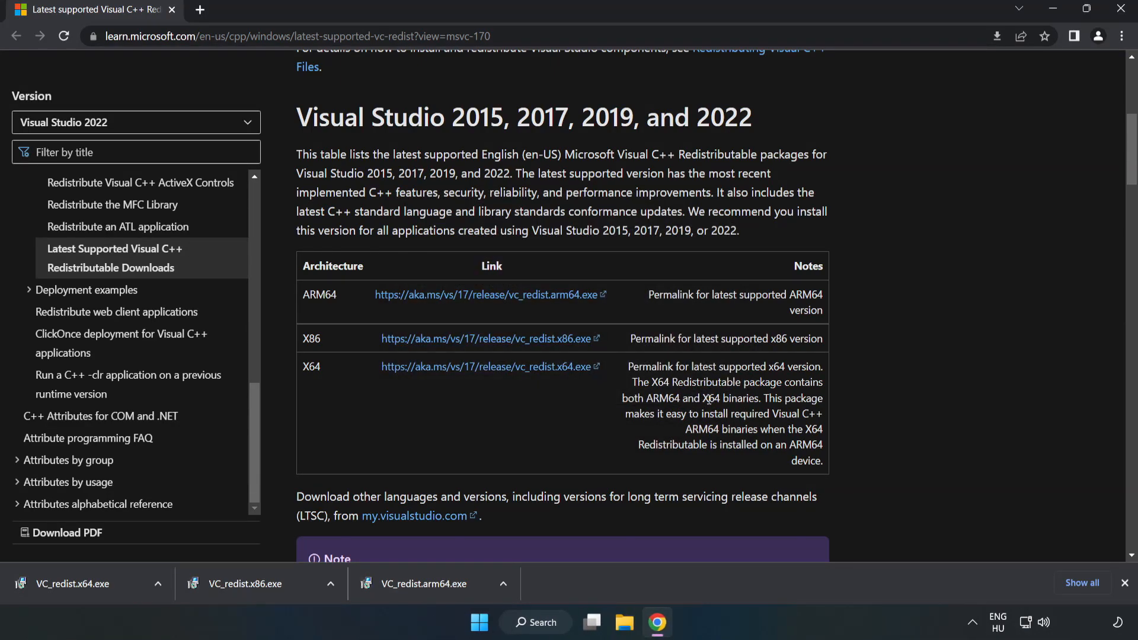
- Install the x64 Visual C++ 2015-2022 redistributable and close setup without restarting
click(80, 584)
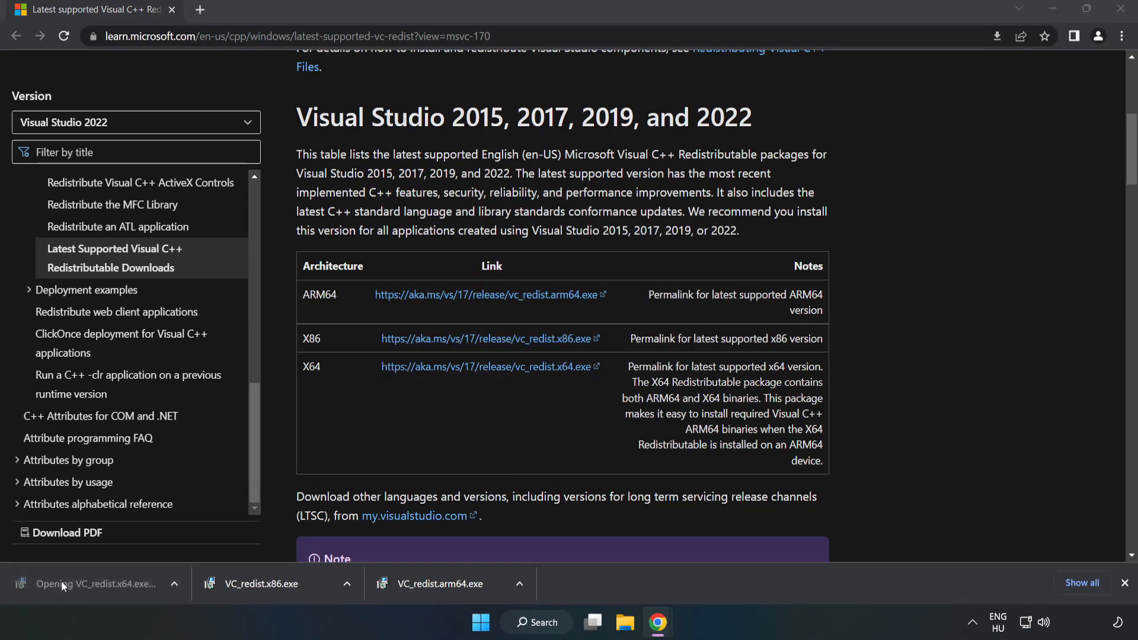
click(98, 583)
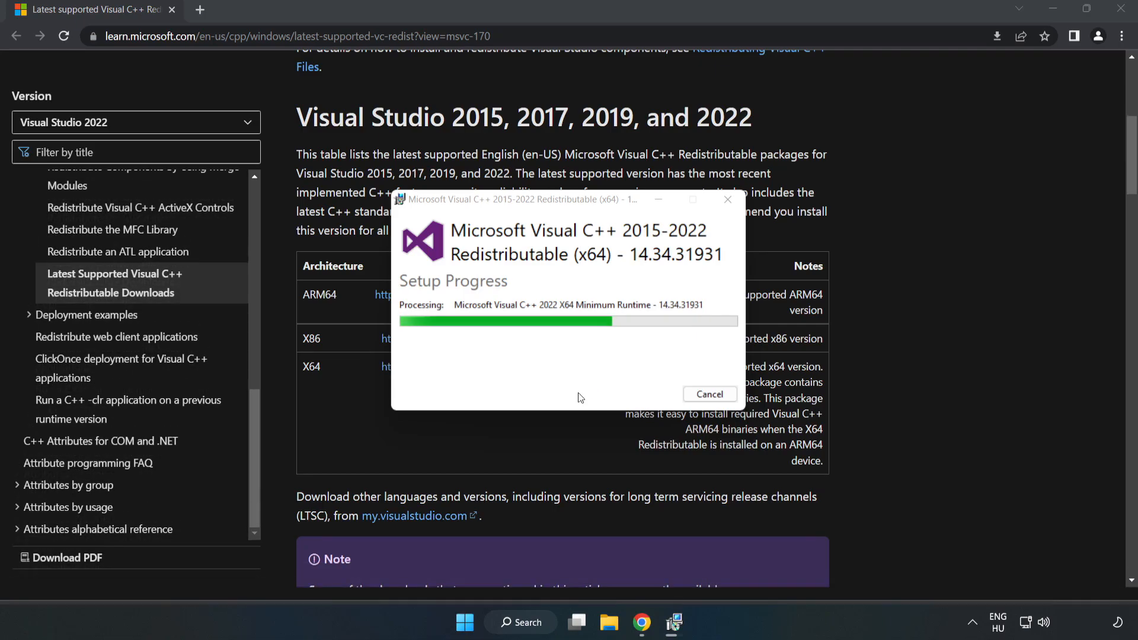
scroll(down, 3)
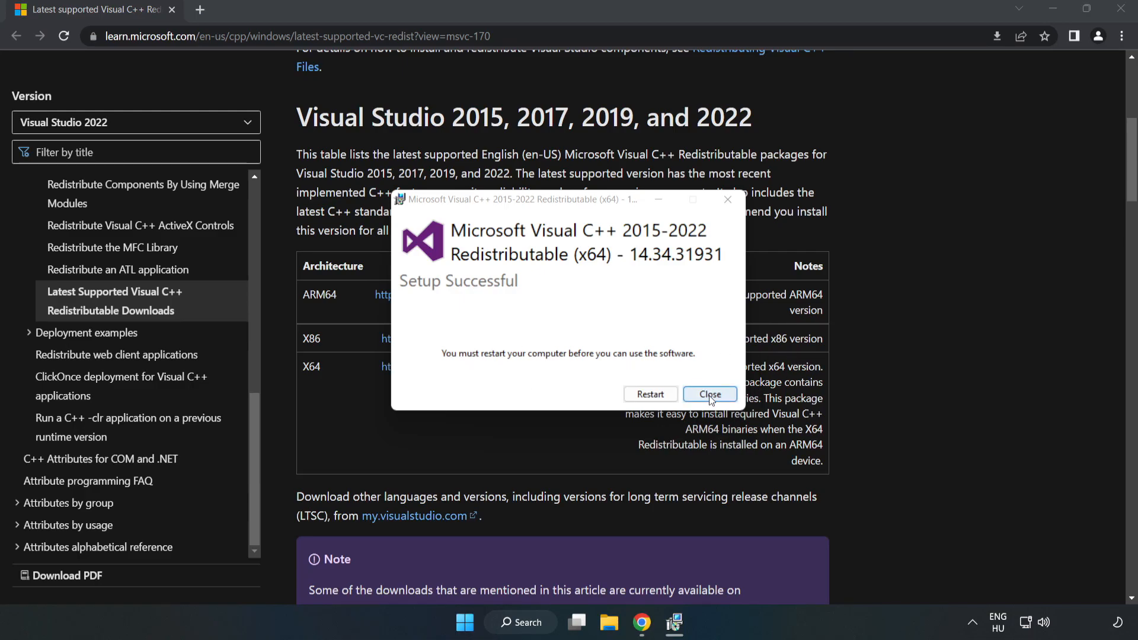
click(709, 394)
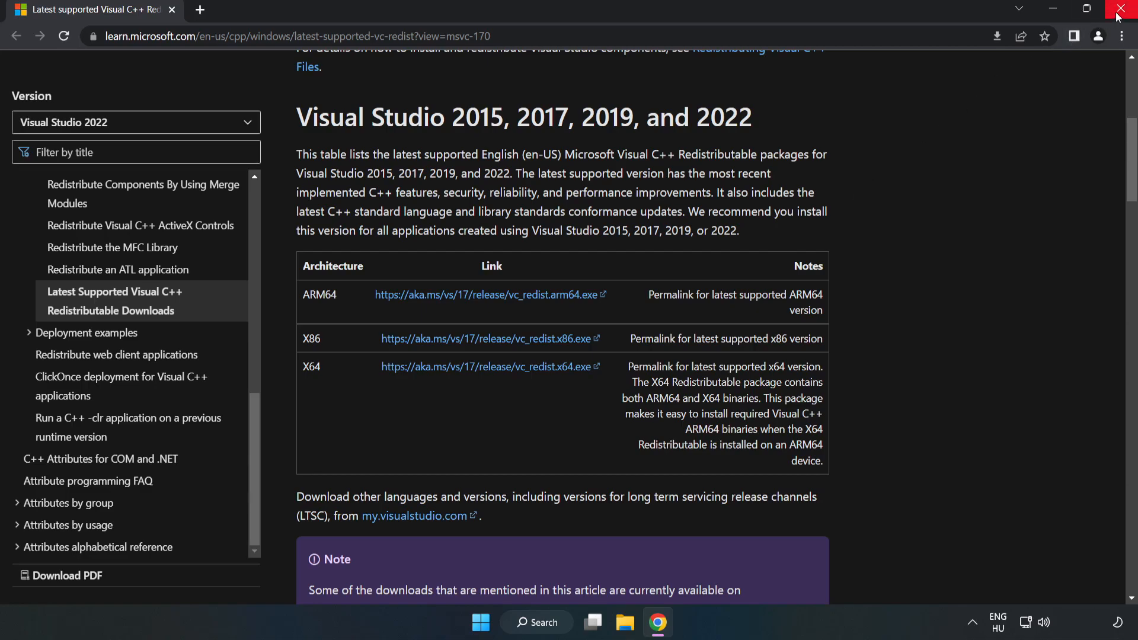
- Close the Chrome browser window
click(1125, 9)
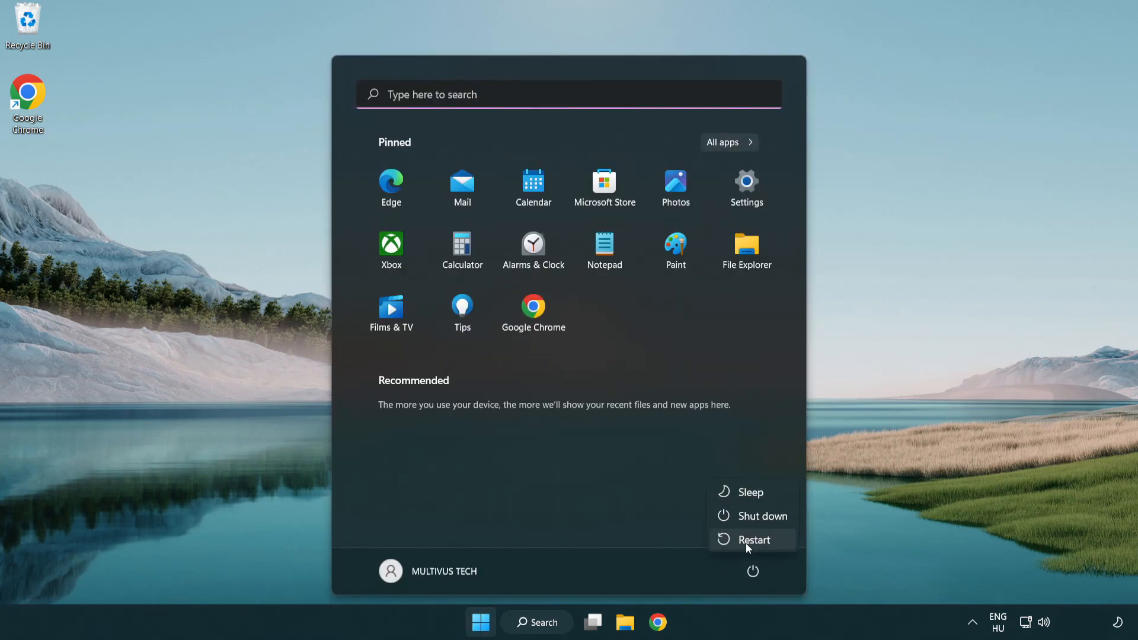
mouse_move(753, 540)
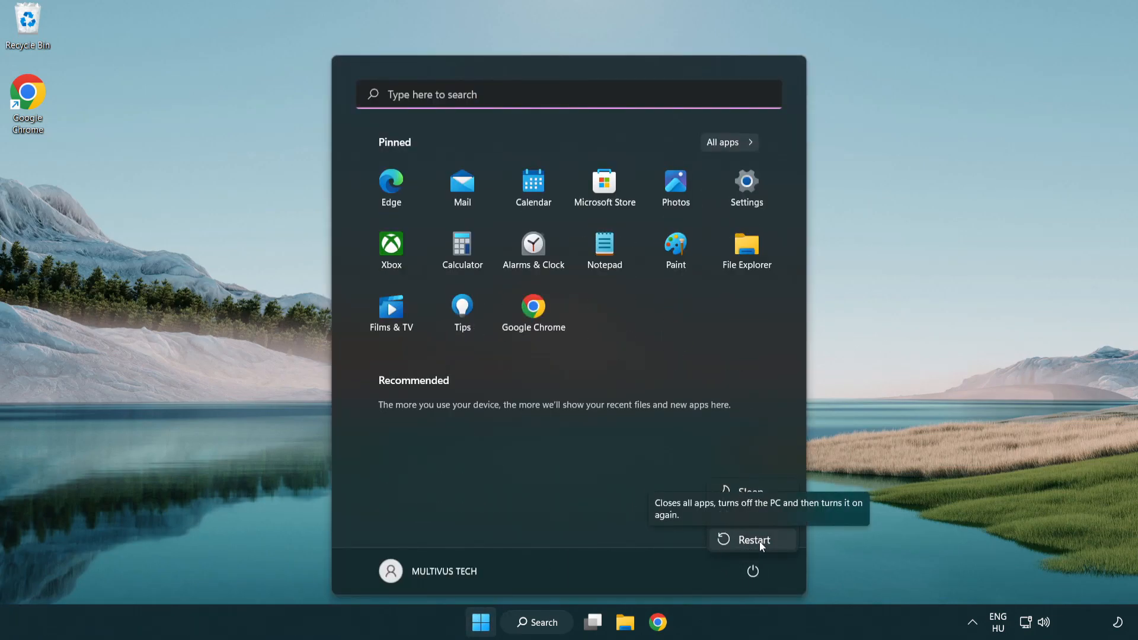